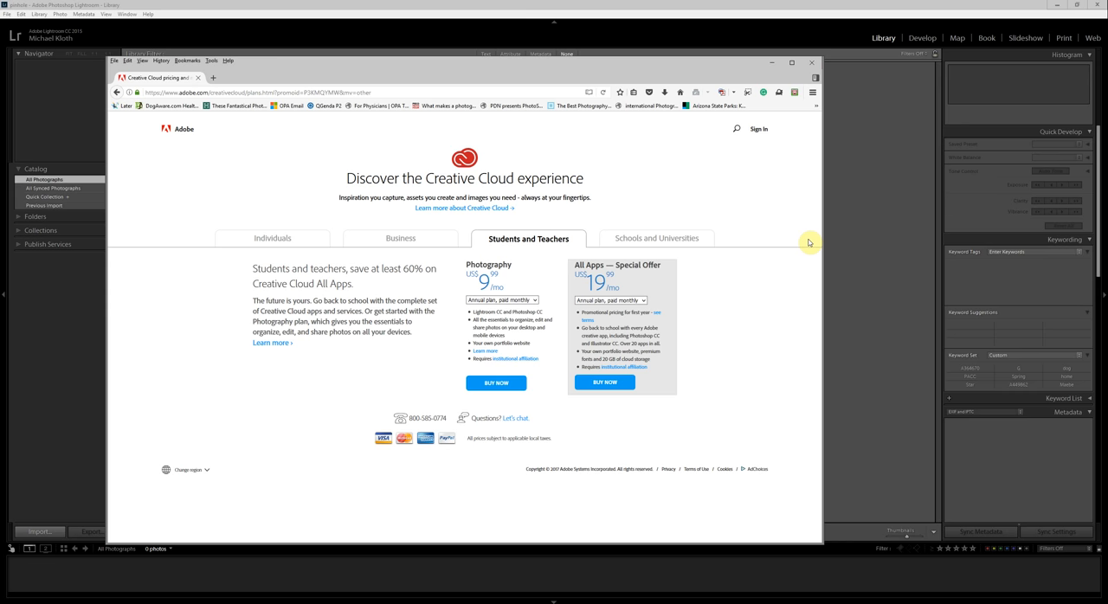
{"action": "mouse_move", "coordinate": [779, 243]}
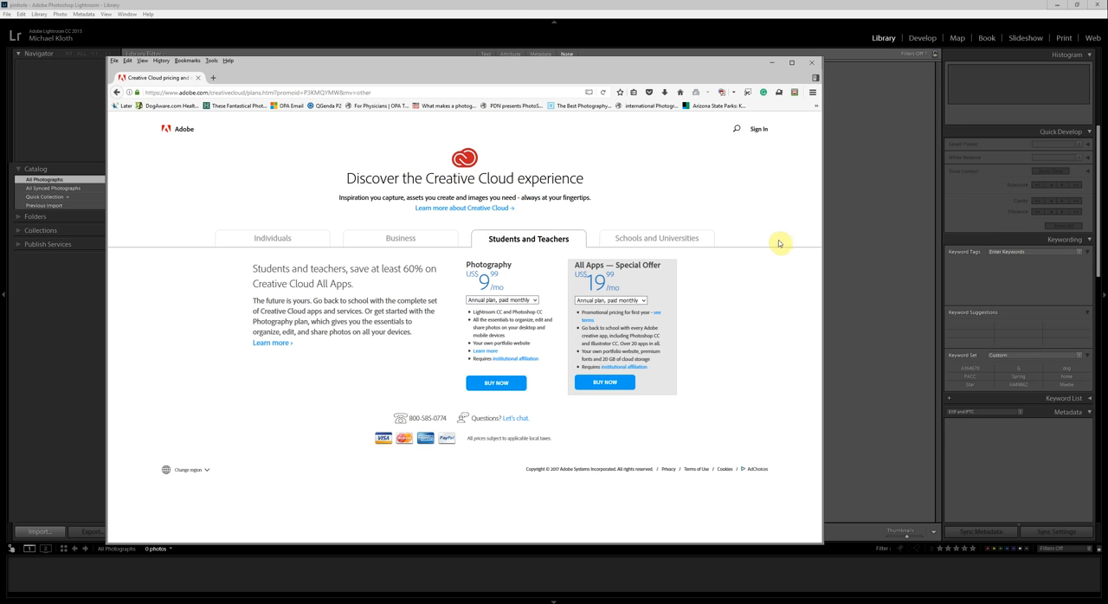
{"action": "mouse_move", "coordinate": [558, 317]}
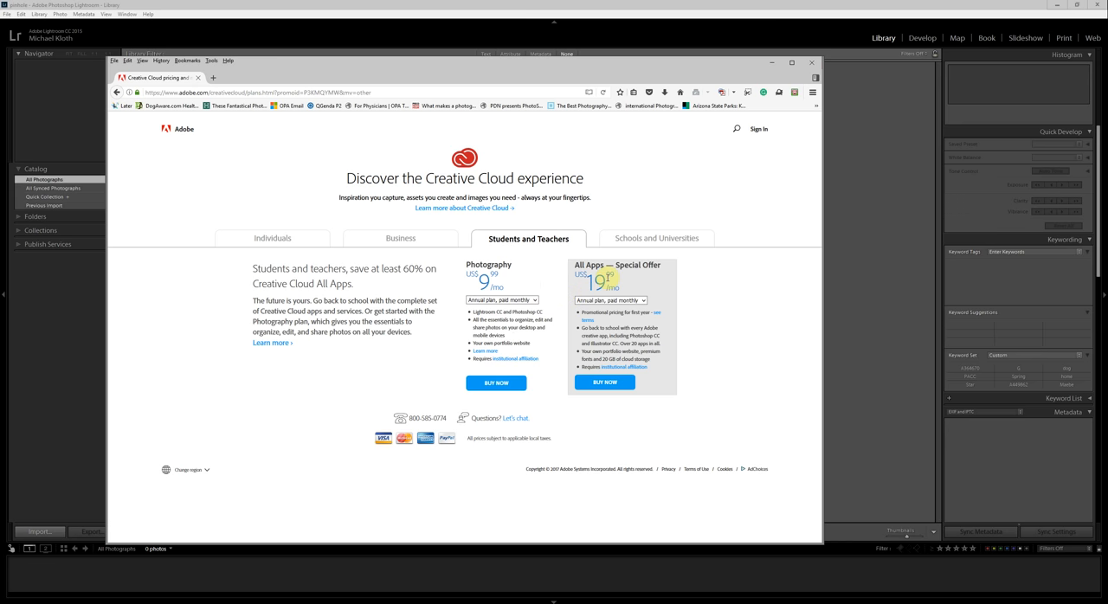
{"action": "mouse_move", "coordinate": [567, 316]}
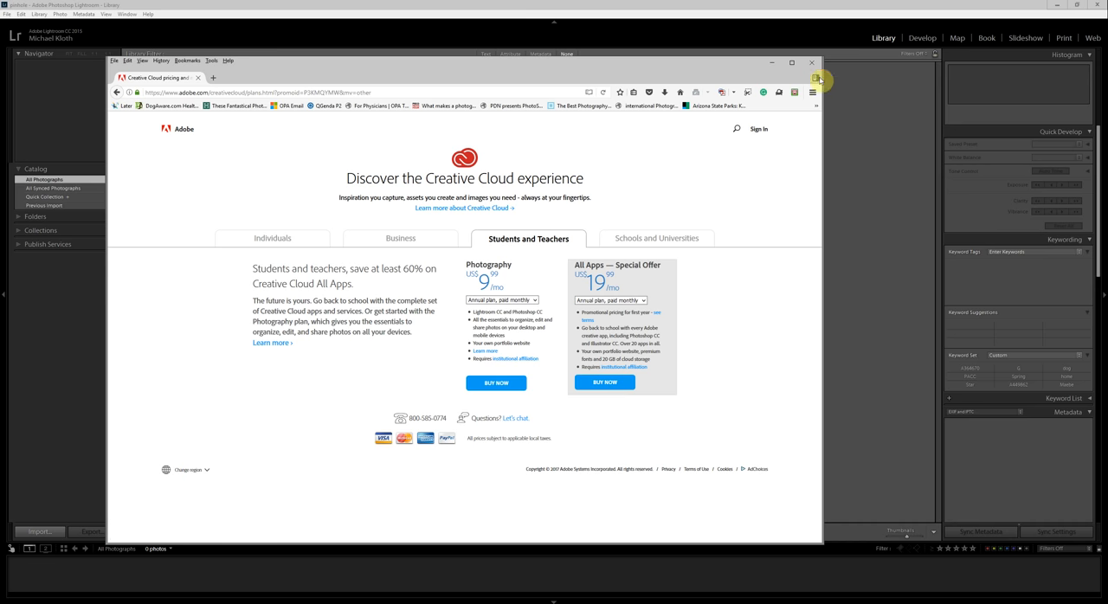
Step: Minimize Firefox to reveal Lightroom's empty pinhole catalog in the Library module
{"action": "left_click", "coordinate": [811, 62]}
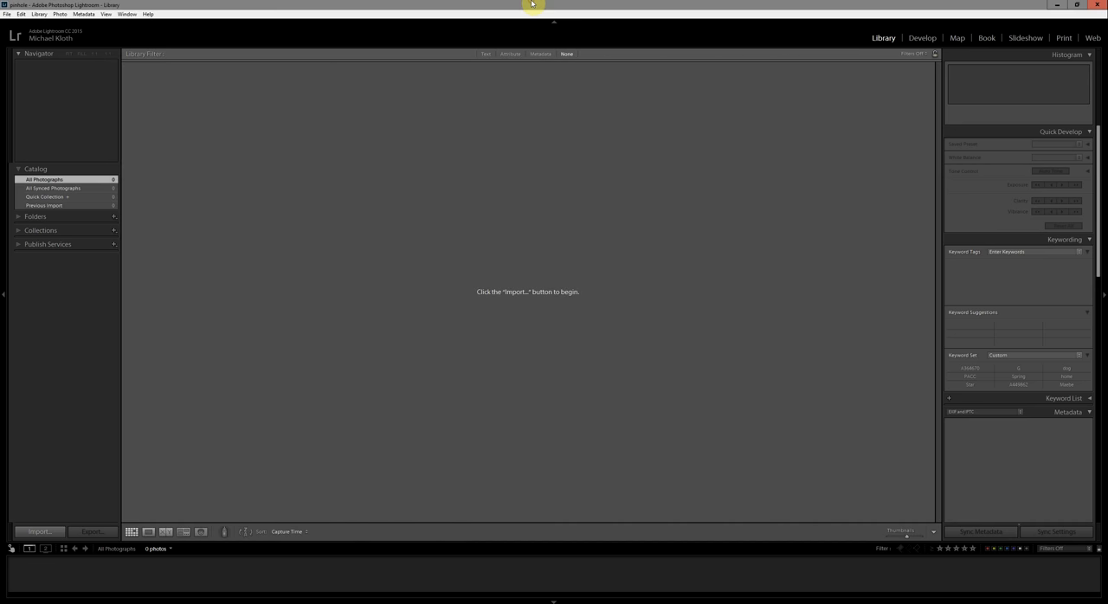
{"action": "mouse_move", "coordinate": [301, 17]}
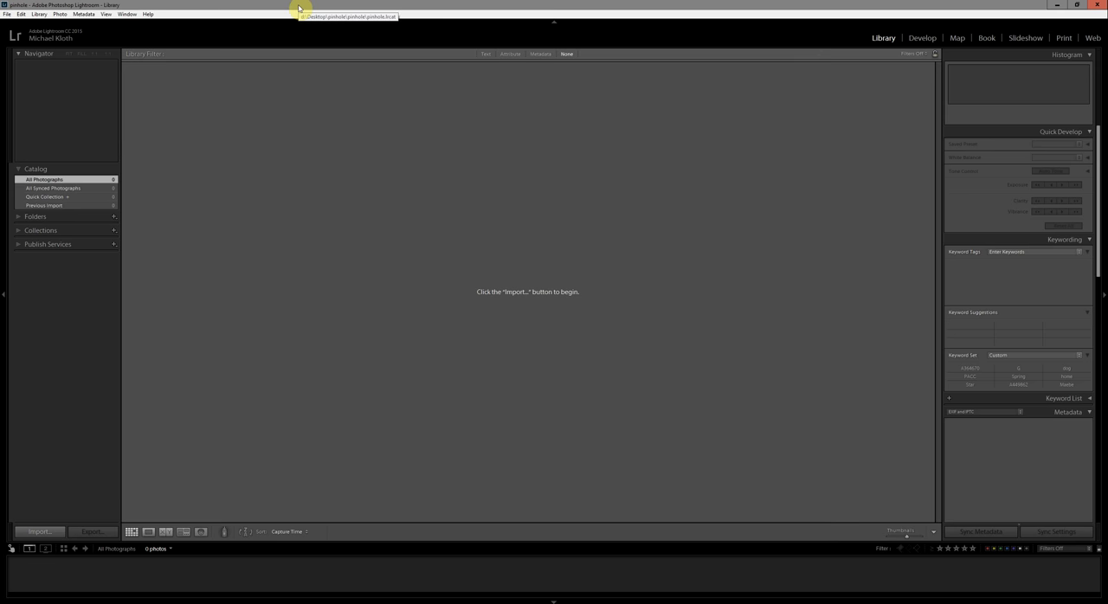
{"action": "mouse_move", "coordinate": [248, 32]}
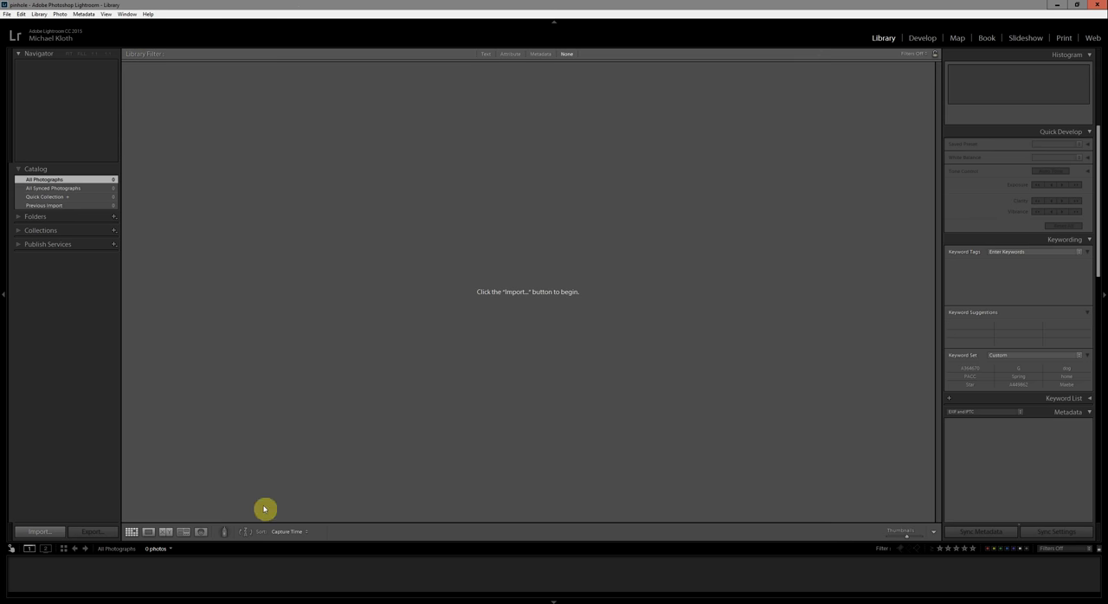
{"action": "mouse_move", "coordinate": [278, 259]}
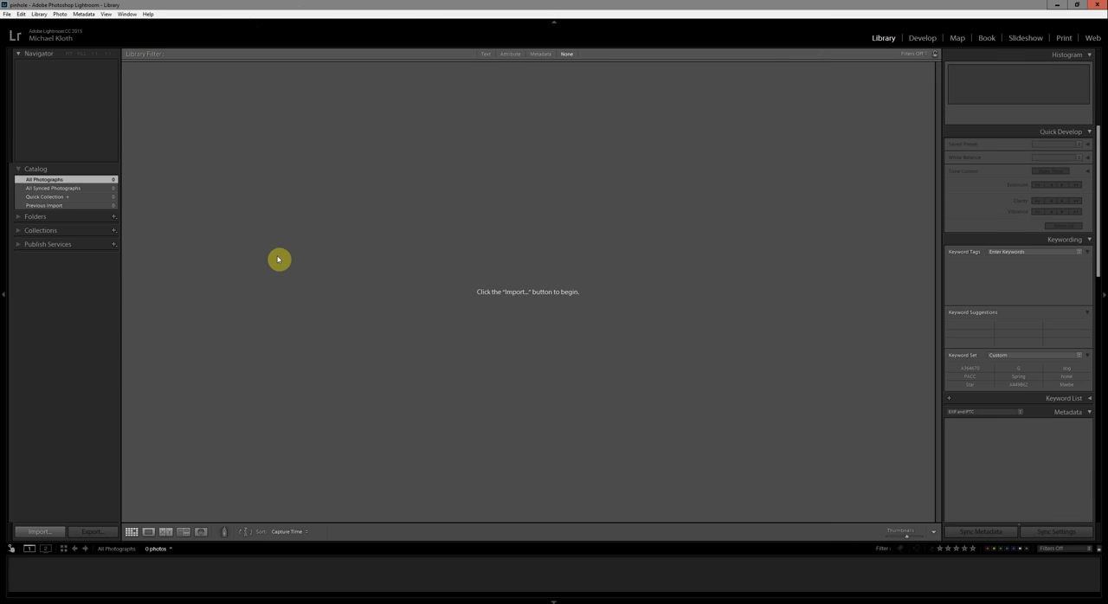
{"action": "mouse_move", "coordinate": [230, 277]}
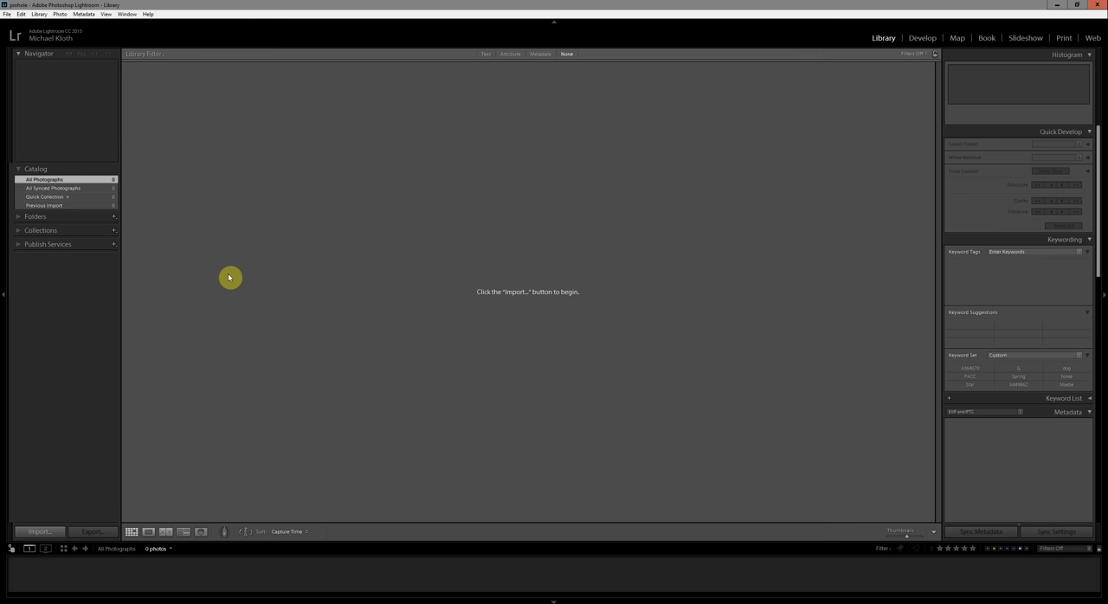
{"action": "mouse_move", "coordinate": [184, 337]}
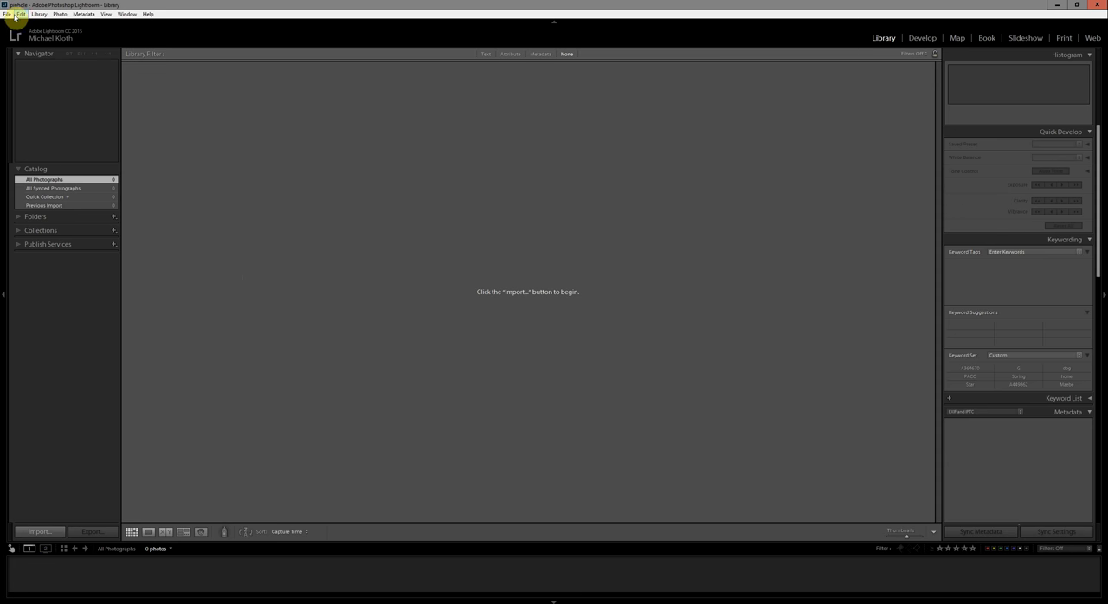
{"action": "left_click", "coordinate": [8, 13]}
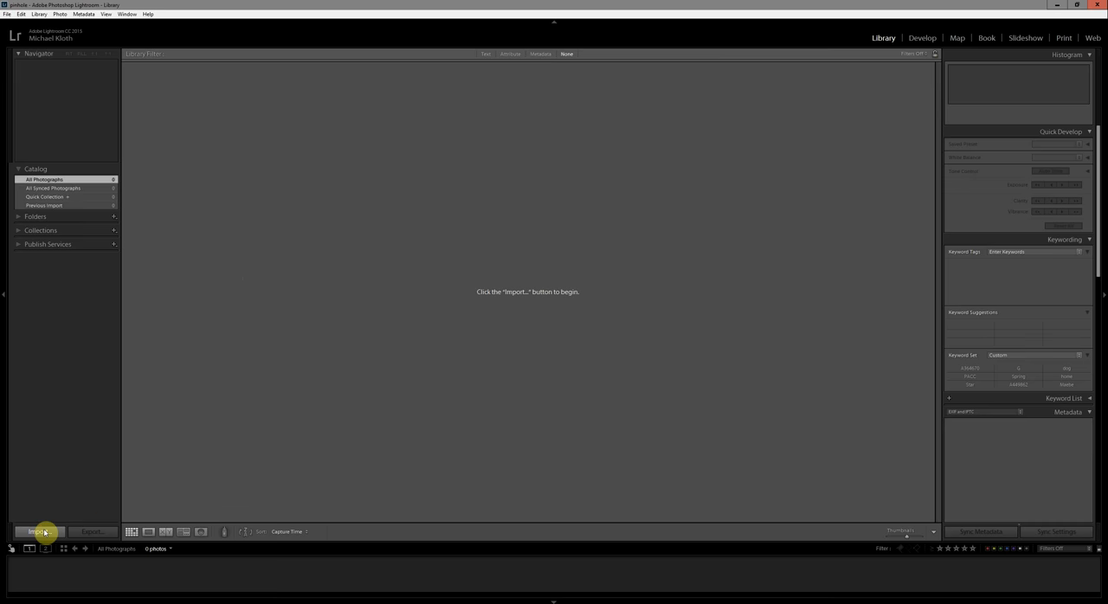
Step: Open the import window and browse the Source panel to the Desktop pinhole folder
{"action": "left_click", "coordinate": [38, 532]}
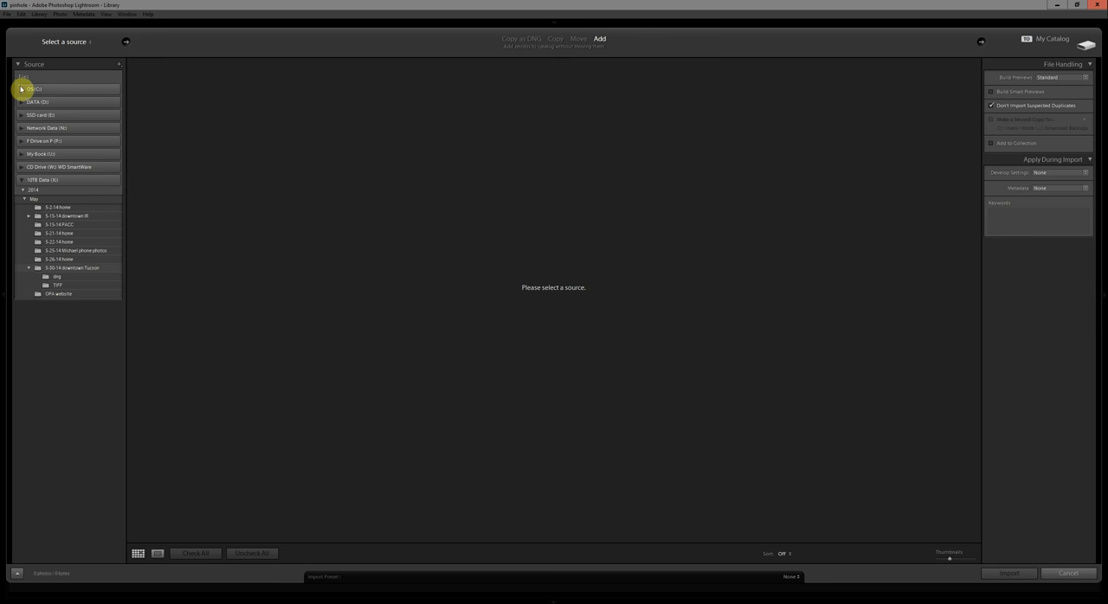
{"action": "left_click", "coordinate": [22, 89]}
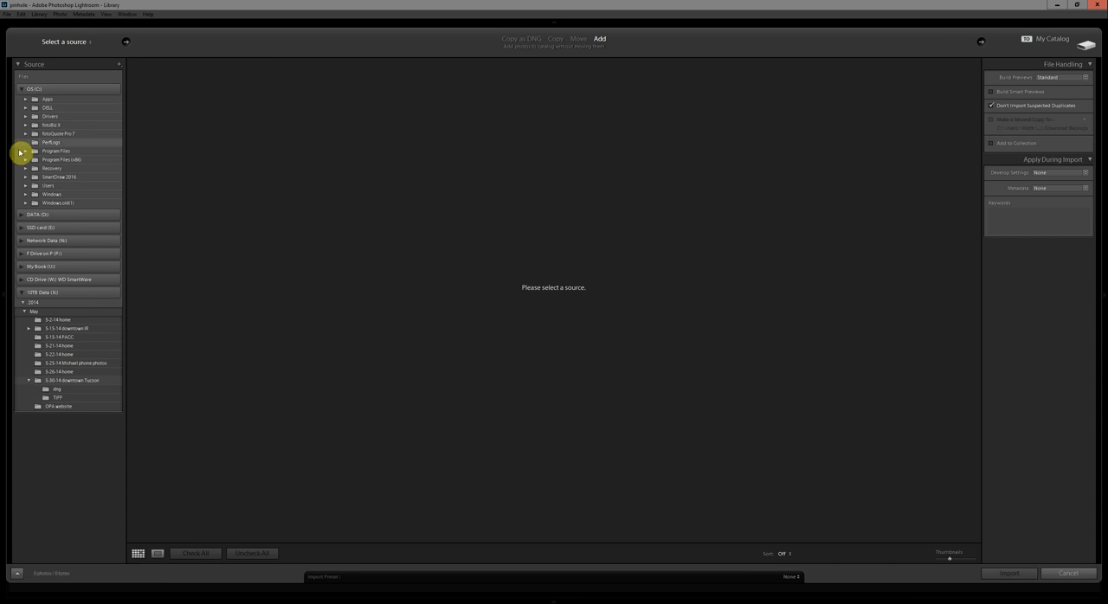
{"action": "left_click", "coordinate": [26, 185]}
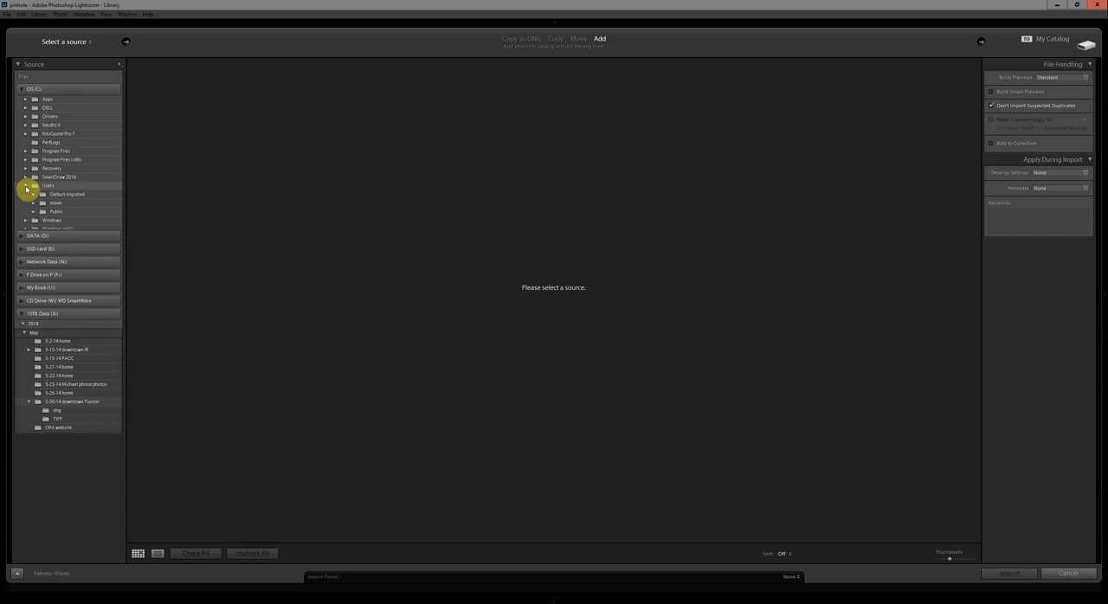
{"action": "left_click", "coordinate": [51, 165]}
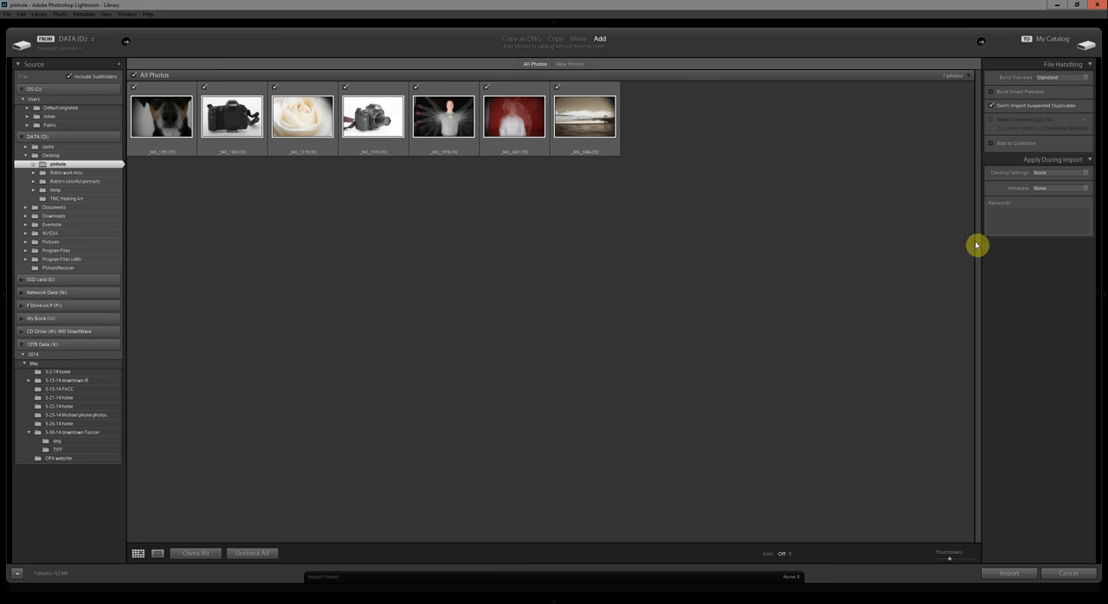
{"action": "mouse_move", "coordinate": [1034, 113]}
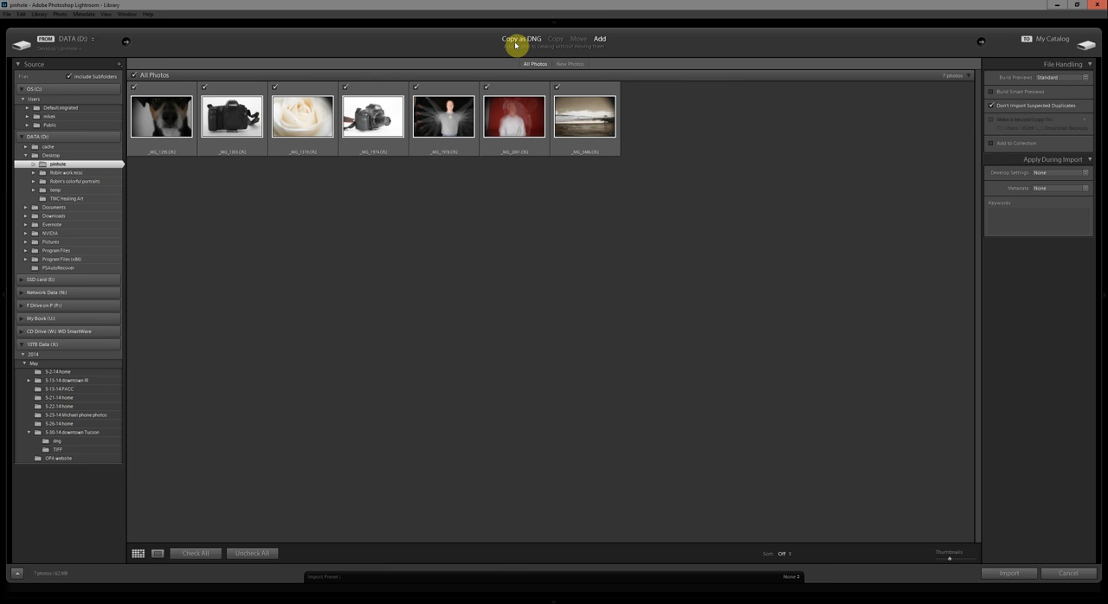
{"action": "mouse_move", "coordinate": [557, 39]}
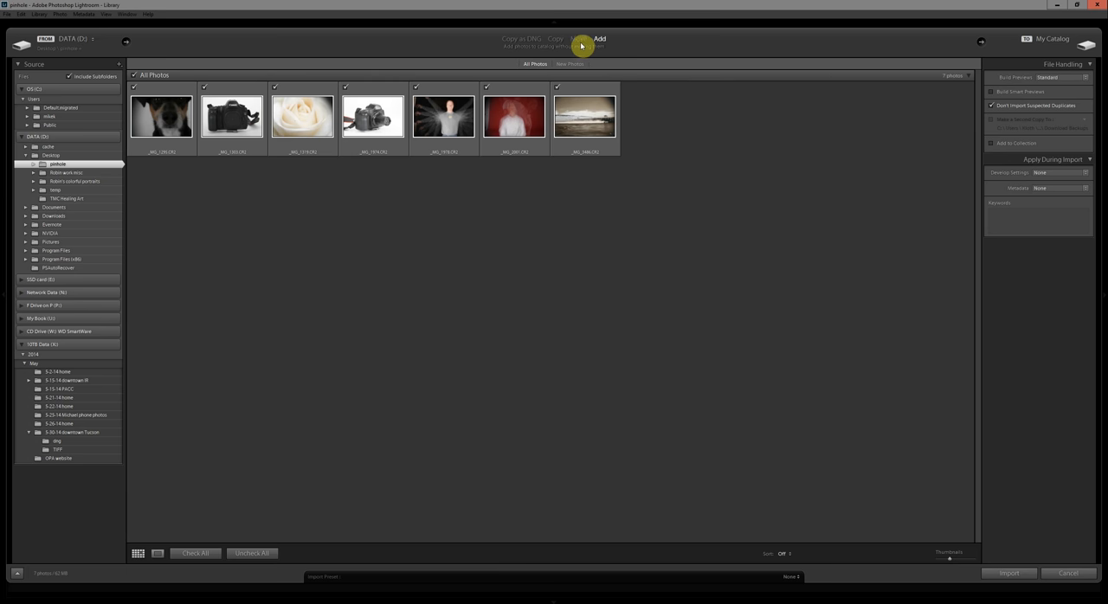
{"action": "left_click", "coordinate": [578, 39]}
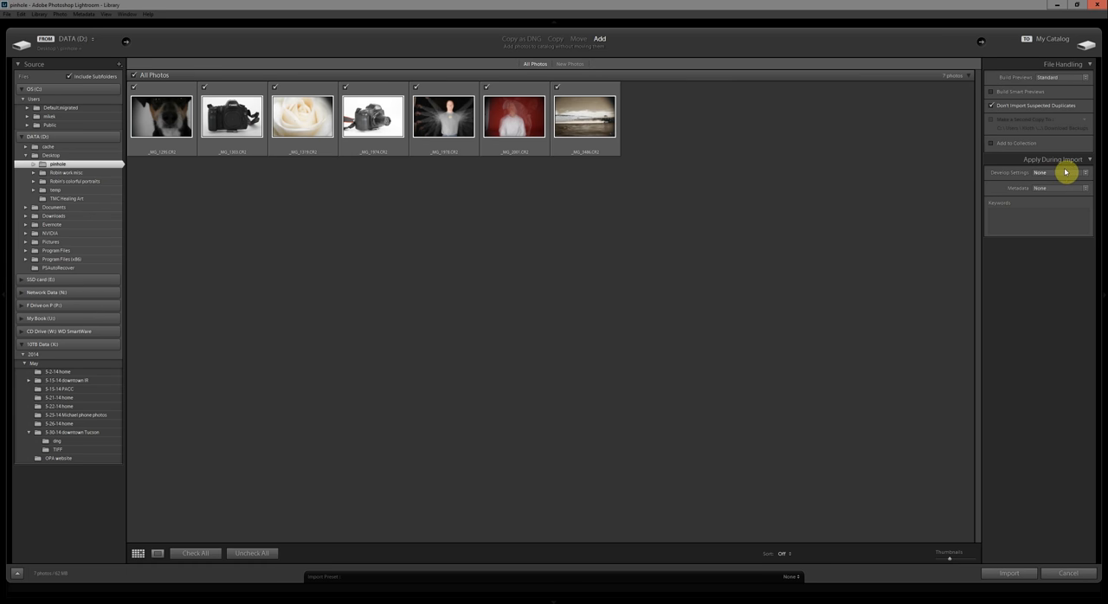
{"action": "mouse_move", "coordinate": [1068, 175]}
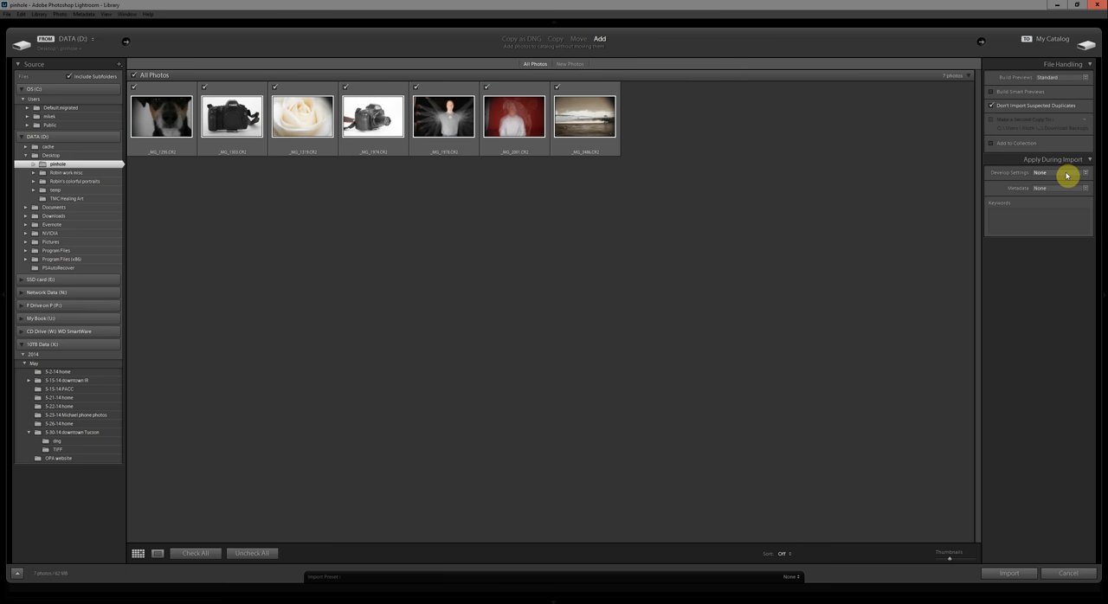
{"action": "left_click", "coordinate": [1040, 172]}
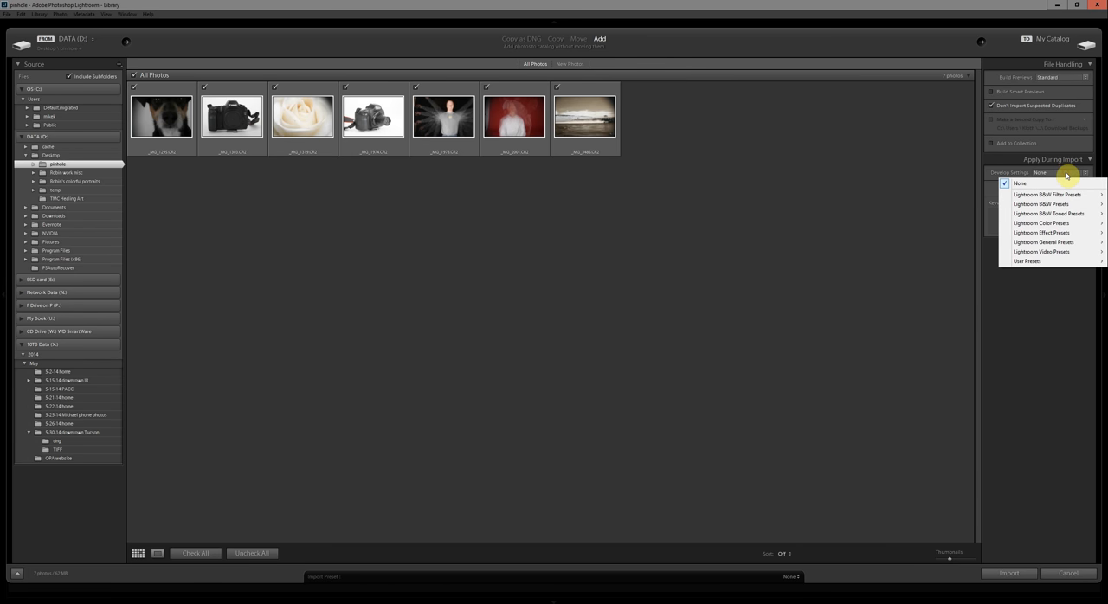
{"action": "mouse_move", "coordinate": [1061, 180]}
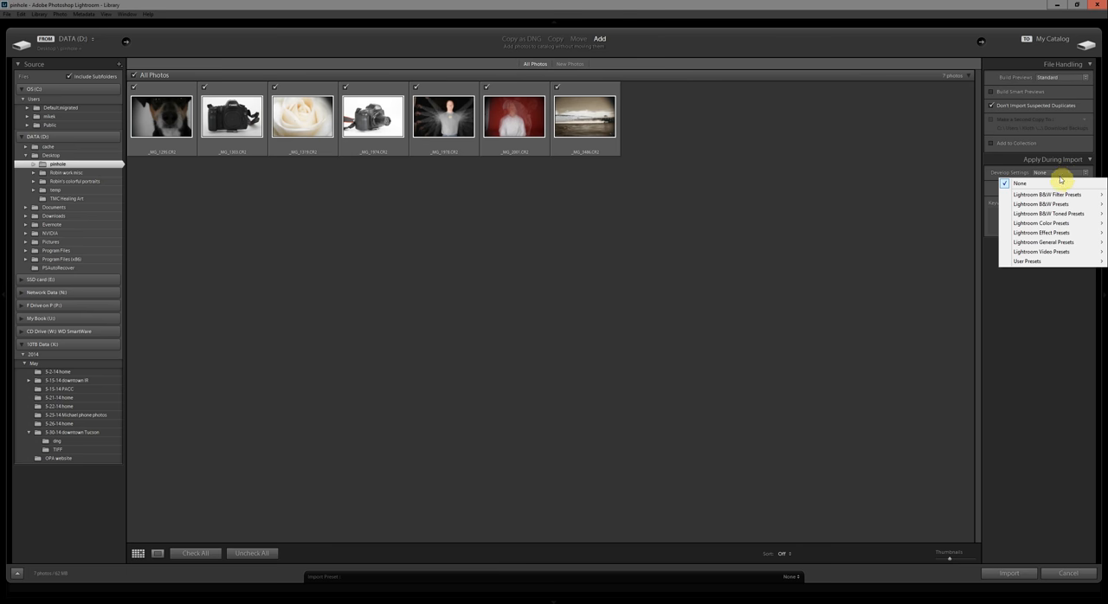
{"action": "mouse_move", "coordinate": [1041, 252]}
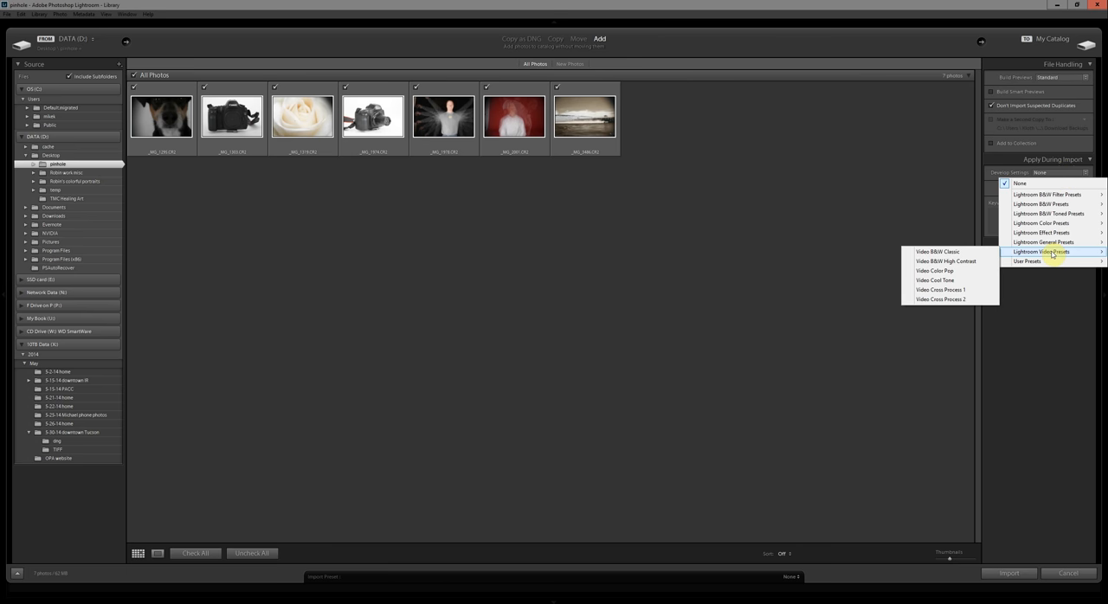
{"action": "mouse_move", "coordinate": [1041, 242]}
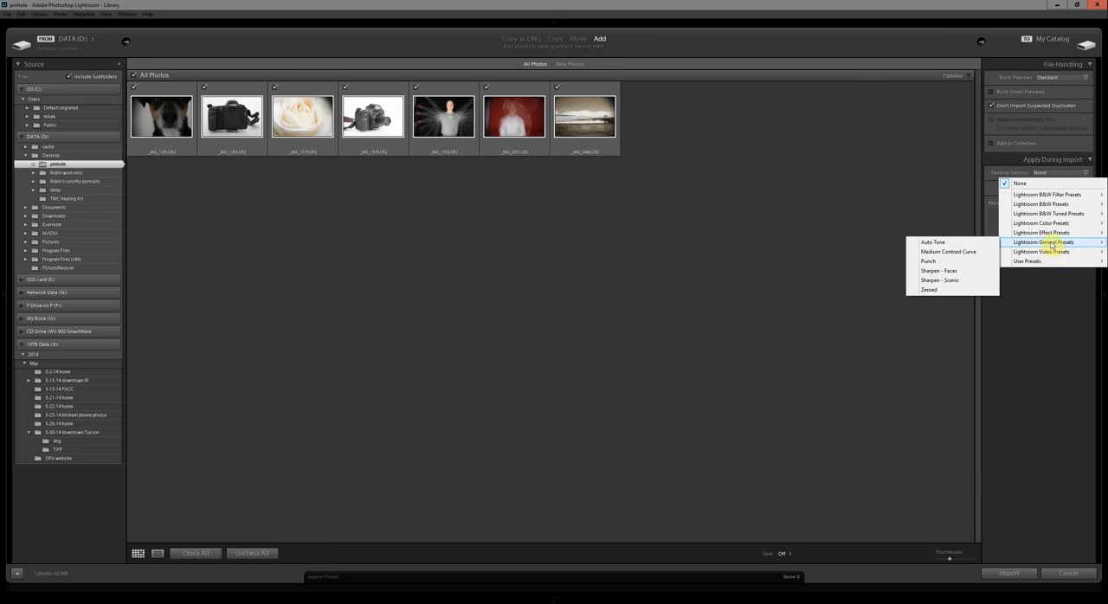
{"action": "mouse_move", "coordinate": [1041, 222]}
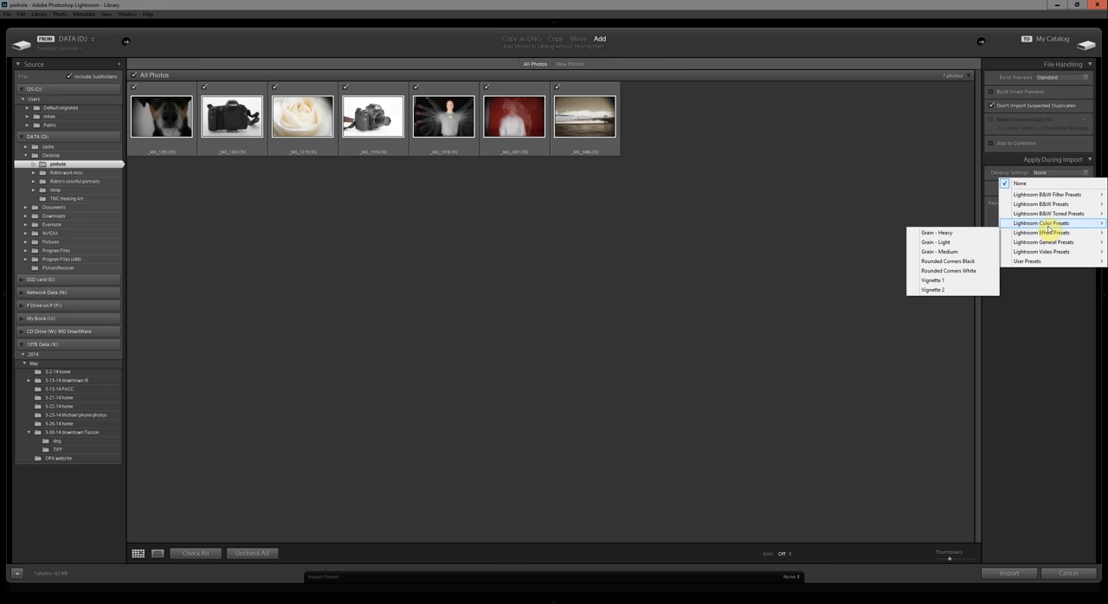
{"action": "left_click", "coordinate": [1028, 320]}
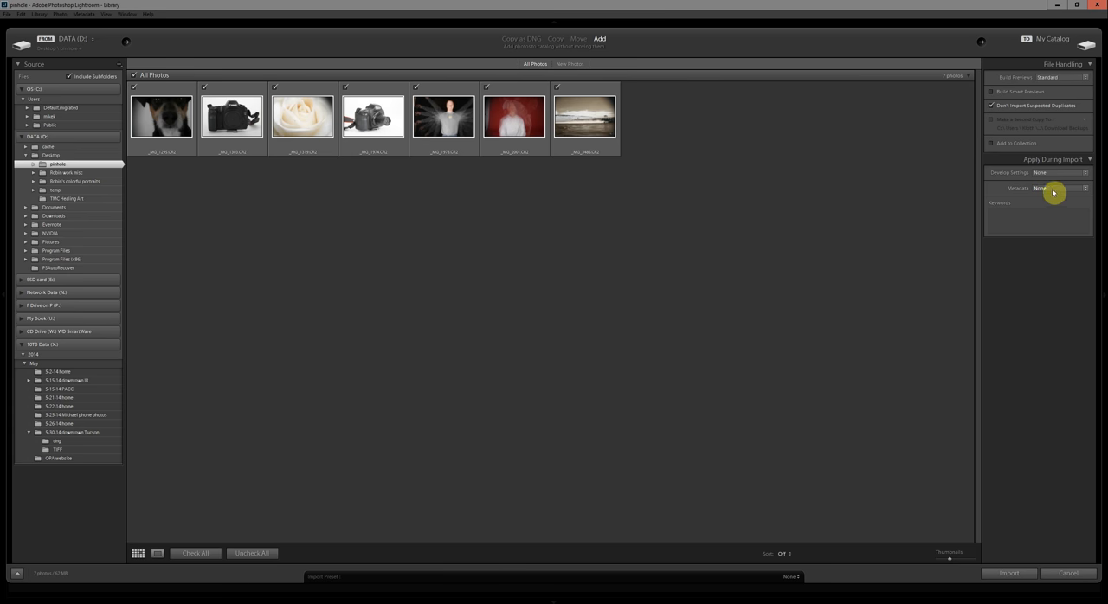
Step: Apply the Michael 2017 metadata preset and begin entering the pinhole import keyword
{"action": "left_click", "coordinate": [1038, 188]}
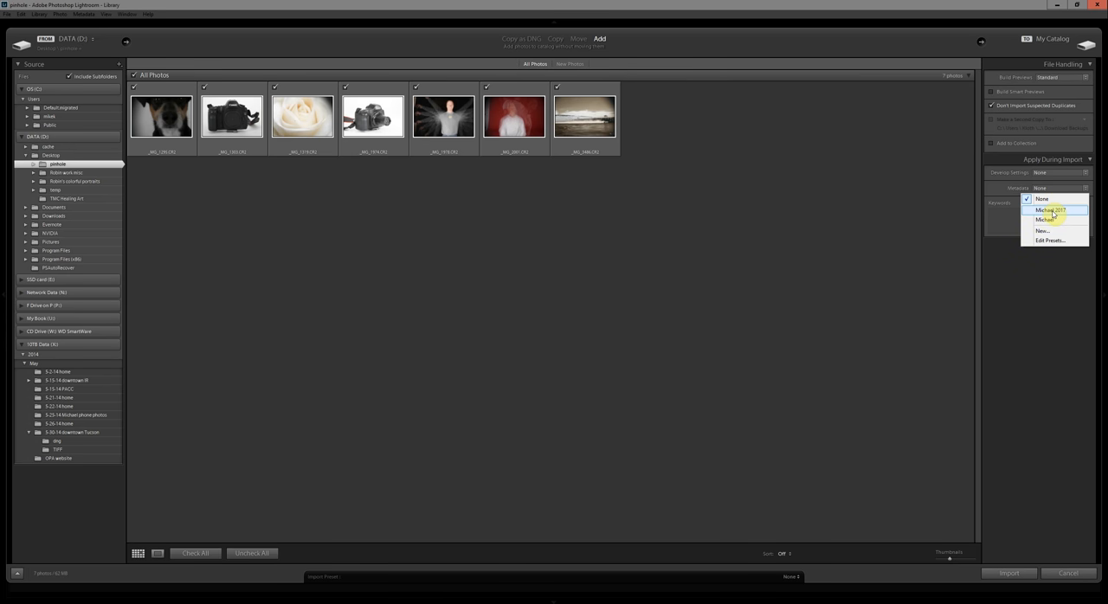
{"action": "mouse_move", "coordinate": [1050, 231]}
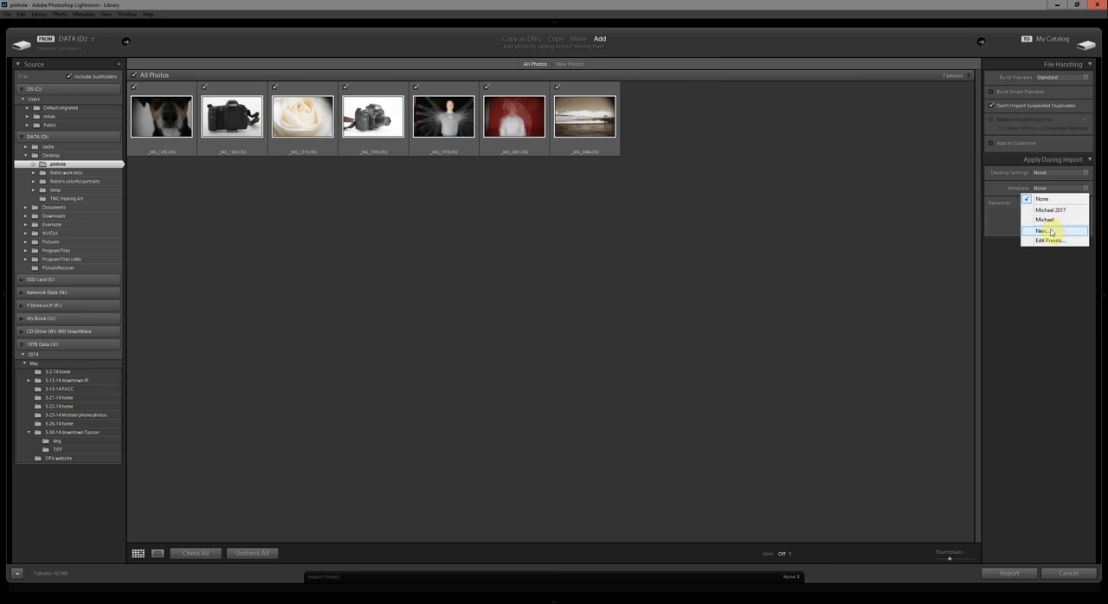
{"action": "left_click", "coordinate": [1050, 211]}
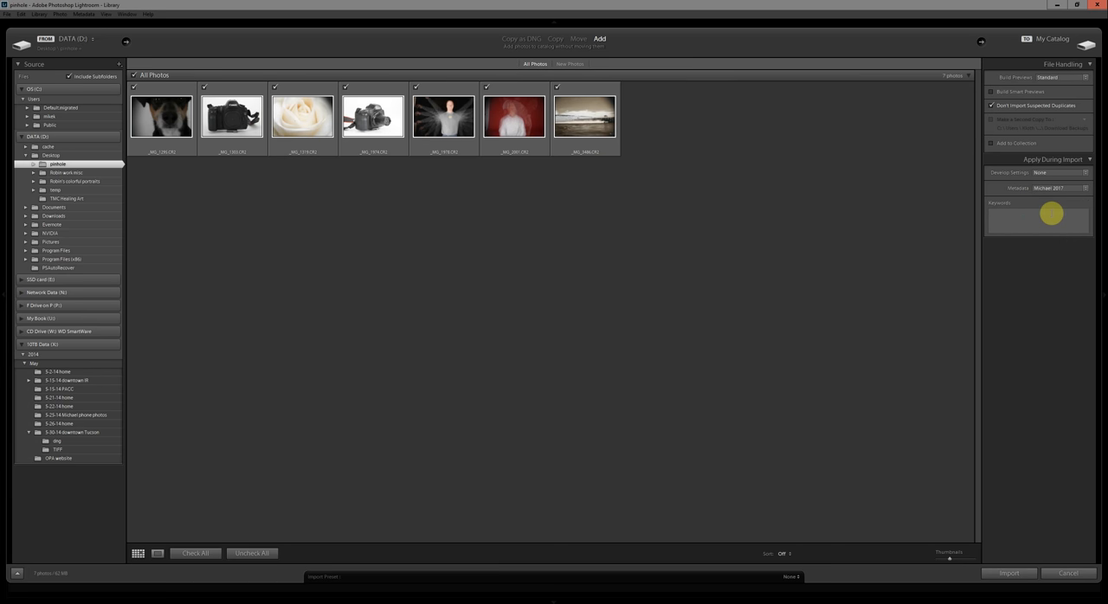
{"action": "left_click", "coordinate": [1037, 219]}
{"action": "type", "text": "pinhole"}
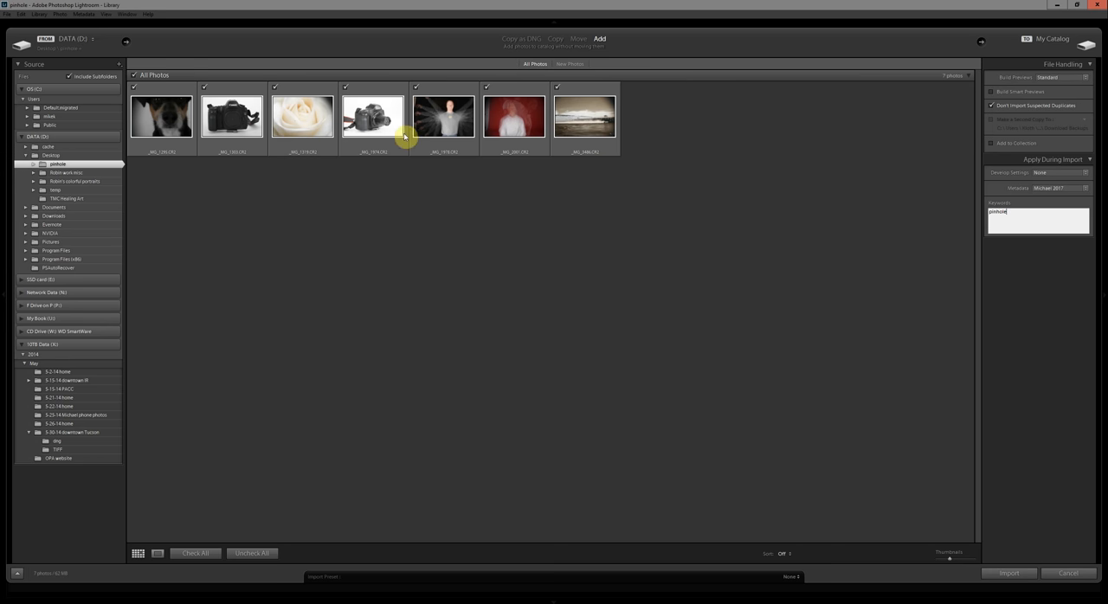
{"action": "mouse_move", "coordinate": [597, 127]}
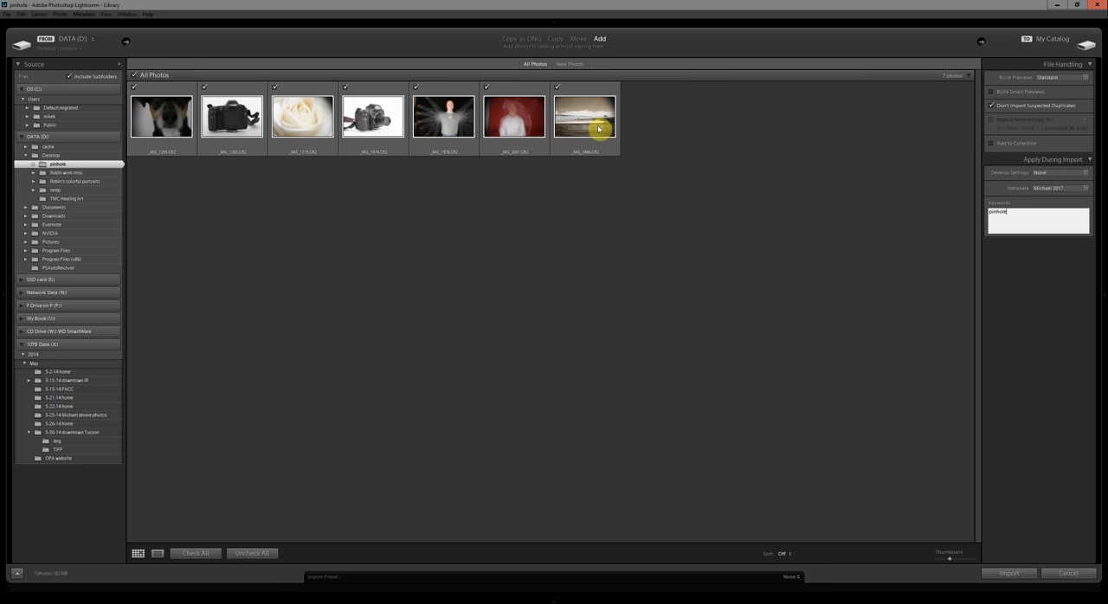
{"action": "mouse_move", "coordinate": [599, 255]}
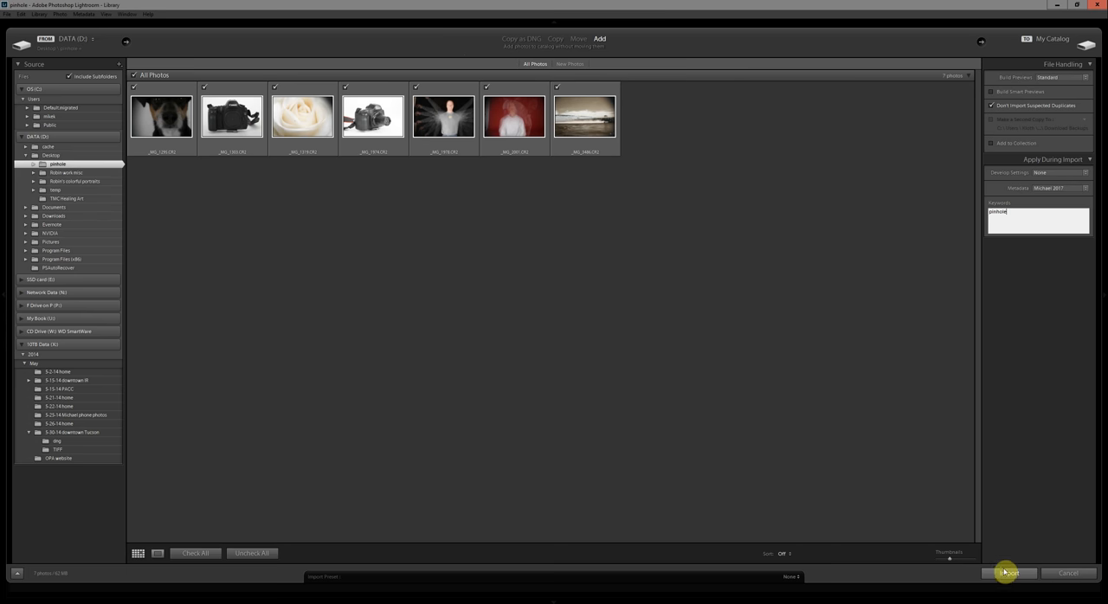
Step: Import the seven pinhole photos and show the front-view camera photo in Loupe view
{"action": "left_click", "coordinate": [1009, 573]}
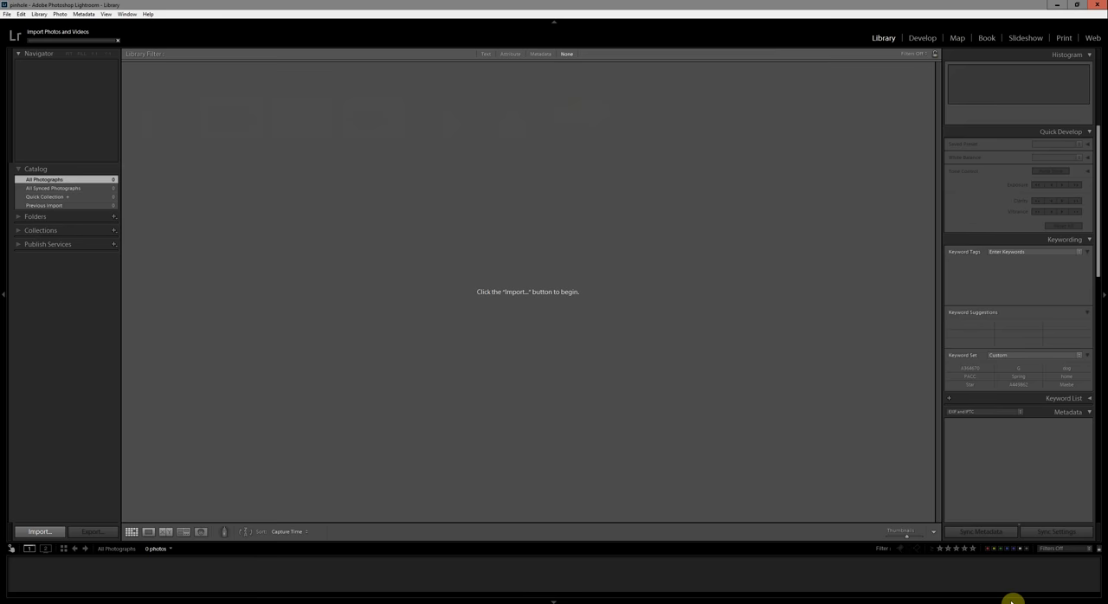
{"action": "left_click", "coordinate": [38, 531]}
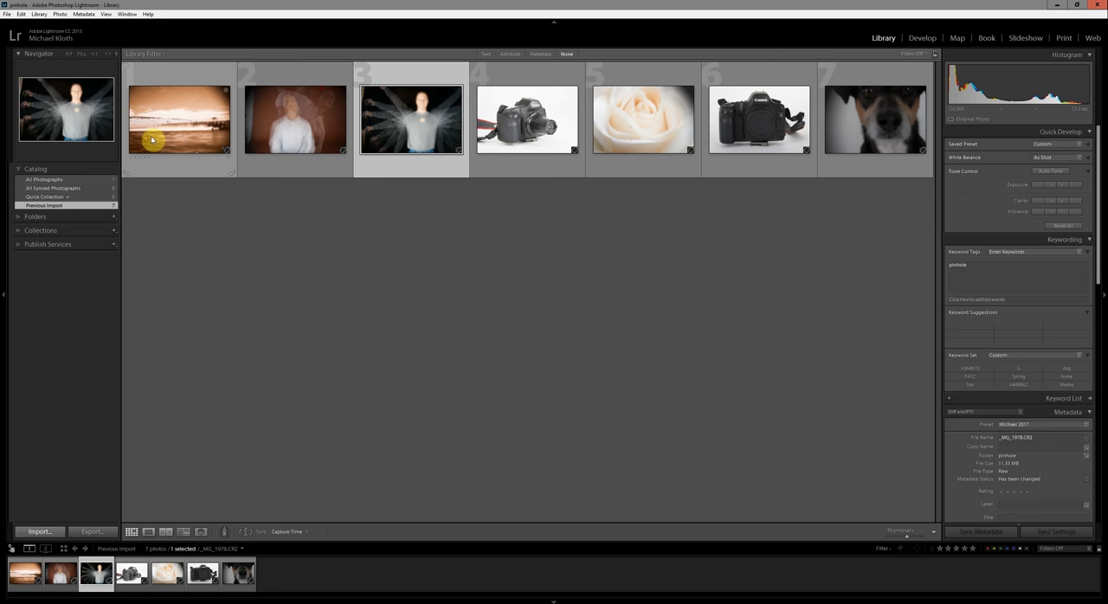
{"action": "left_click", "coordinate": [758, 119]}
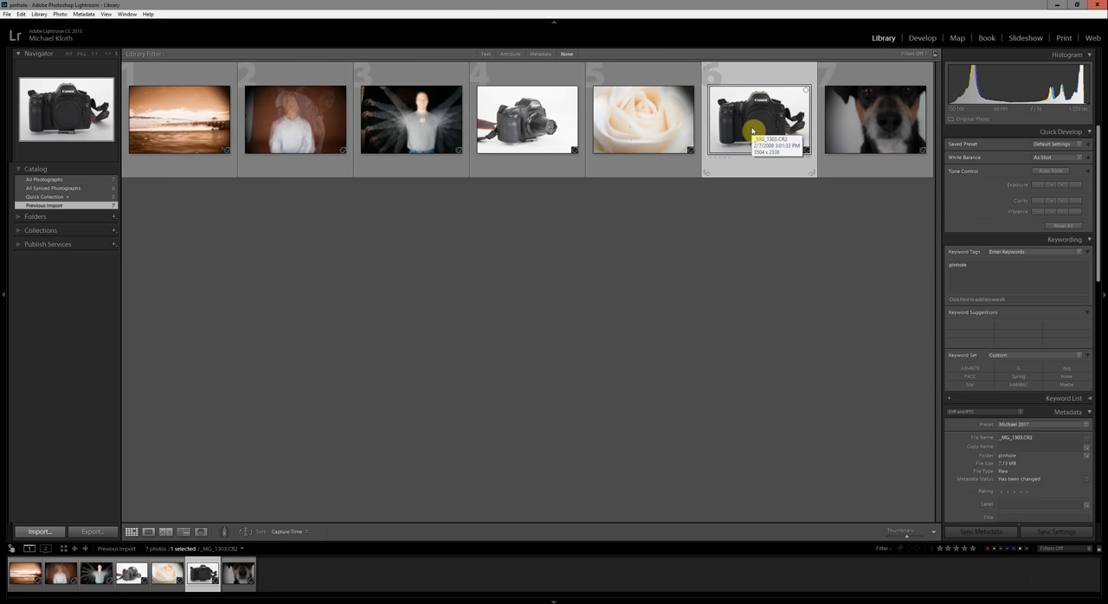
{"action": "left_click", "coordinate": [149, 531]}
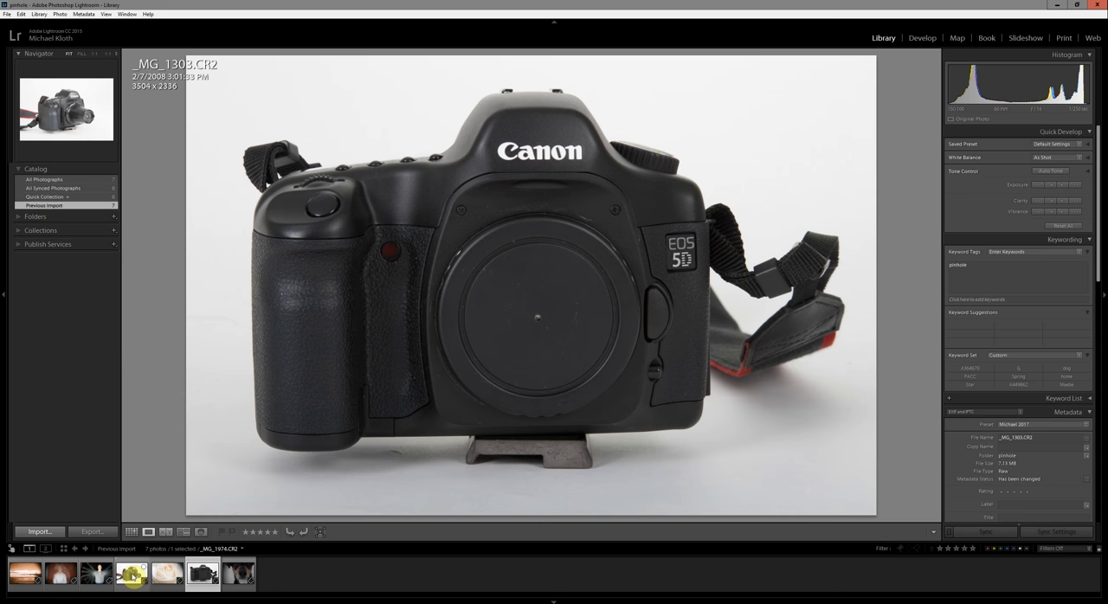
Step: Show the Canon camera with the taped pinhole body cap in Loupe view
{"action": "left_click", "coordinate": [132, 573]}
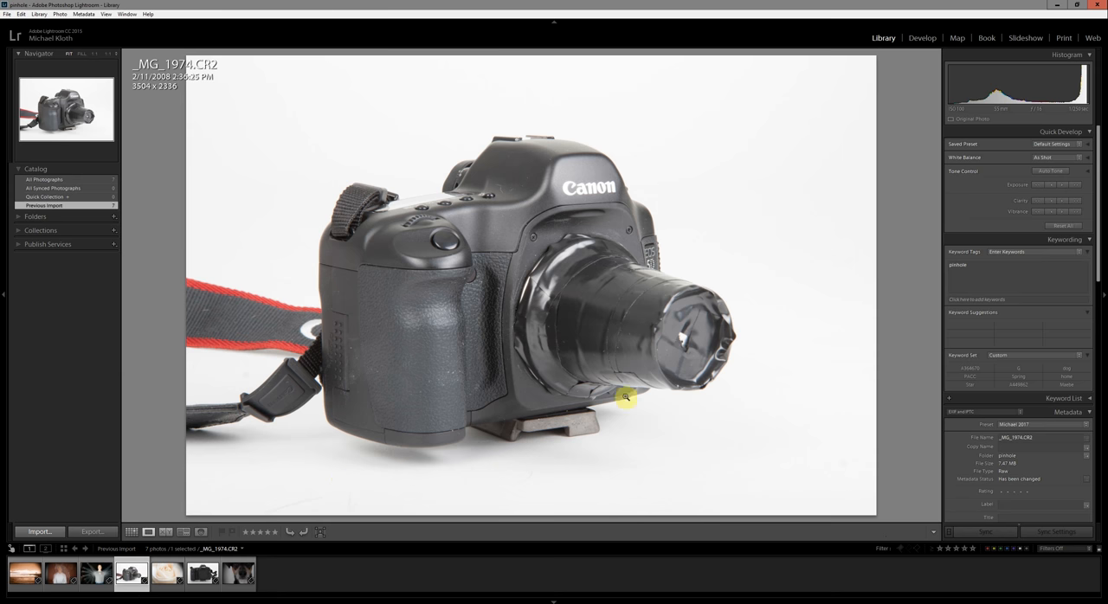
{"action": "mouse_move", "coordinate": [569, 271]}
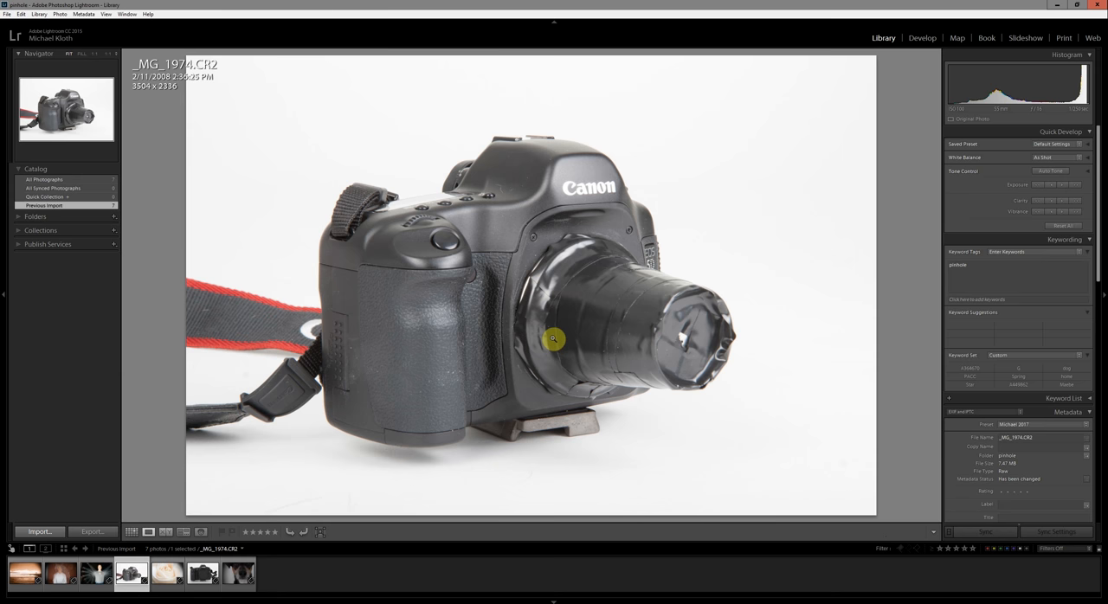
{"action": "mouse_move", "coordinate": [546, 305]}
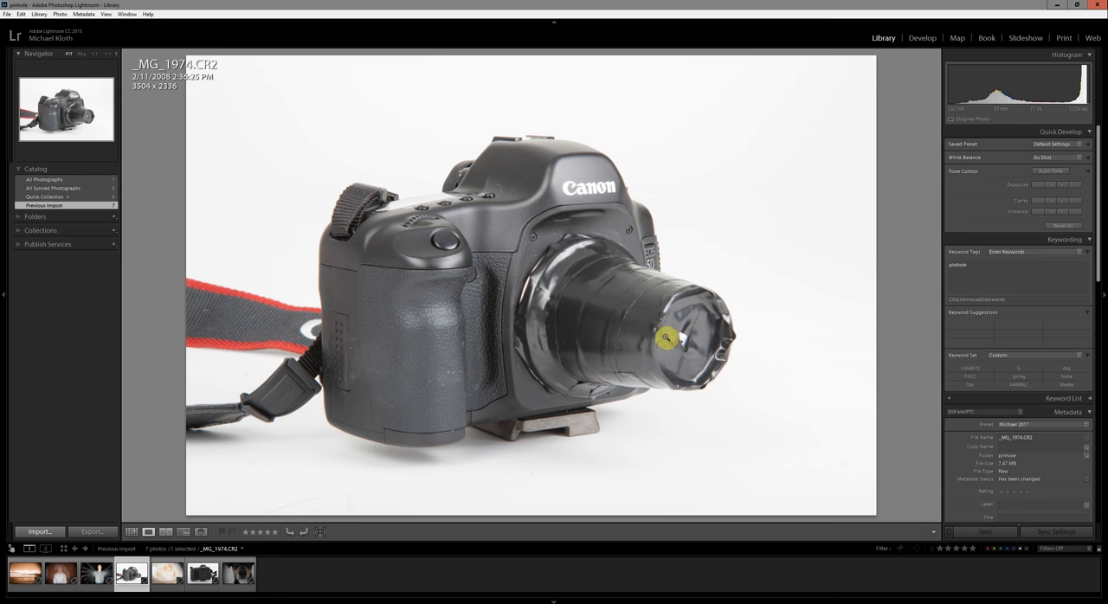
{"action": "mouse_move", "coordinate": [484, 320]}
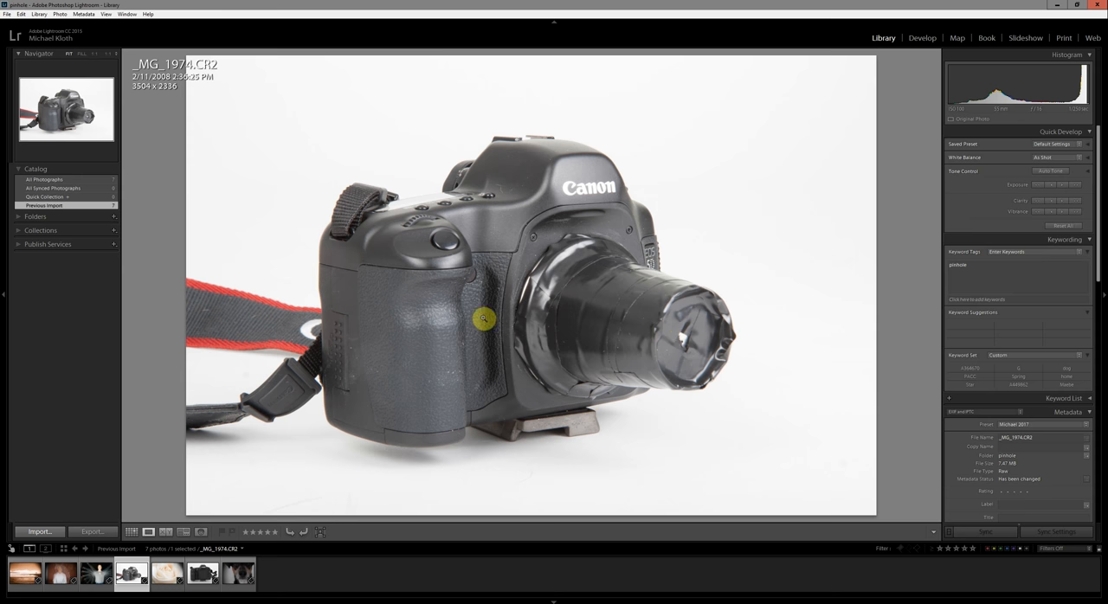
Step: Add the keywords McNary Dam, Columbia River and Washington to the sepia dam photo
{"action": "left_click", "coordinate": [24, 573]}
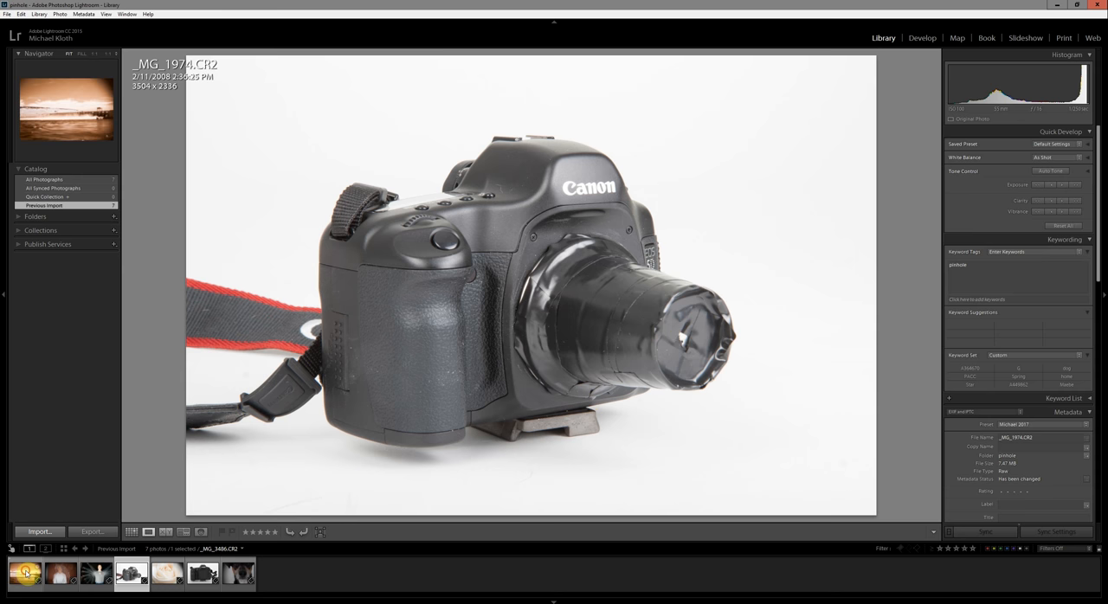
{"action": "left_click", "coordinate": [24, 573]}
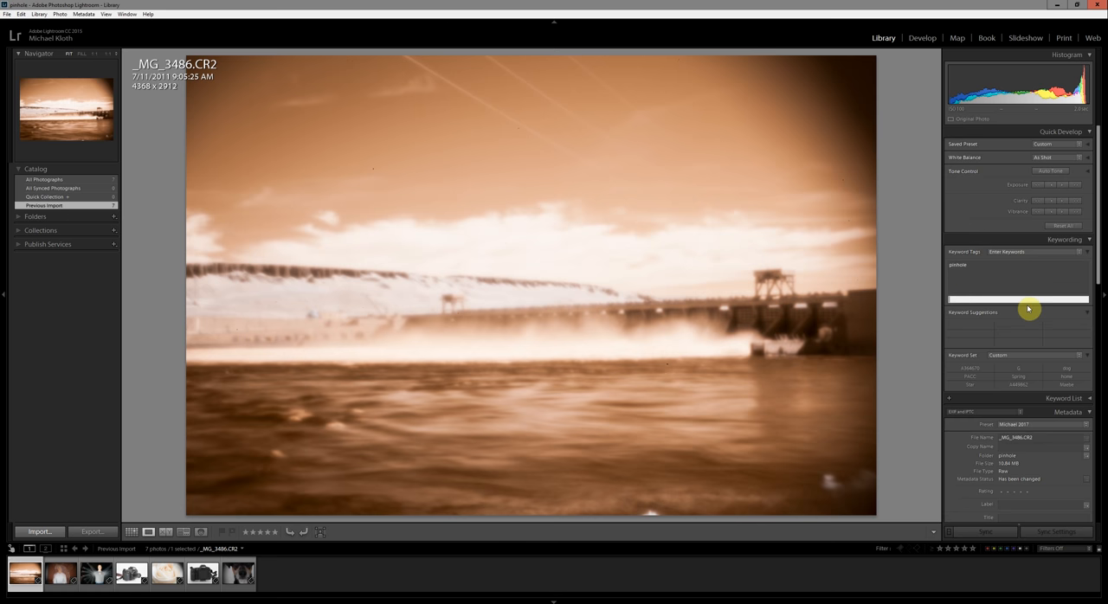
{"action": "type", "text": "McNa"}
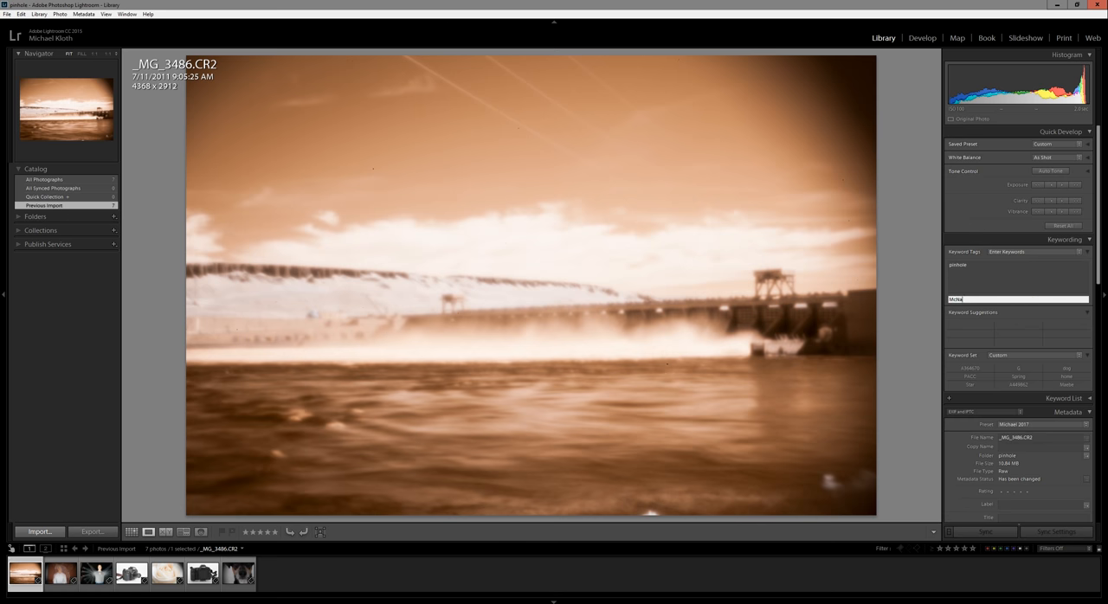
{"action": "type", "text": "McNary Dam, Columbia River, Washington,"}
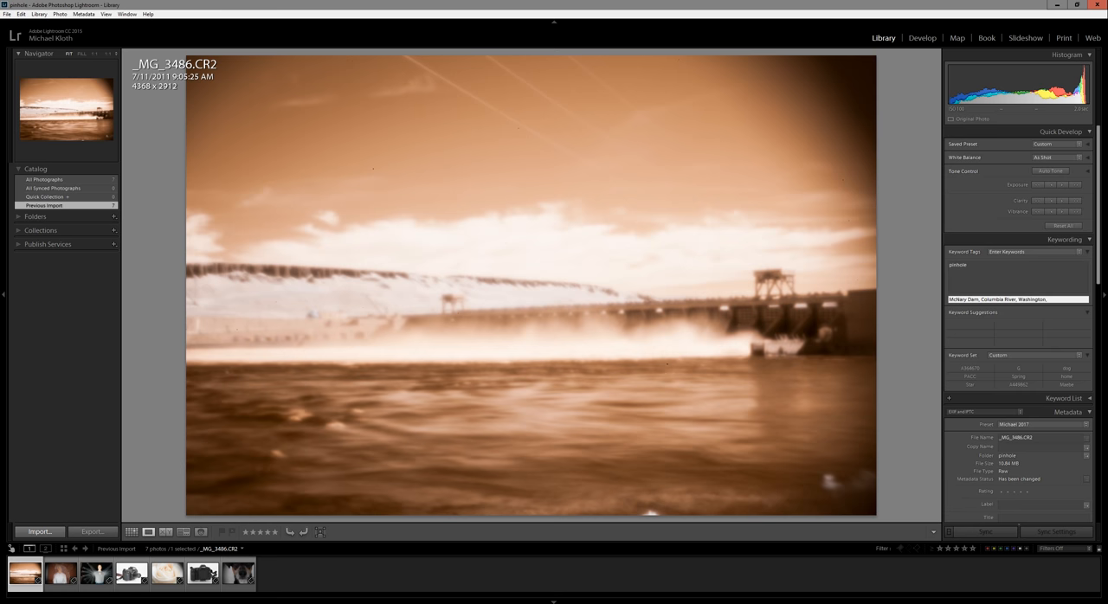
{"action": "left_click", "coordinate": [60, 573]}
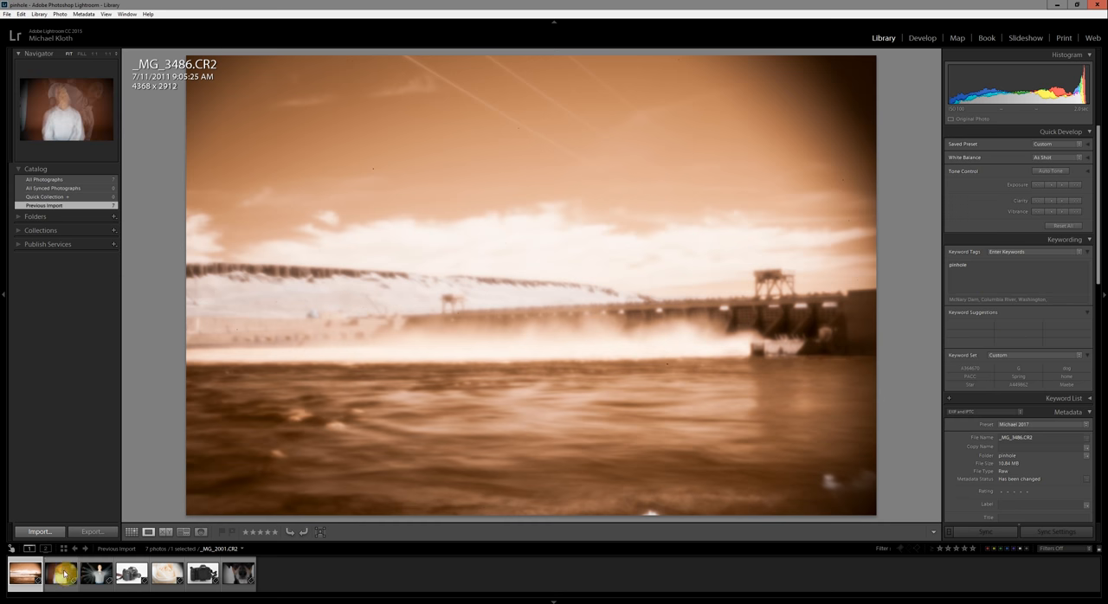
Step: Add the infrared keyword to the dam photo as well
{"action": "left_click", "coordinate": [24, 573]}
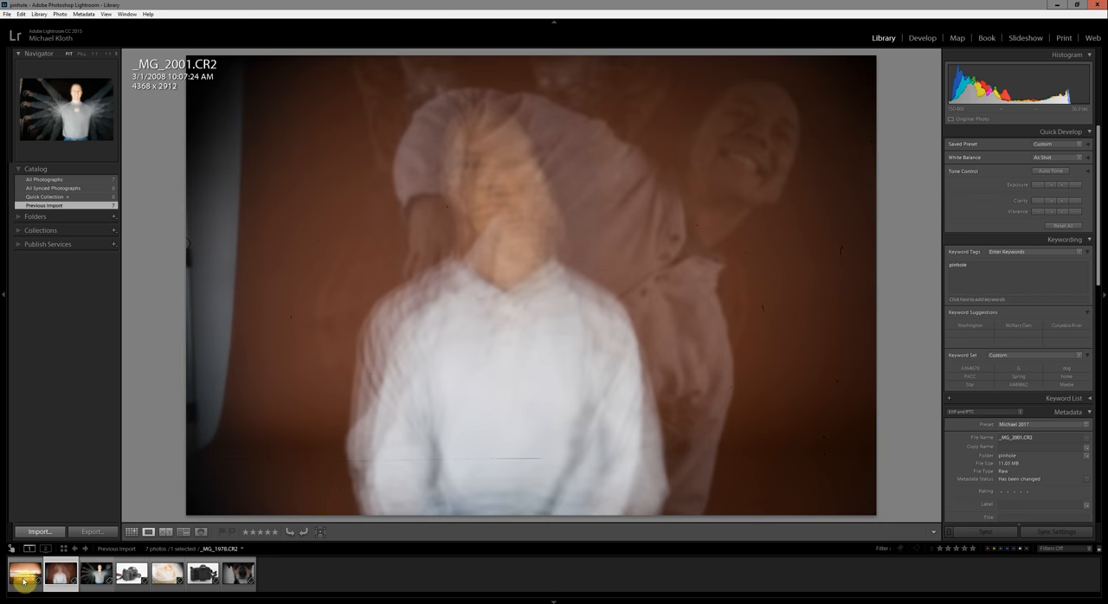
{"action": "left_click", "coordinate": [25, 573]}
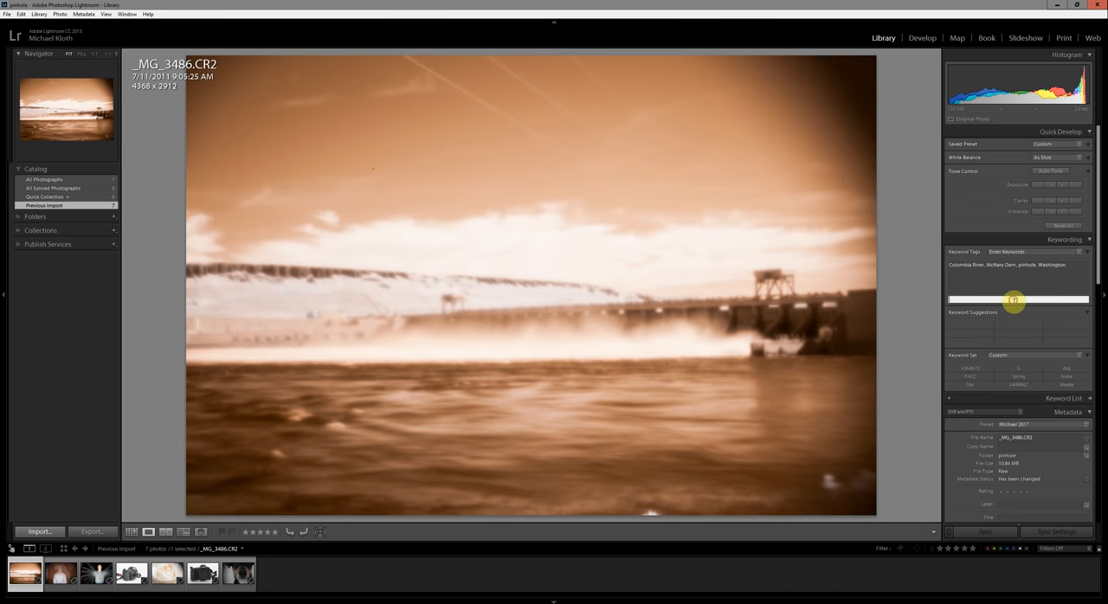
{"action": "type", "text": "infrared"}
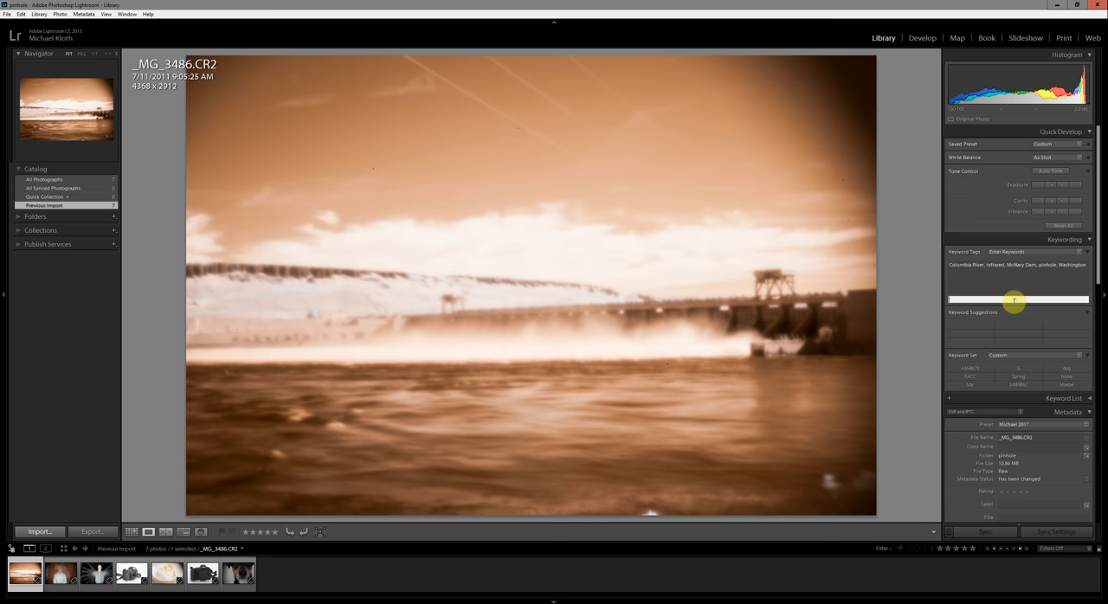
{"action": "left_click", "coordinate": [60, 573]}
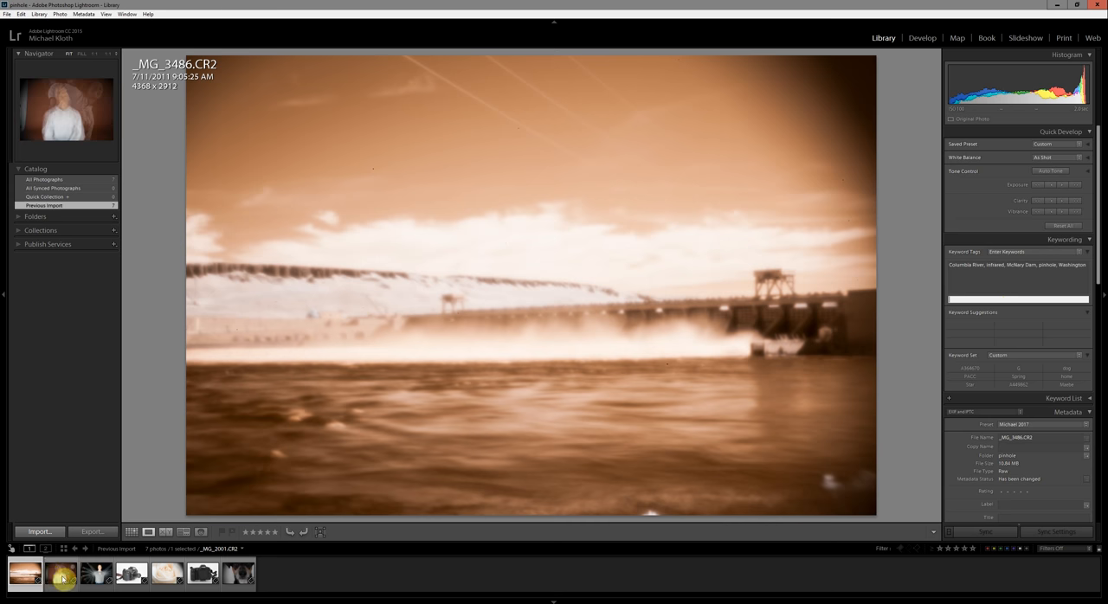
Step: Select only the double-exposure portrait and add keywords, starting with Michael
{"action": "left_click", "coordinate": [60, 574]}
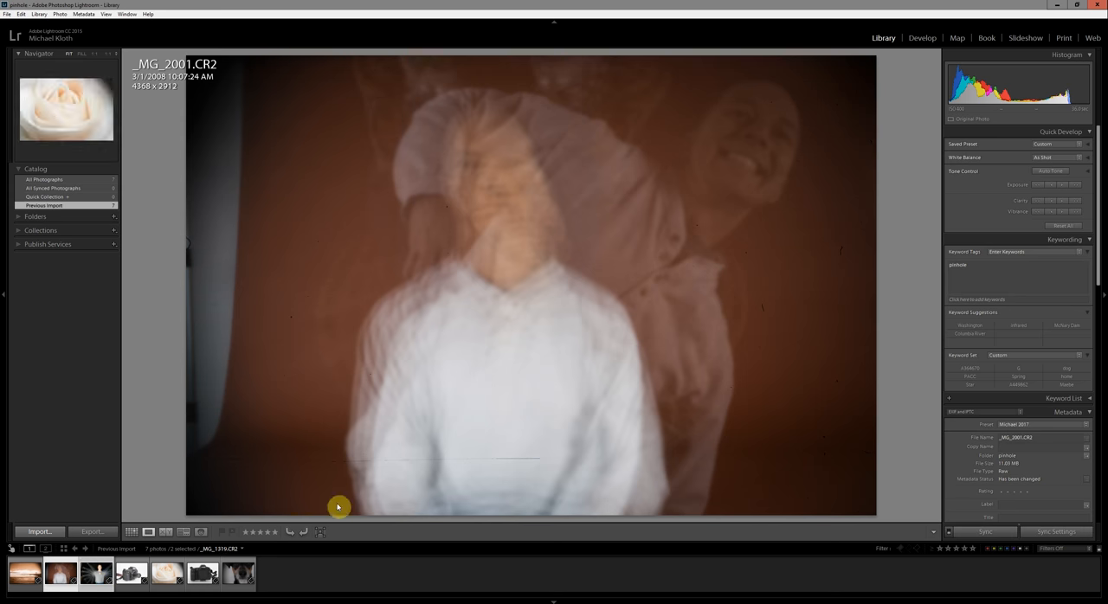
{"action": "left_click", "coordinate": [60, 574]}
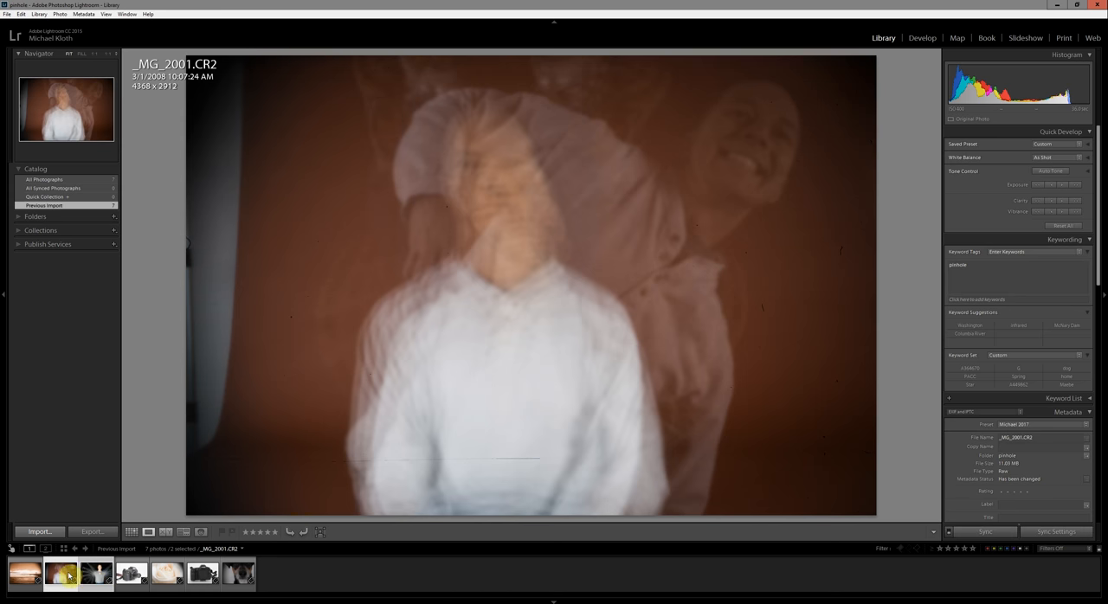
{"action": "left_click", "coordinate": [96, 573]}
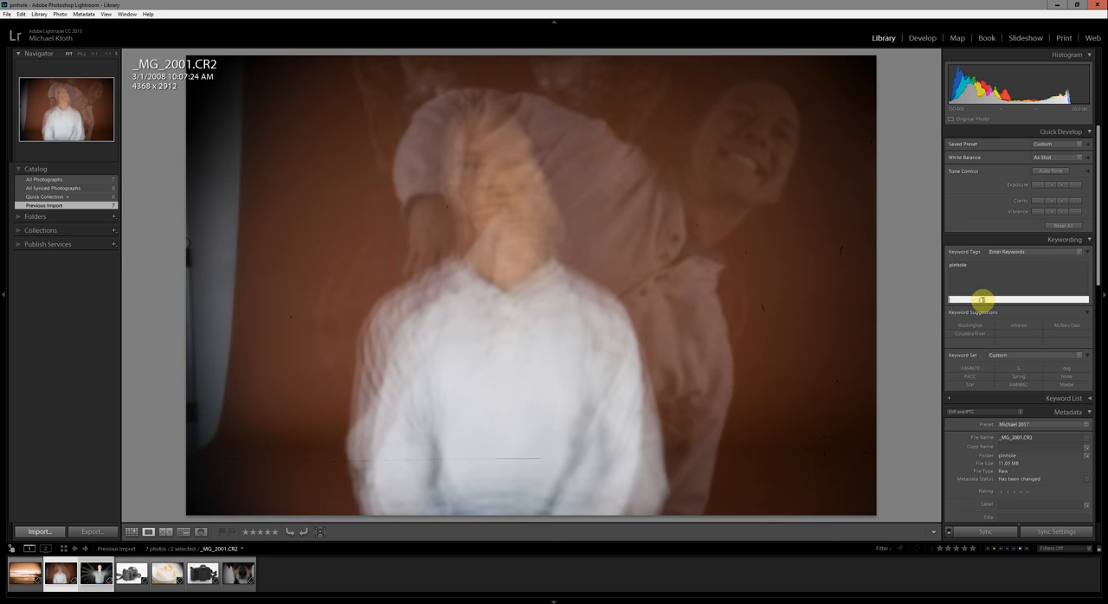
{"action": "type", "text": "Michael,"}
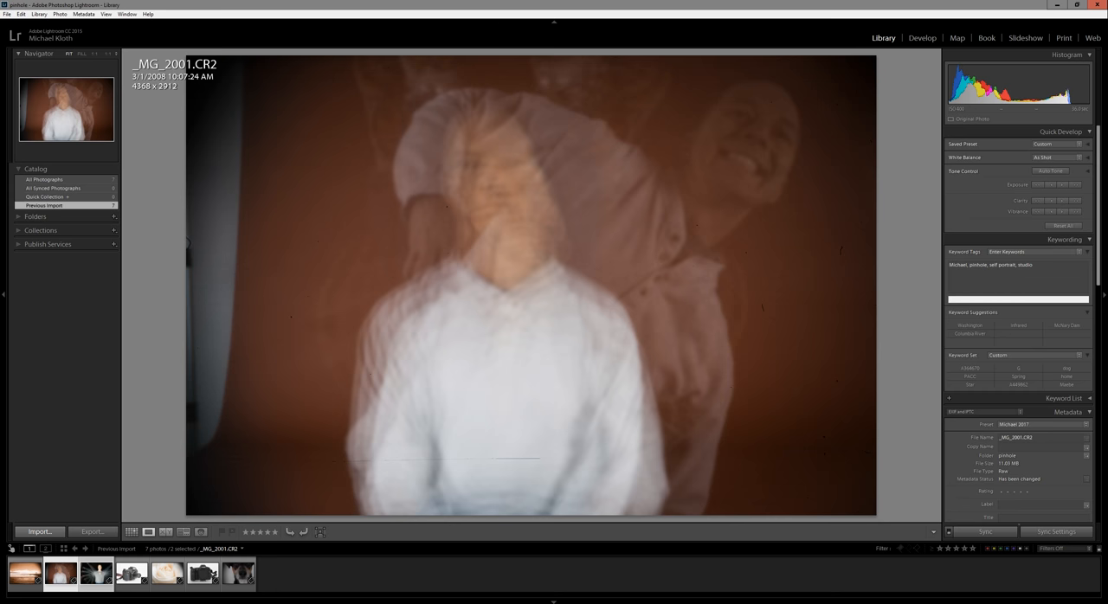
Step: Tag the rose photo close up, flower, macro, rose, and the dog photo dog
{"action": "left_click", "coordinate": [166, 574]}
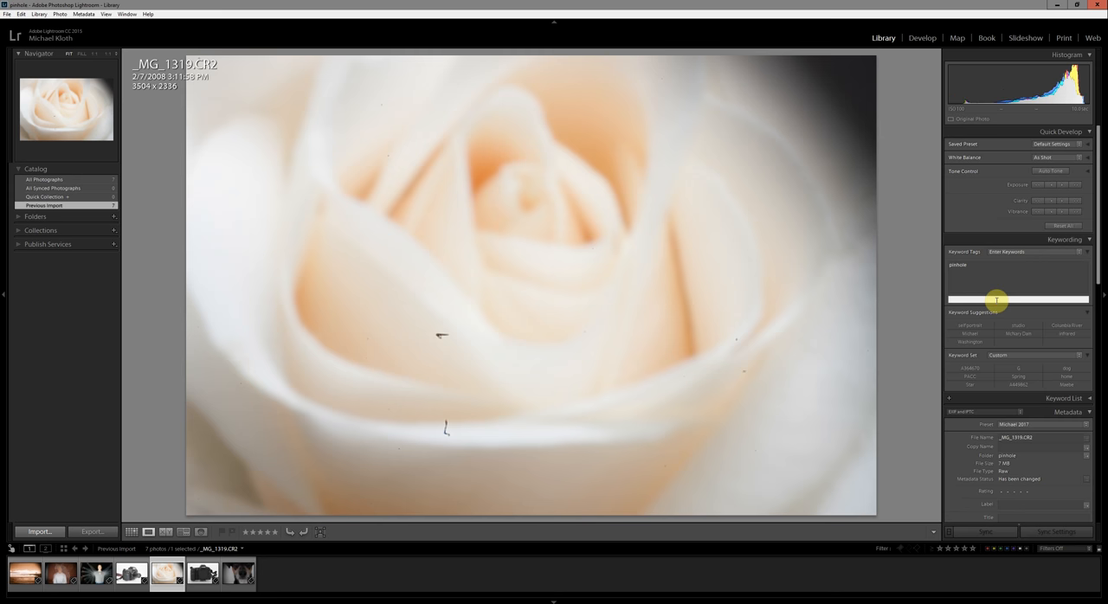
{"action": "type", "text": "close up, flower, macro, pinhole, rose"}
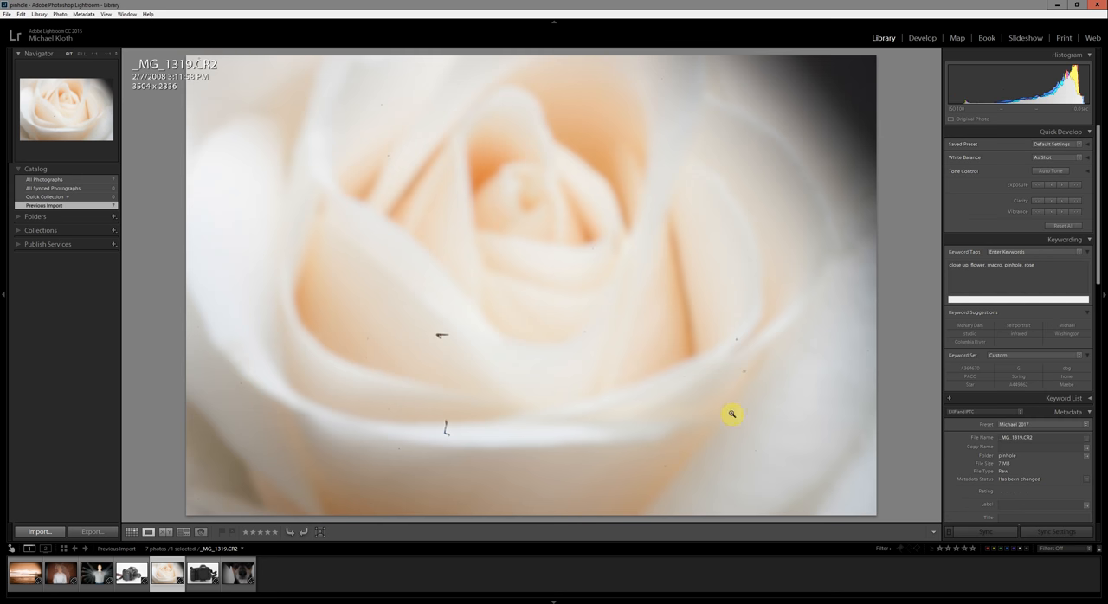
{"action": "left_click", "coordinate": [238, 573]}
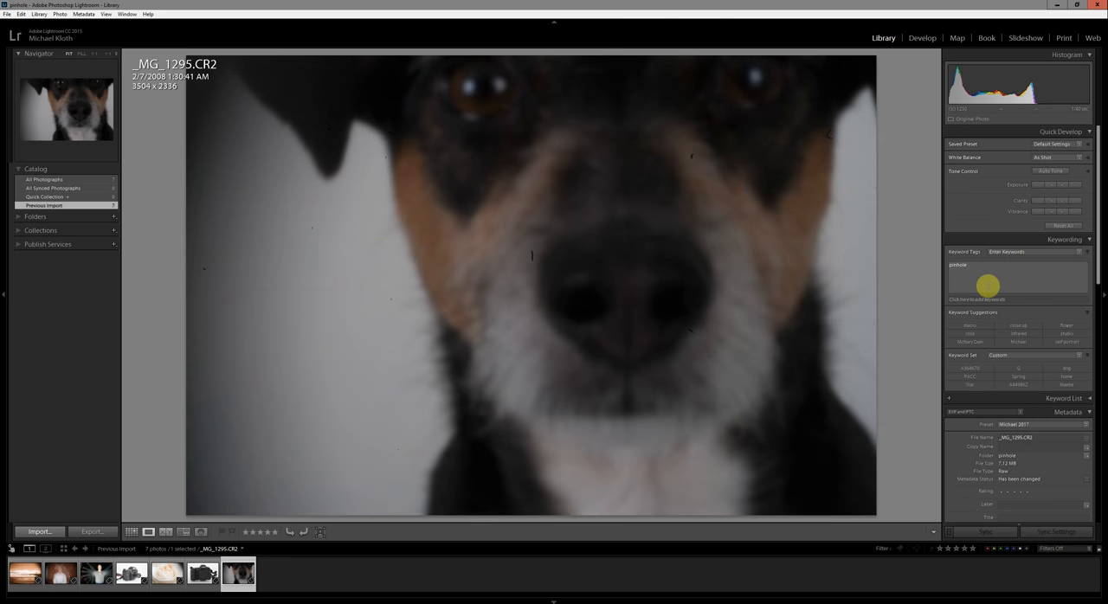
{"action": "type", "text": "dog,"}
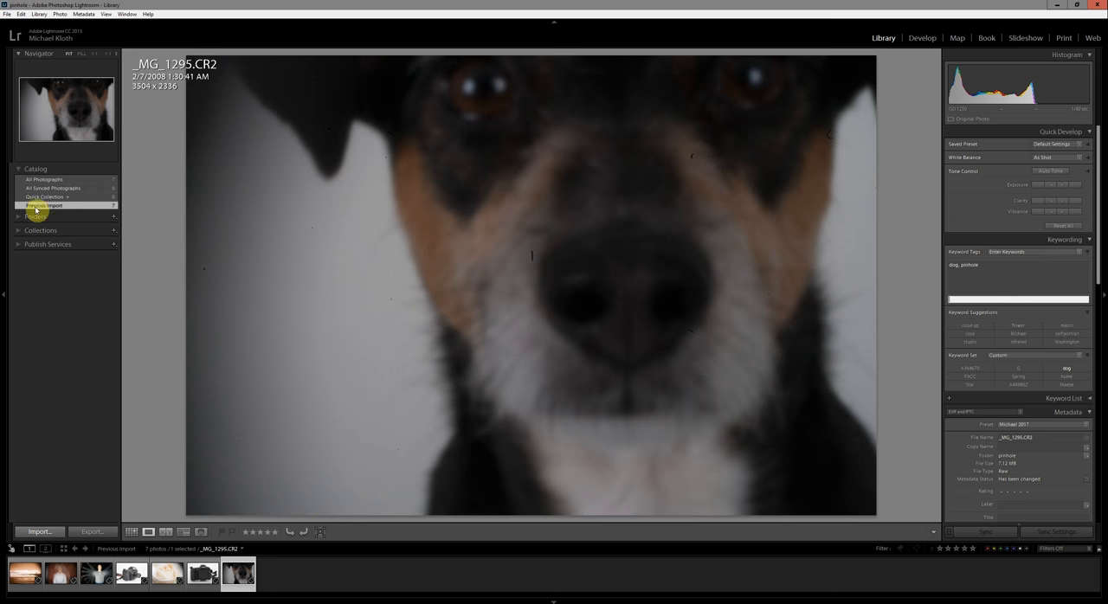
Step: Expand Collections and Publish Services in the left panel, then collapse the sections again
{"action": "left_click", "coordinate": [35, 182]}
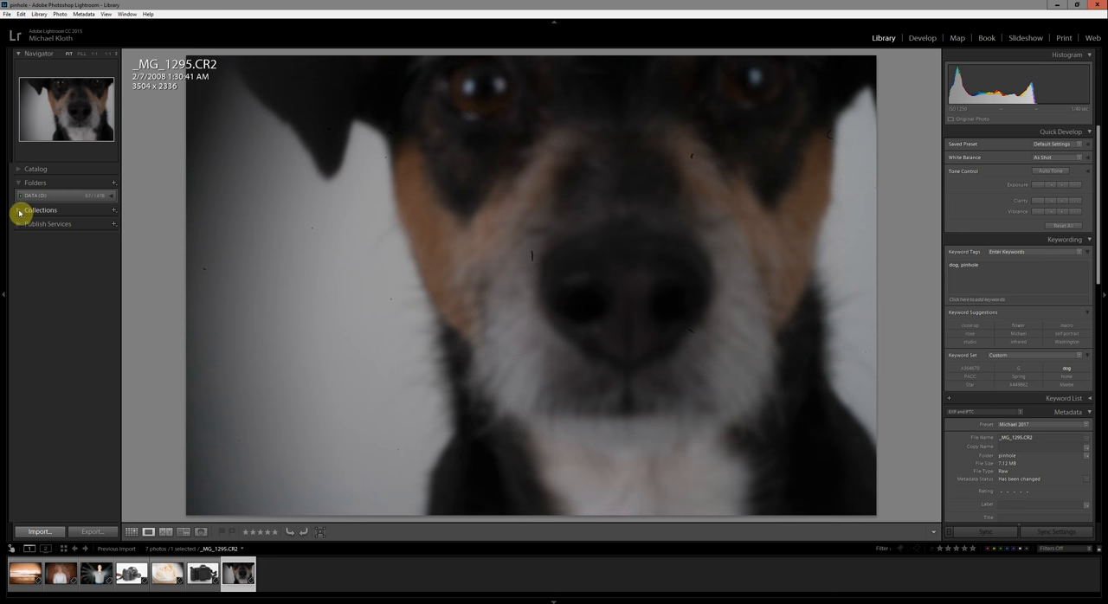
{"action": "left_click", "coordinate": [40, 196]}
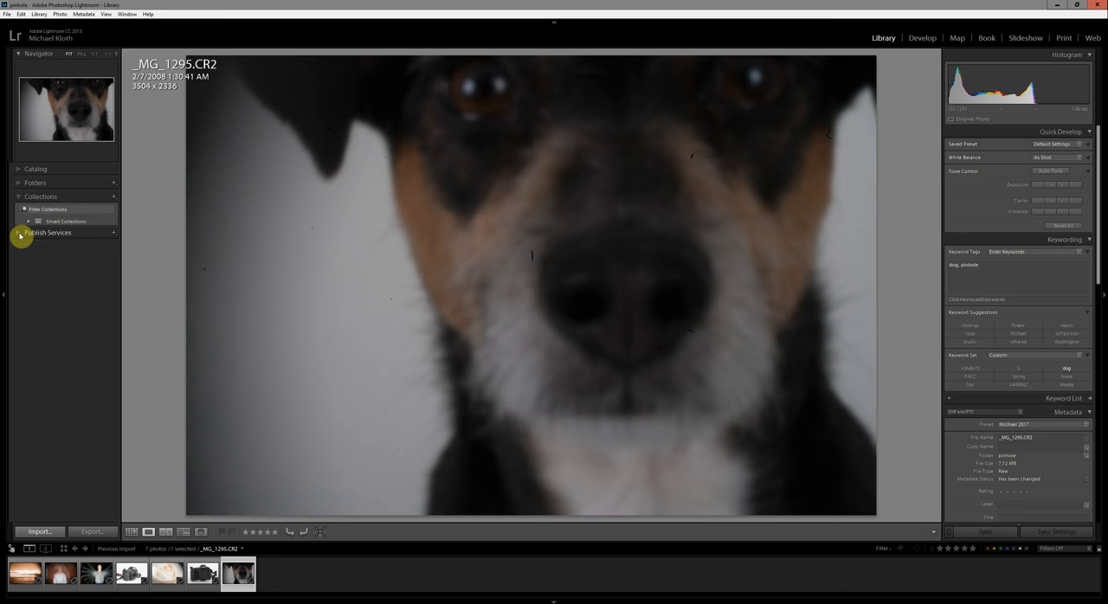
{"action": "left_click", "coordinate": [47, 232]}
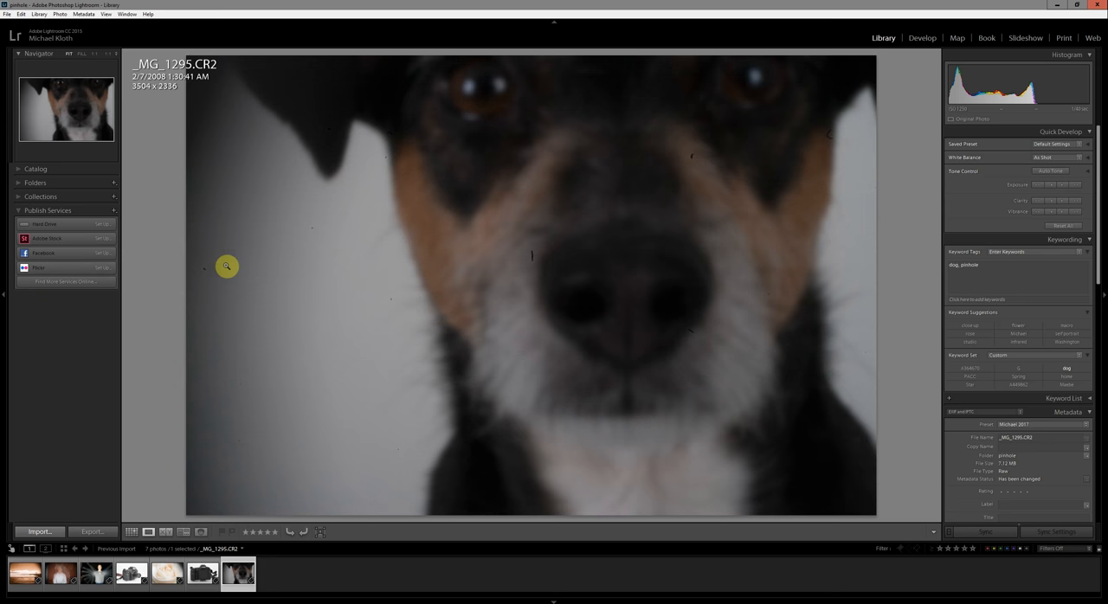
{"action": "mouse_move", "coordinate": [58, 271]}
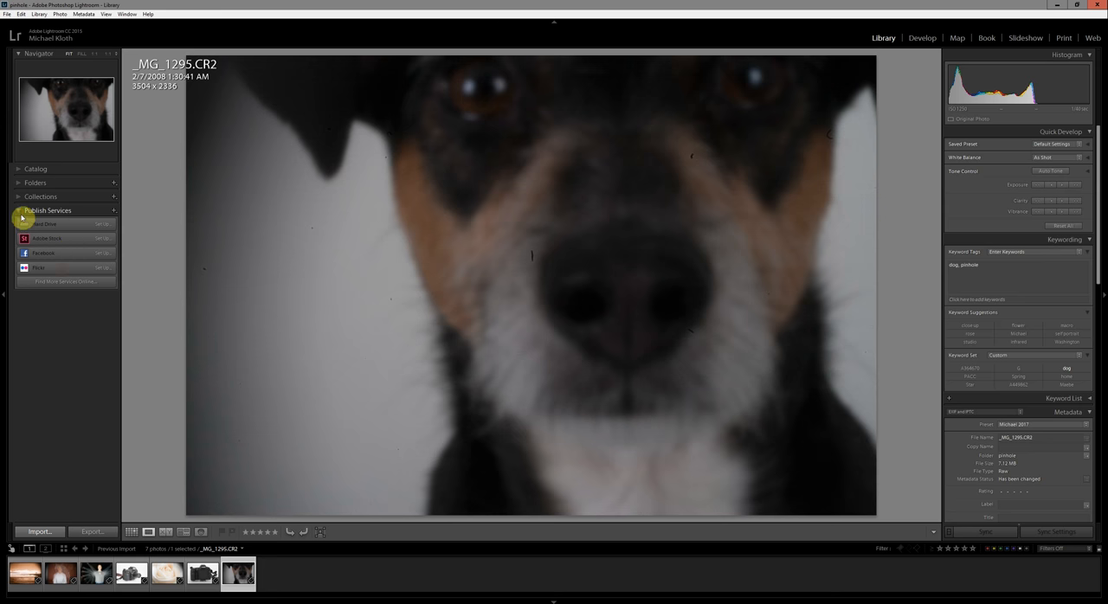
{"action": "left_click", "coordinate": [47, 210]}
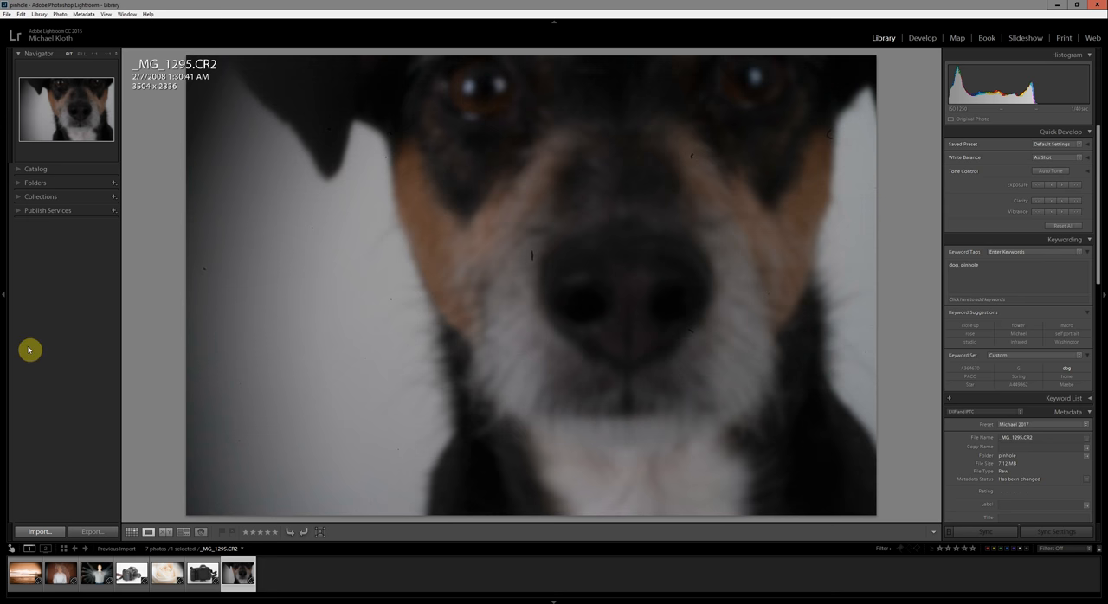
{"action": "mouse_move", "coordinate": [7, 299]}
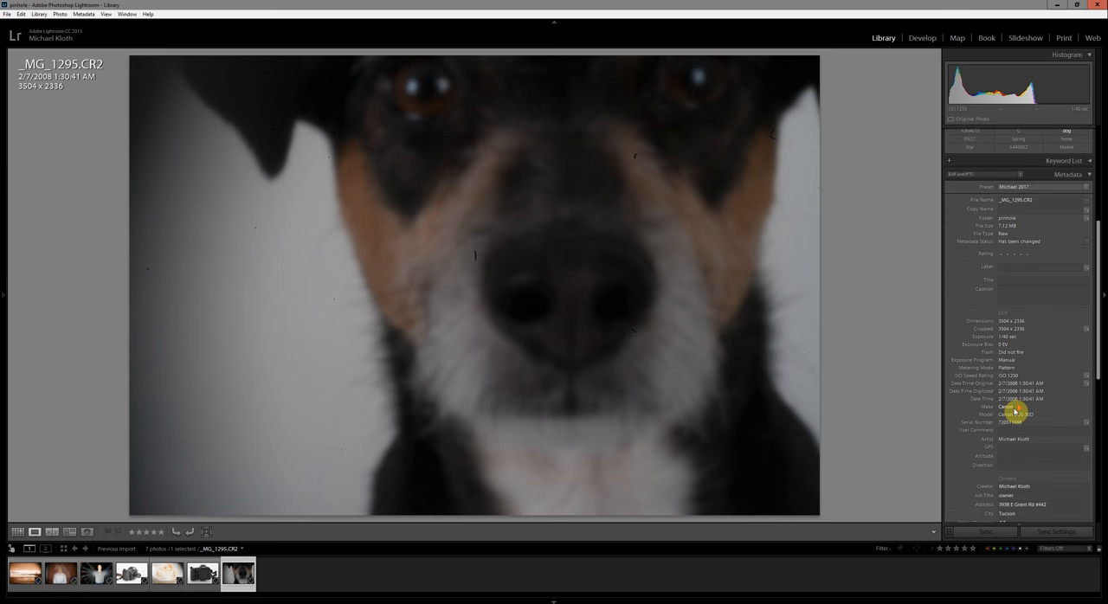
Step: Scroll the right panel through the dog photo's EXIF camera and exposure metadata
{"action": "scroll", "scroll_direction": "down", "scroll_amount": 3}
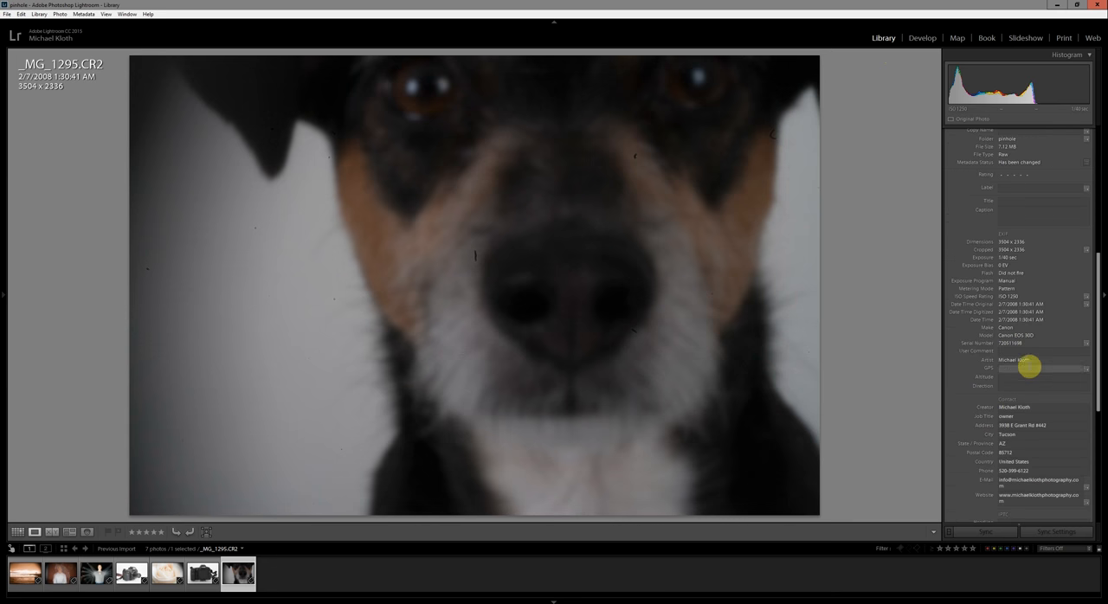
{"action": "scroll", "scroll_direction": "down", "scroll_amount": 3}
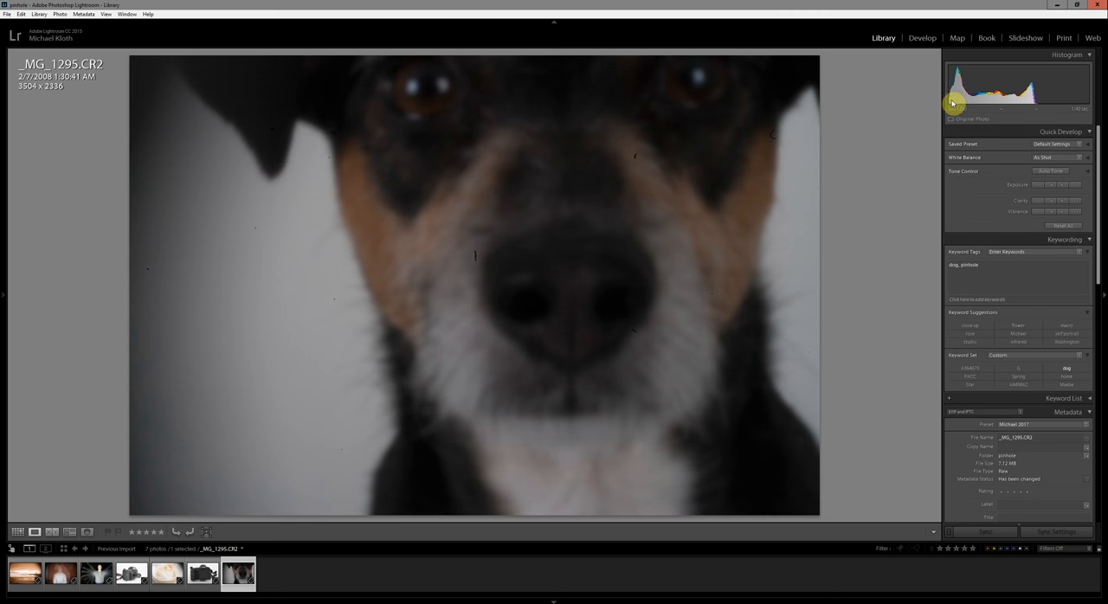
{"action": "mouse_move", "coordinate": [980, 103]}
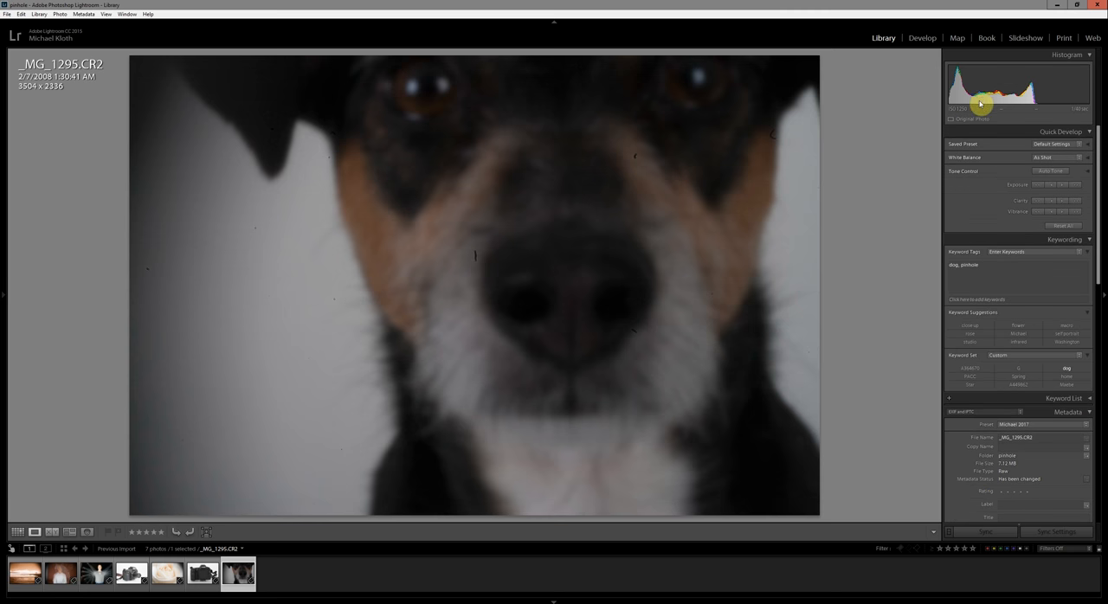
{"action": "mouse_move", "coordinate": [1036, 105]}
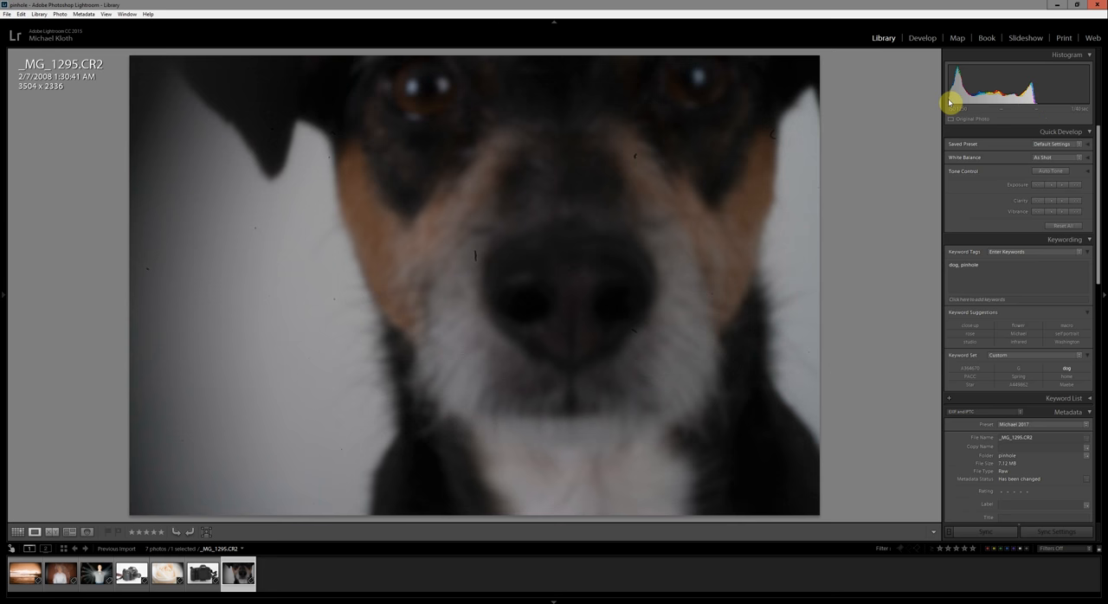
{"action": "mouse_move", "coordinate": [1037, 107]}
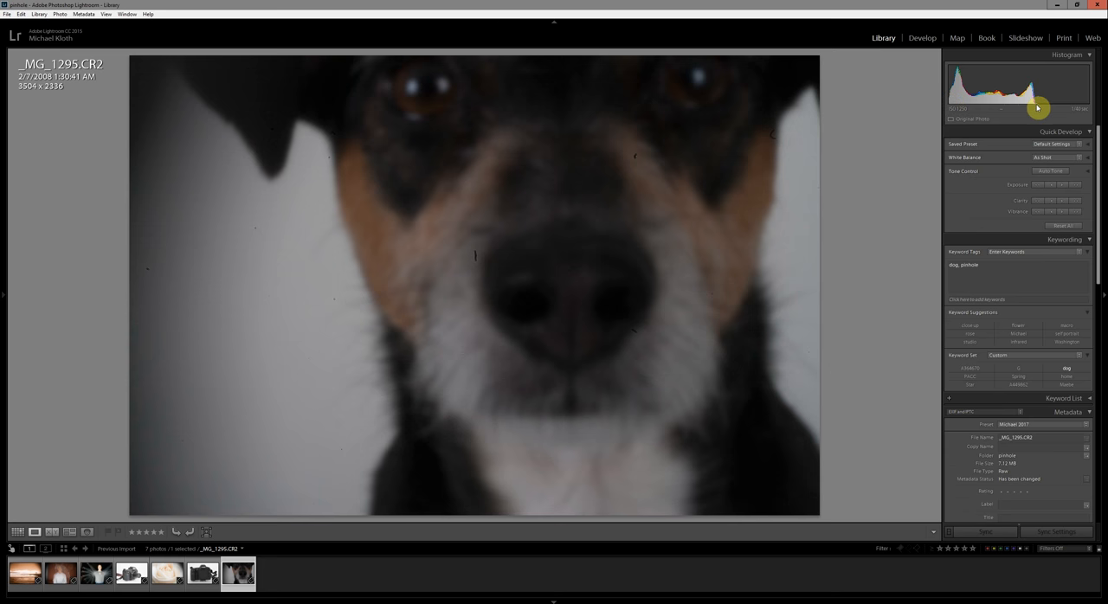
{"action": "mouse_move", "coordinate": [1087, 103]}
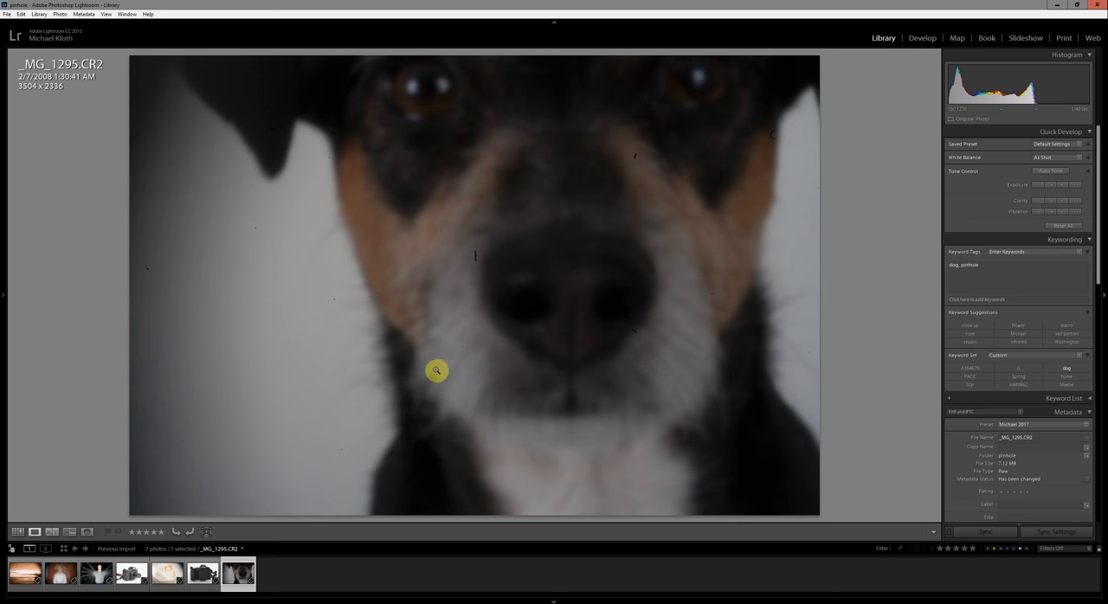
{"action": "mouse_move", "coordinate": [608, 371]}
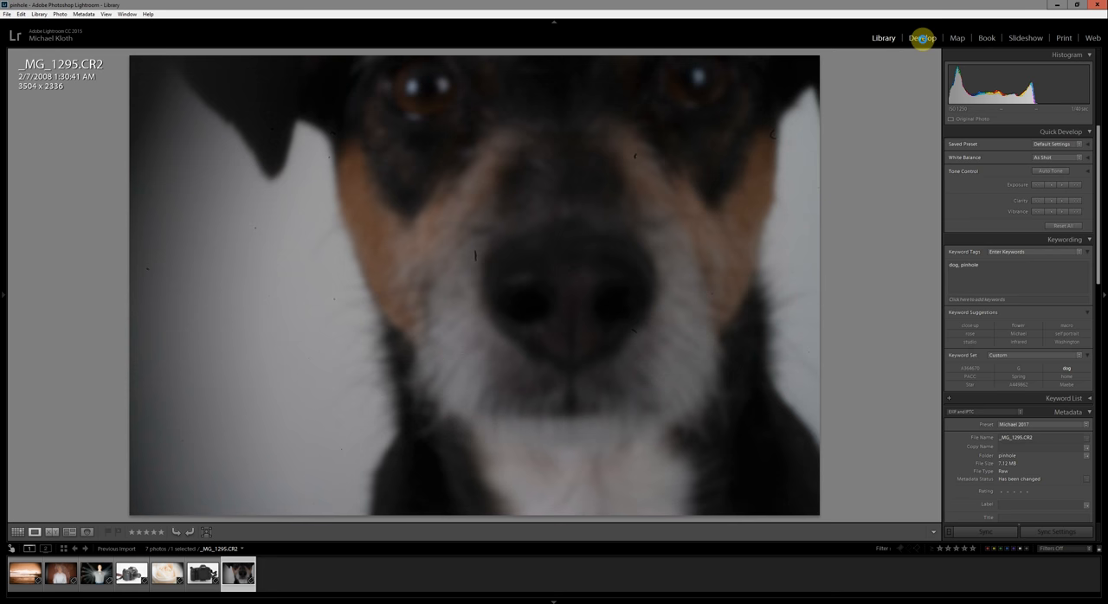
Step: Open the dog photo in Develop and raise Basic-panel Exposure to about +2.13
{"action": "left_click", "coordinate": [922, 37]}
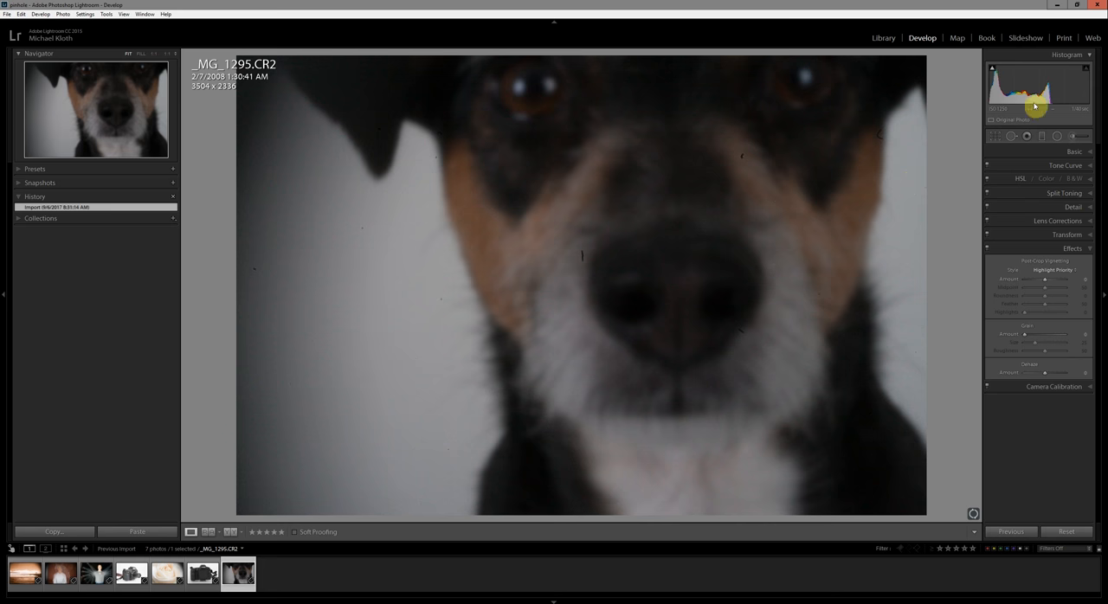
{"action": "left_click", "coordinate": [1074, 151]}
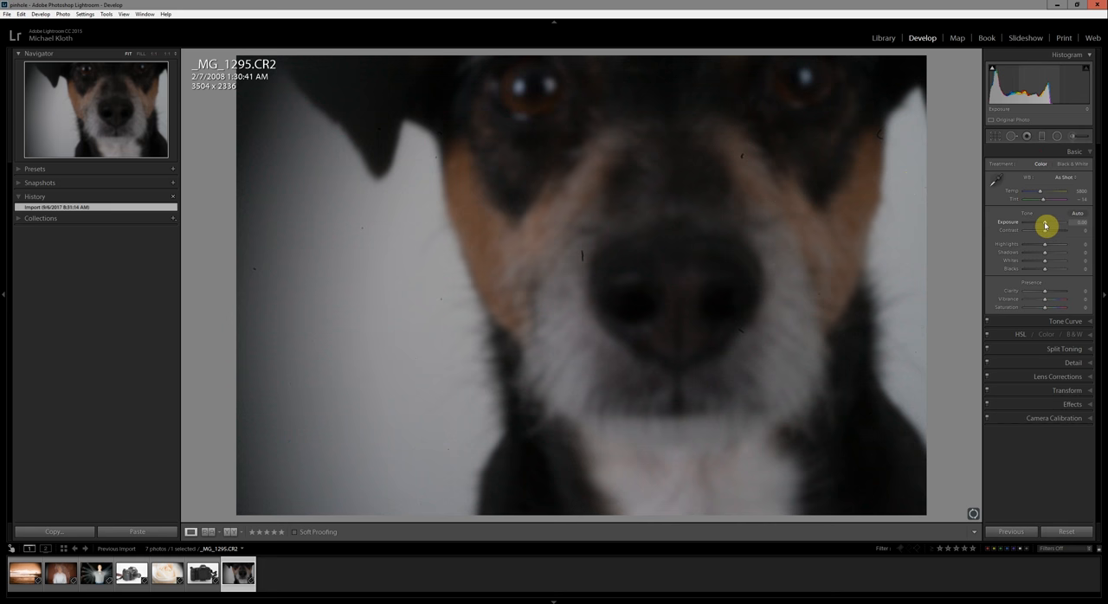
{"action": "left_click_drag", "start_coordinate": [1045, 227], "coordinate": [1053, 226]}
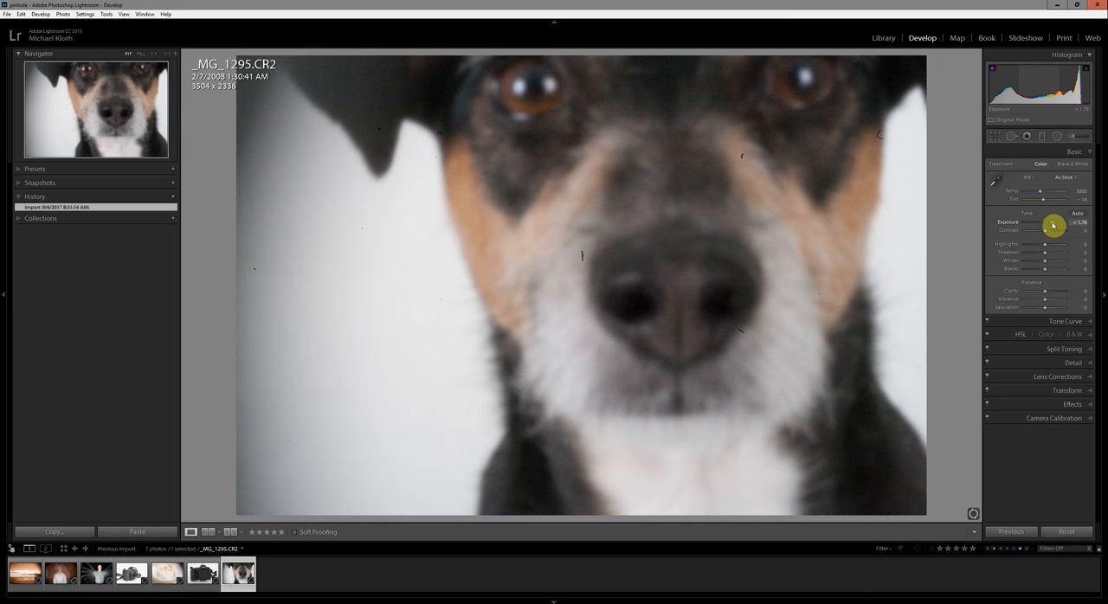
{"action": "left_click_drag", "start_coordinate": [1043, 228], "coordinate": [1054, 227]}
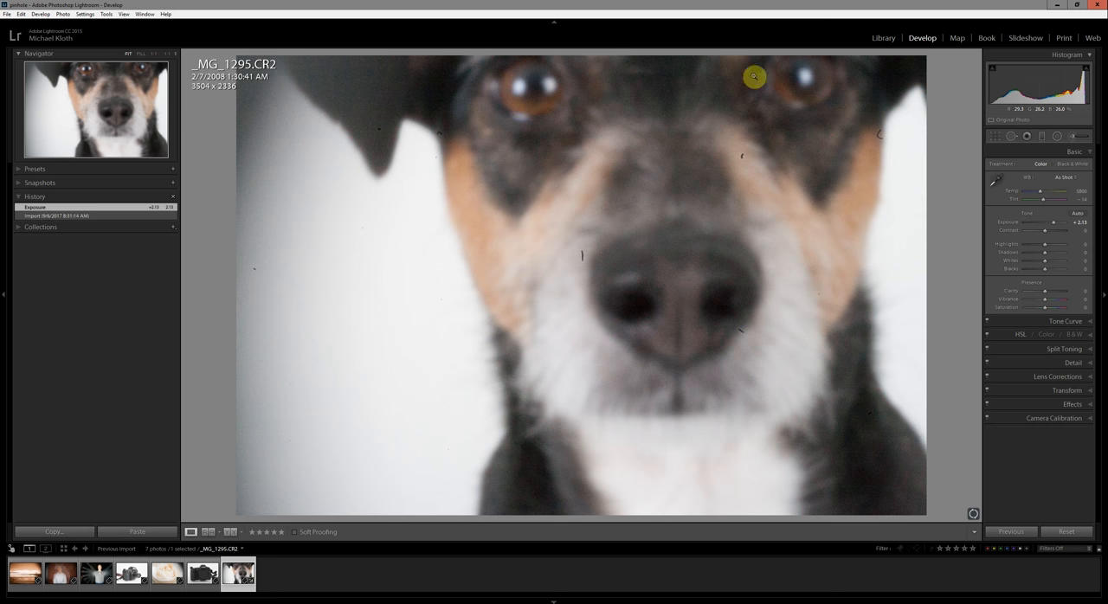
{"action": "mouse_move", "coordinate": [741, 159]}
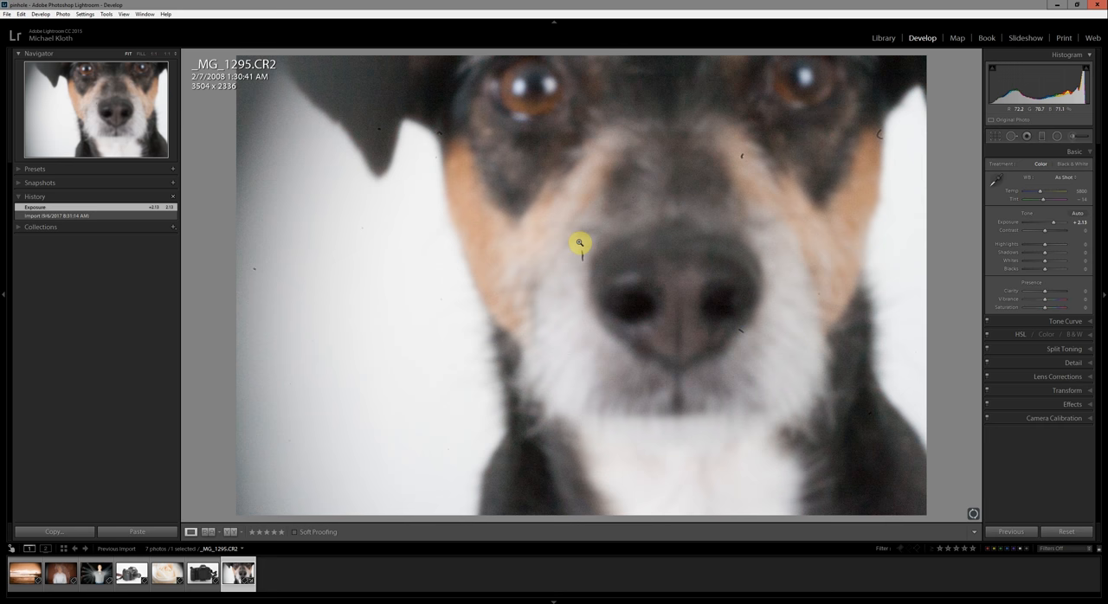
{"action": "mouse_move", "coordinate": [601, 299]}
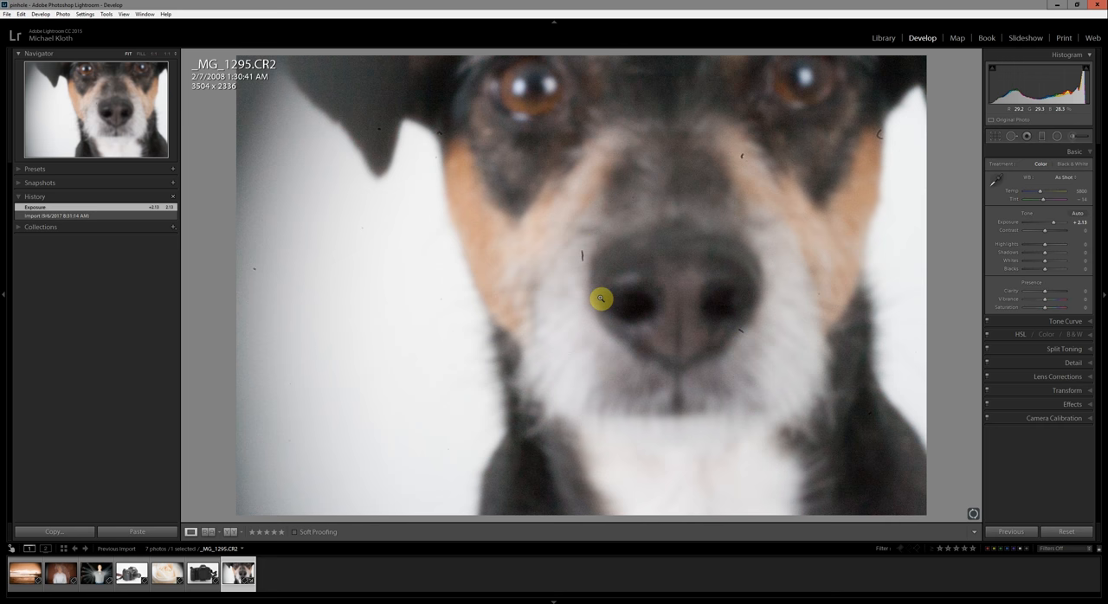
{"action": "mouse_move", "coordinate": [592, 264]}
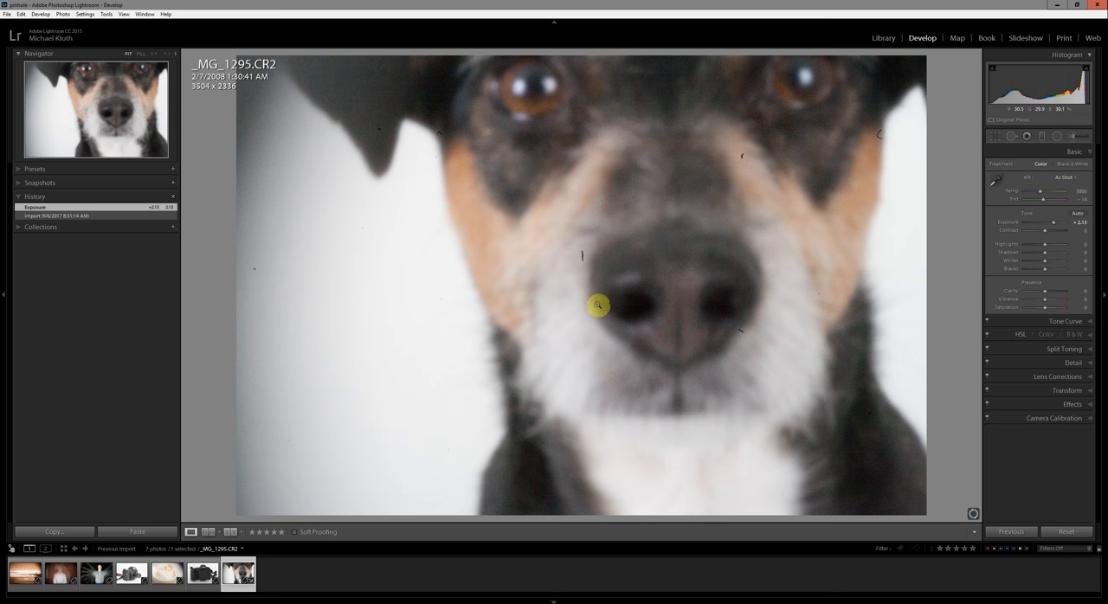
{"action": "mouse_move", "coordinate": [885, 147]}
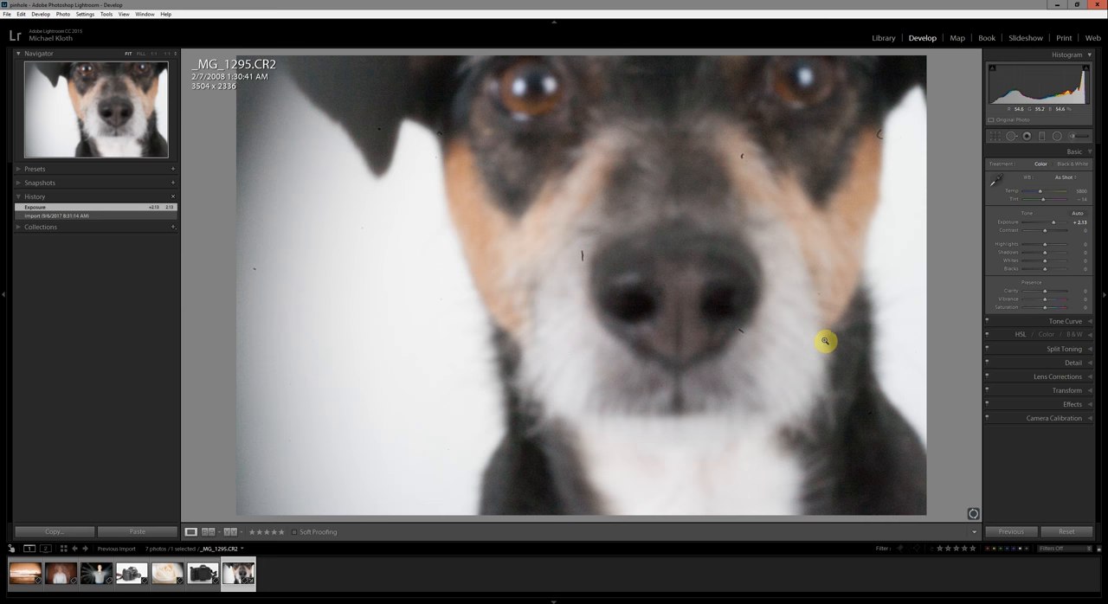
{"action": "mouse_move", "coordinate": [1007, 169]}
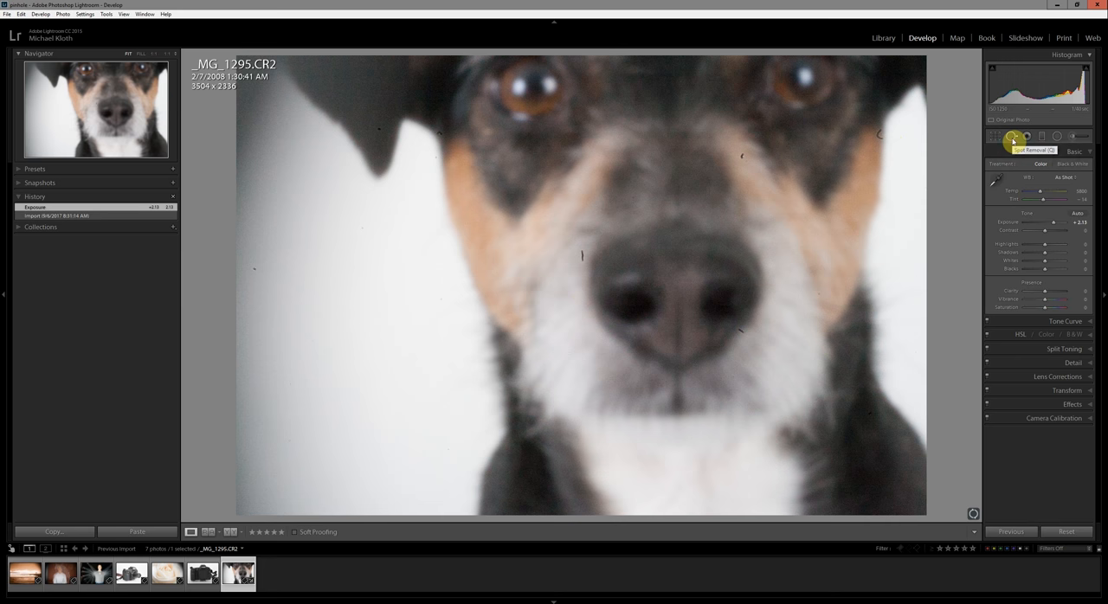
Step: Heal dust specks in background, between eyes and above nose with Spot Removal in Heal mode
{"action": "left_click", "coordinate": [1011, 137]}
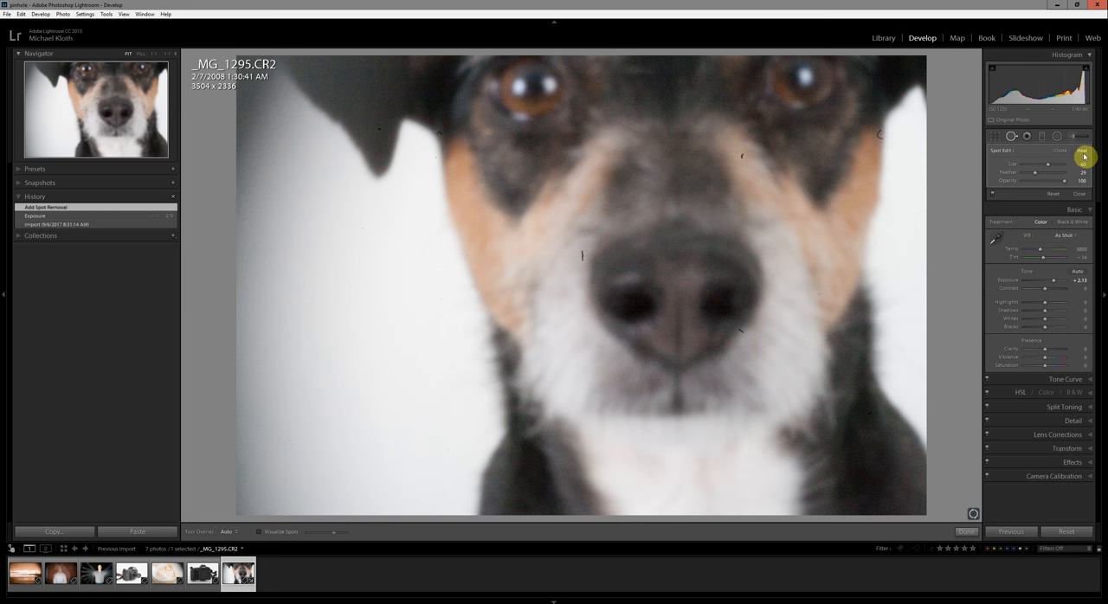
{"action": "left_click", "coordinate": [1064, 137]}
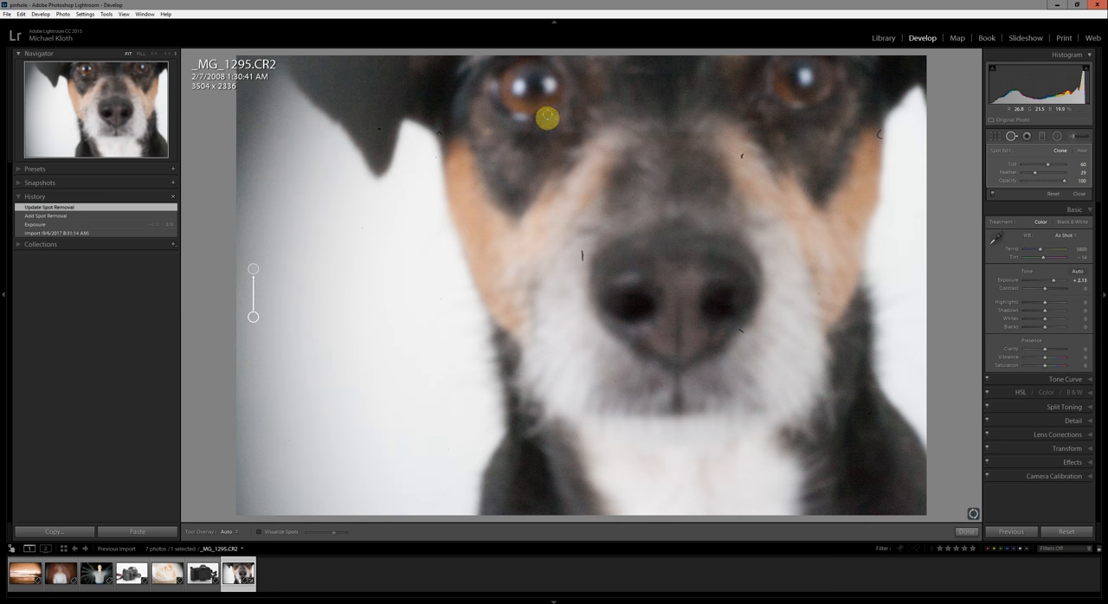
{"action": "left_click_drag", "start_coordinate": [545, 119], "coordinate": [508, 179]}
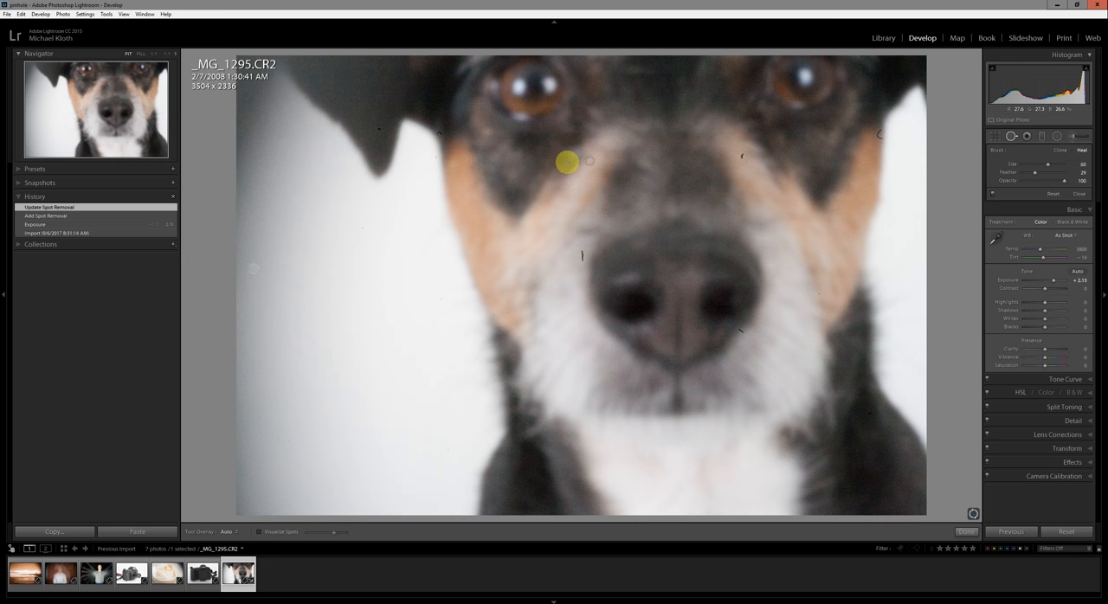
{"action": "left_click", "coordinate": [567, 162]}
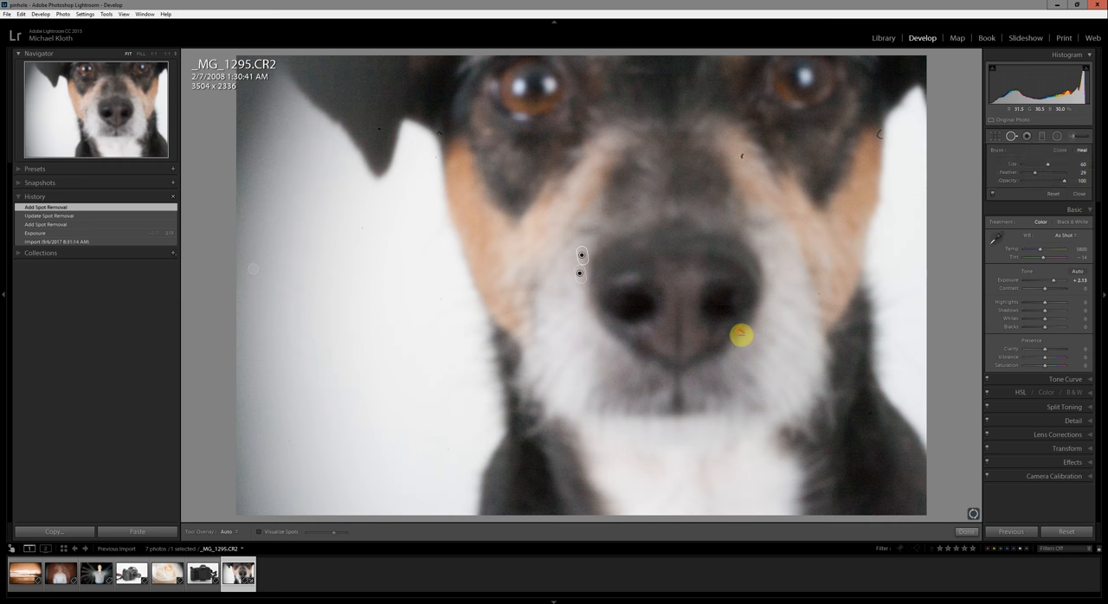
{"action": "left_click", "coordinate": [735, 141]}
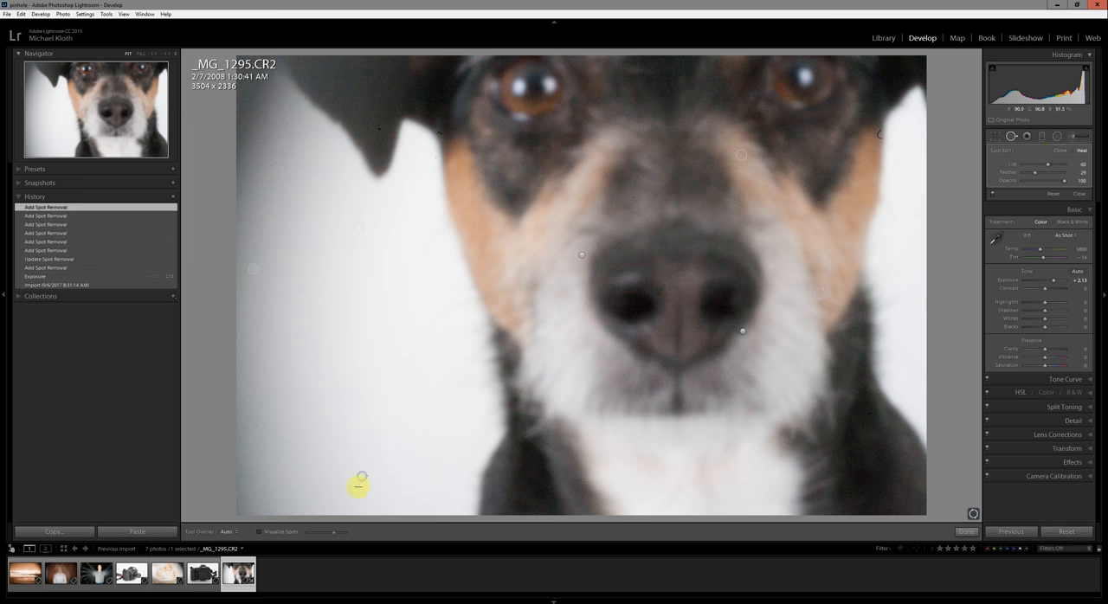
{"action": "left_click", "coordinate": [1057, 136]}
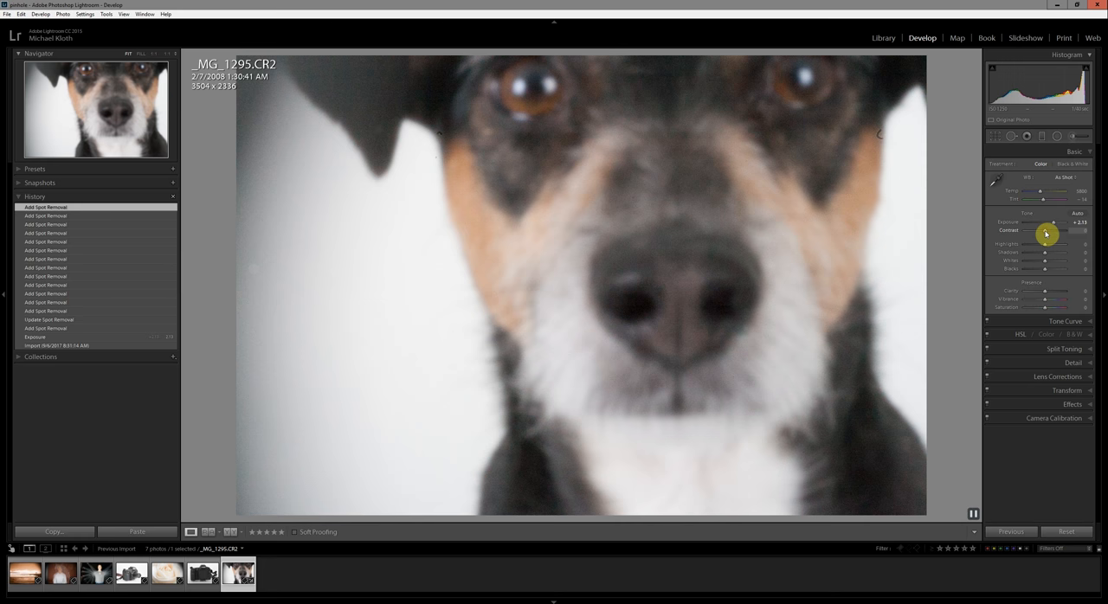
Step: Try Contrast then reset it, raise Whites to about +26, lower Blacks to -21
{"action": "left_click_drag", "start_coordinate": [1047, 231], "coordinate": [1063, 234]}
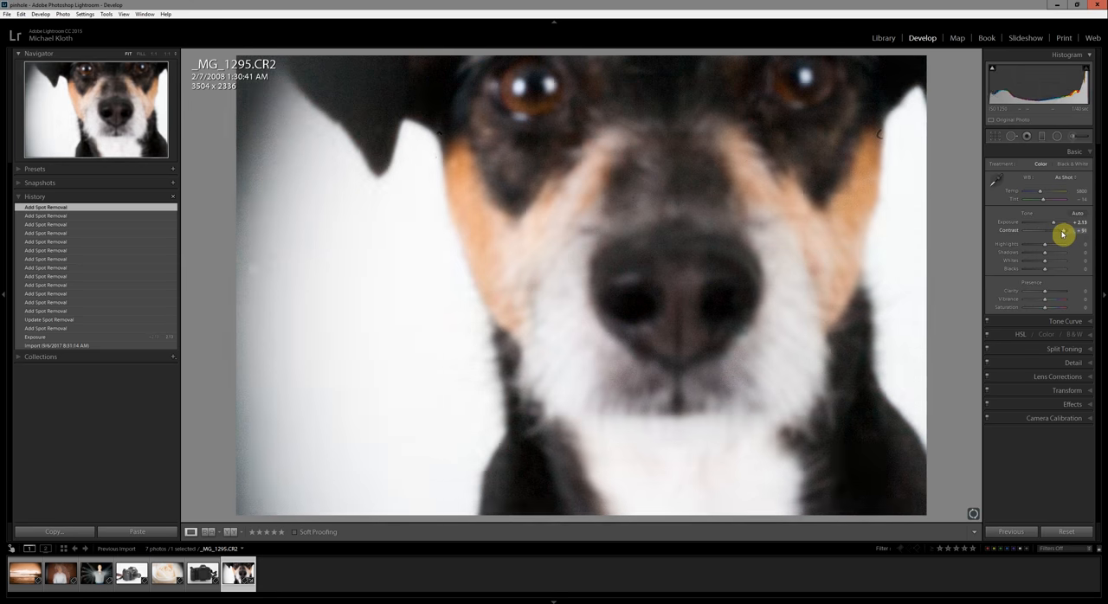
{"action": "left_click_drag", "start_coordinate": [1062, 233], "coordinate": [1050, 234]}
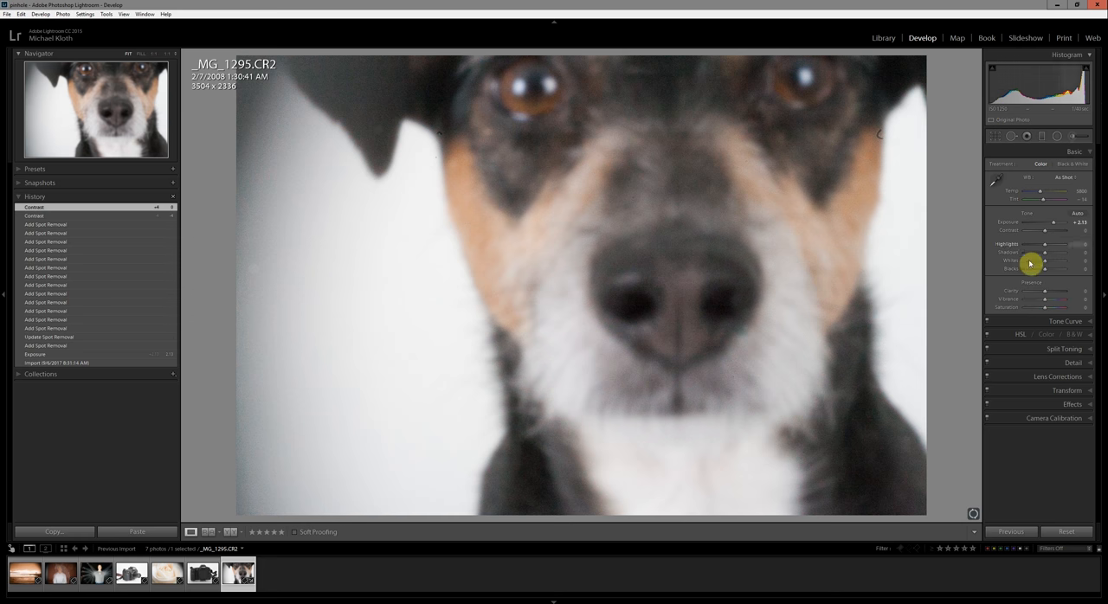
{"action": "left_click_drag", "start_coordinate": [1043, 262], "coordinate": [1052, 261]}
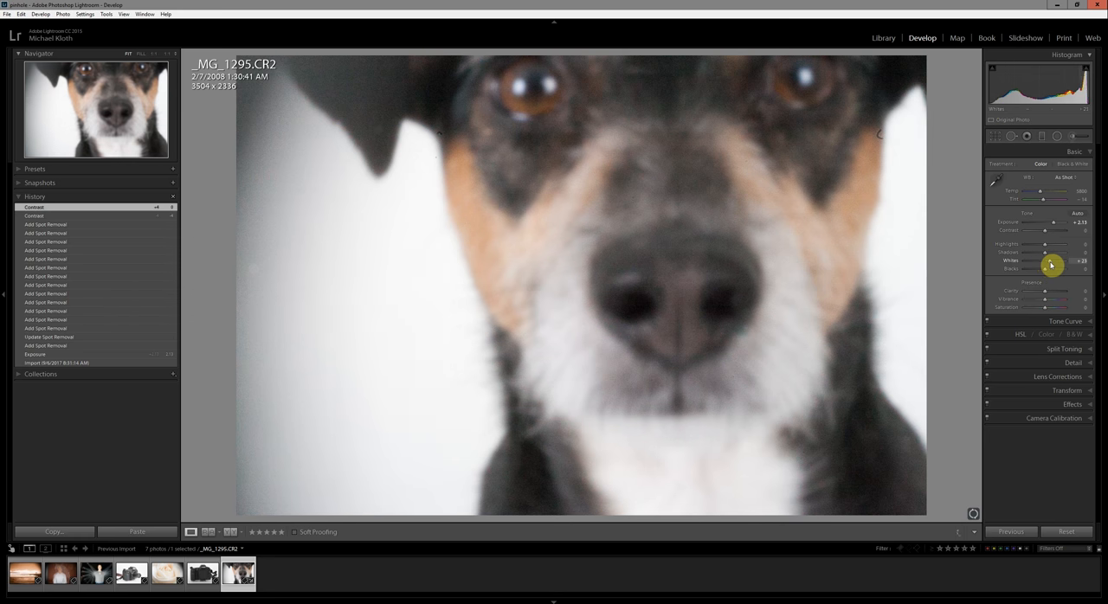
{"action": "left_click_drag", "start_coordinate": [1045, 268], "coordinate": [1038, 272]}
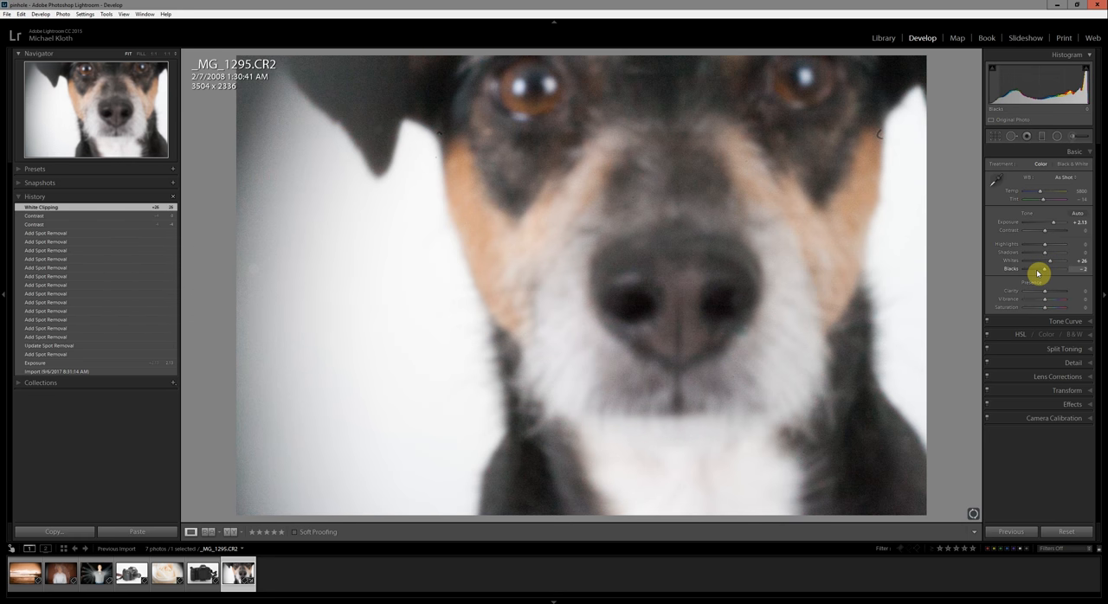
{"action": "left_click_drag", "start_coordinate": [1044, 268], "coordinate": [1030, 268]}
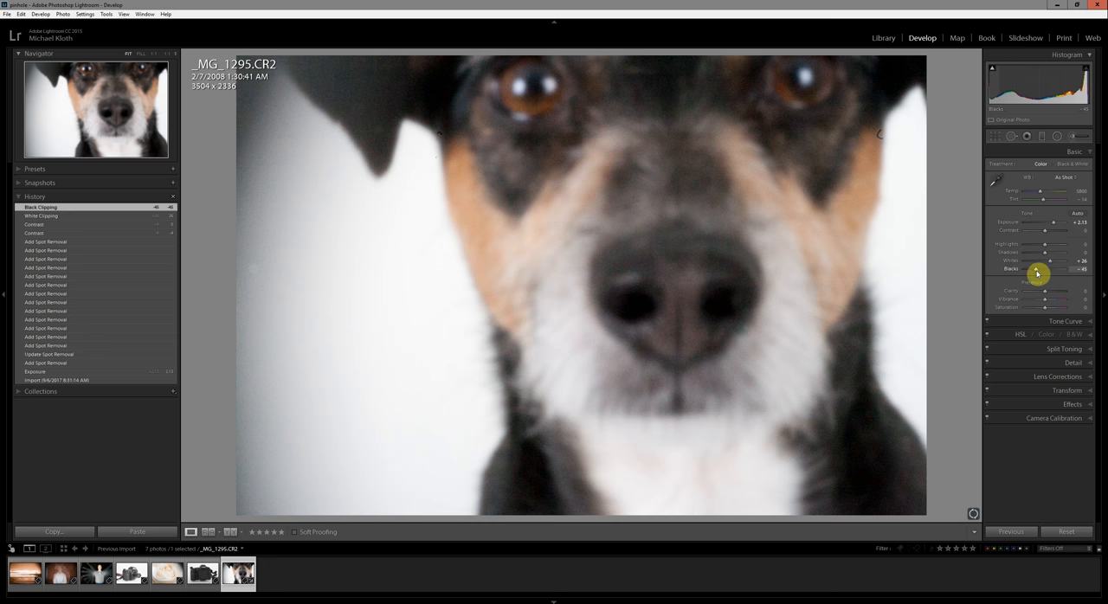
{"action": "left_click_drag", "start_coordinate": [1044, 275], "coordinate": [1043, 275]}
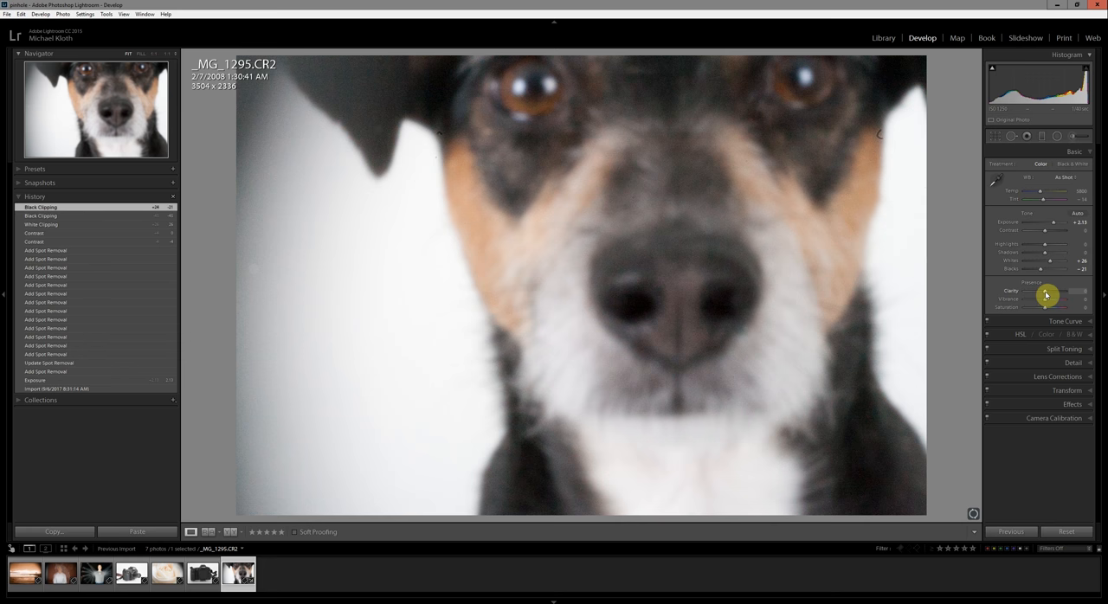
Step: Test negative and maximum Clarity, then settle Clarity at about +19
{"action": "left_click_drag", "start_coordinate": [1038, 295], "coordinate": [1064, 295]}
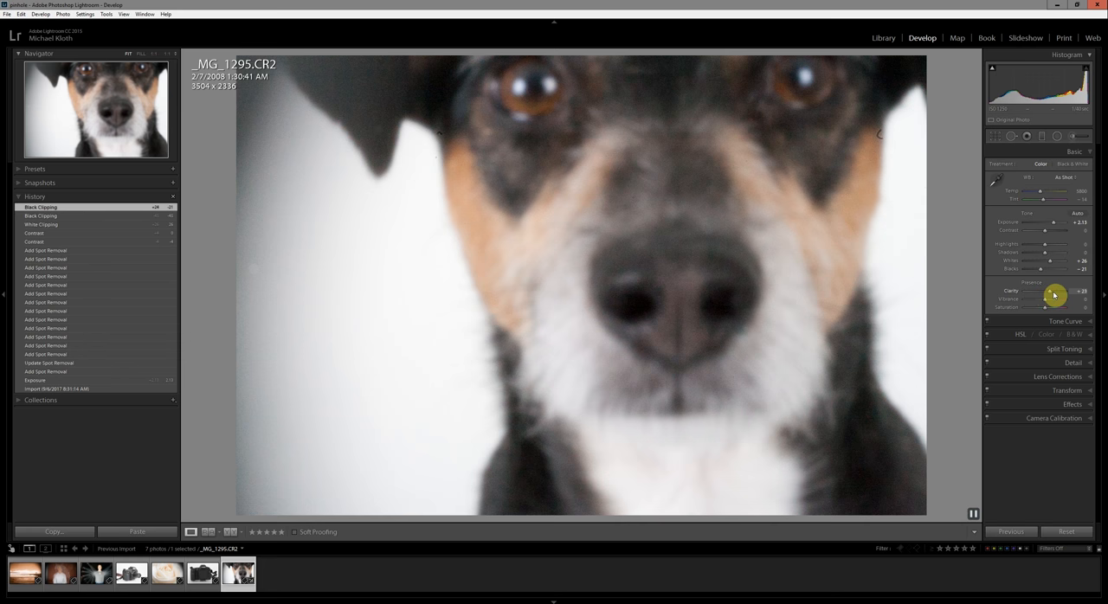
{"action": "left_click_drag", "start_coordinate": [1055, 295], "coordinate": [1043, 296]}
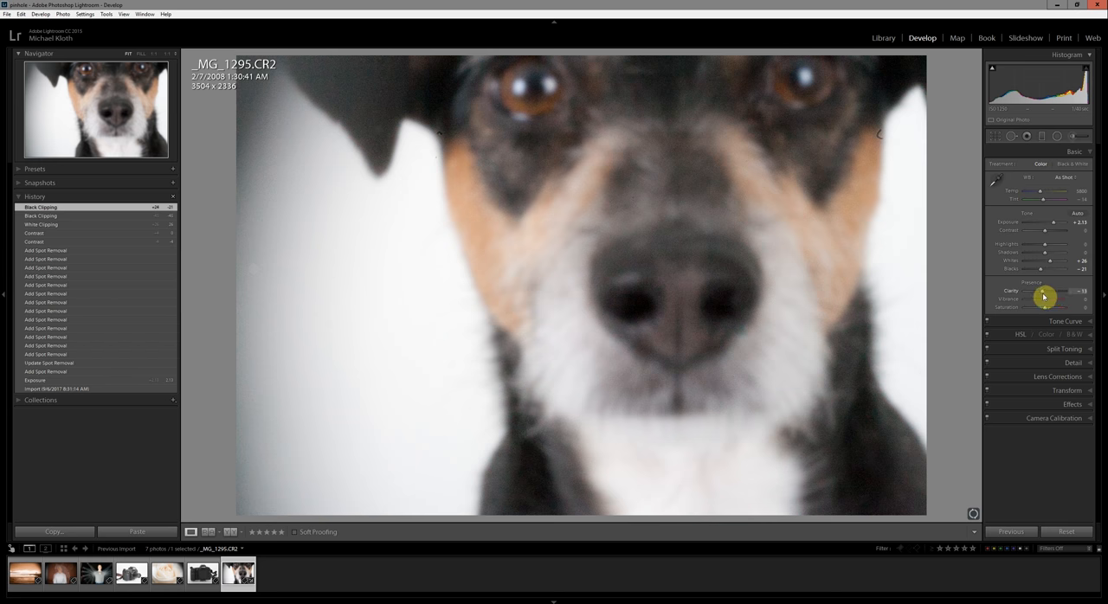
{"action": "left_click_drag", "start_coordinate": [1046, 299], "coordinate": [1039, 299]}
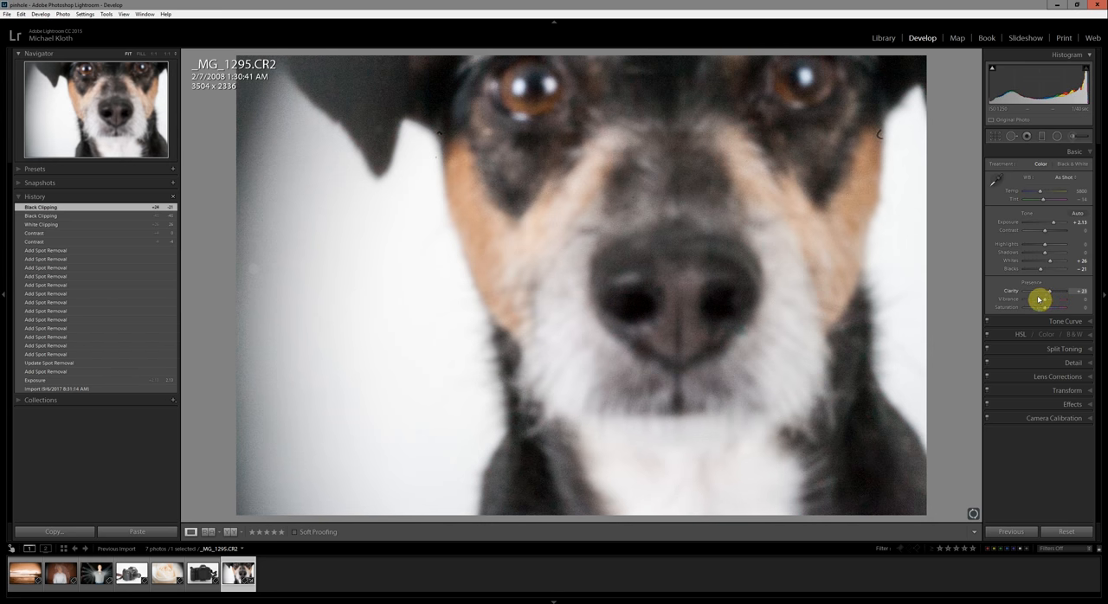
{"action": "left_click_drag", "start_coordinate": [1038, 298], "coordinate": [1049, 298]}
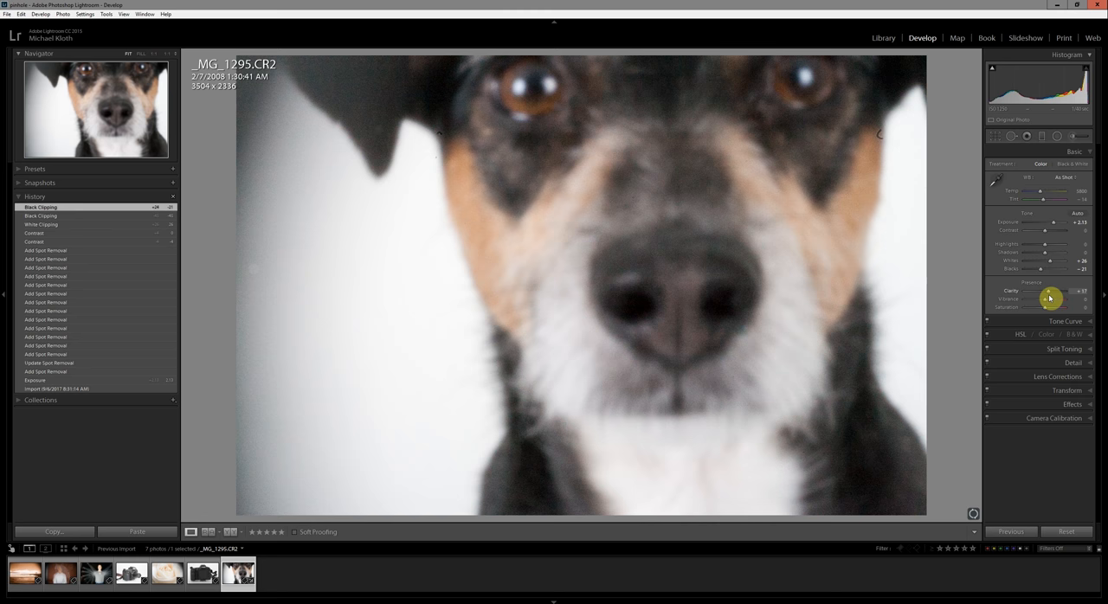
{"action": "left_click_drag", "start_coordinate": [1050, 299], "coordinate": [1068, 301]}
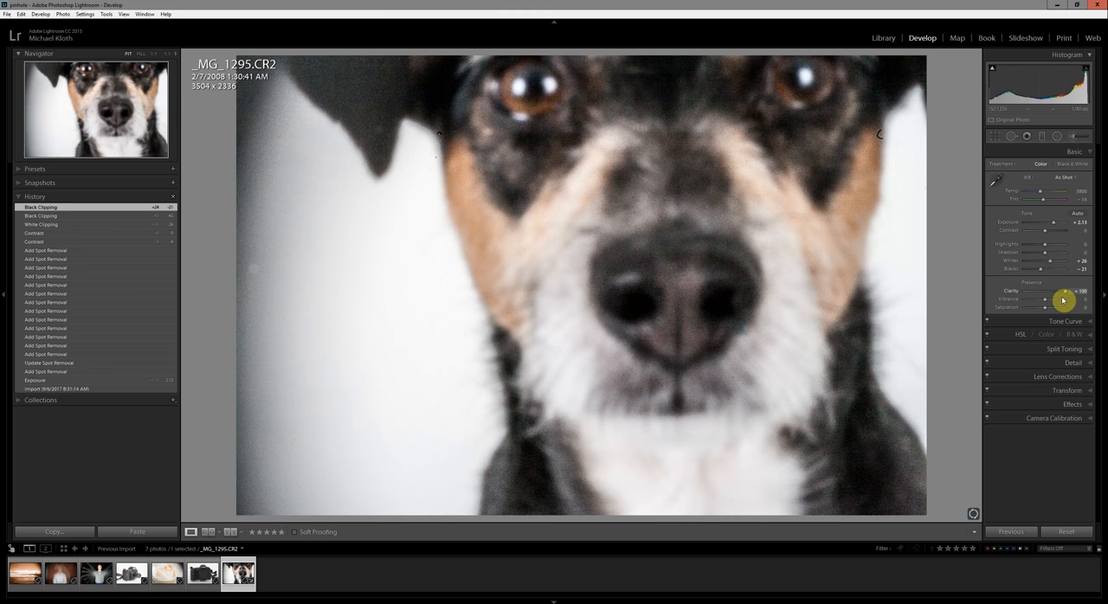
{"action": "left_click_drag", "start_coordinate": [1077, 292], "coordinate": [1047, 291]}
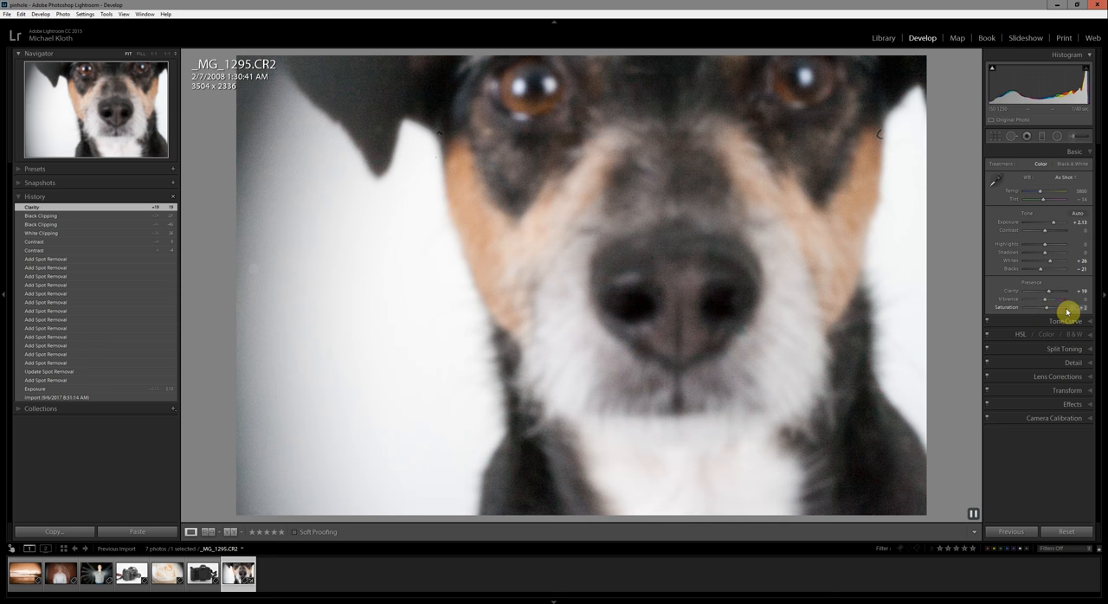
Step: Test lowering and raising Saturation, then return it to zero
{"action": "left_click_drag", "start_coordinate": [1067, 308], "coordinate": [1081, 309]}
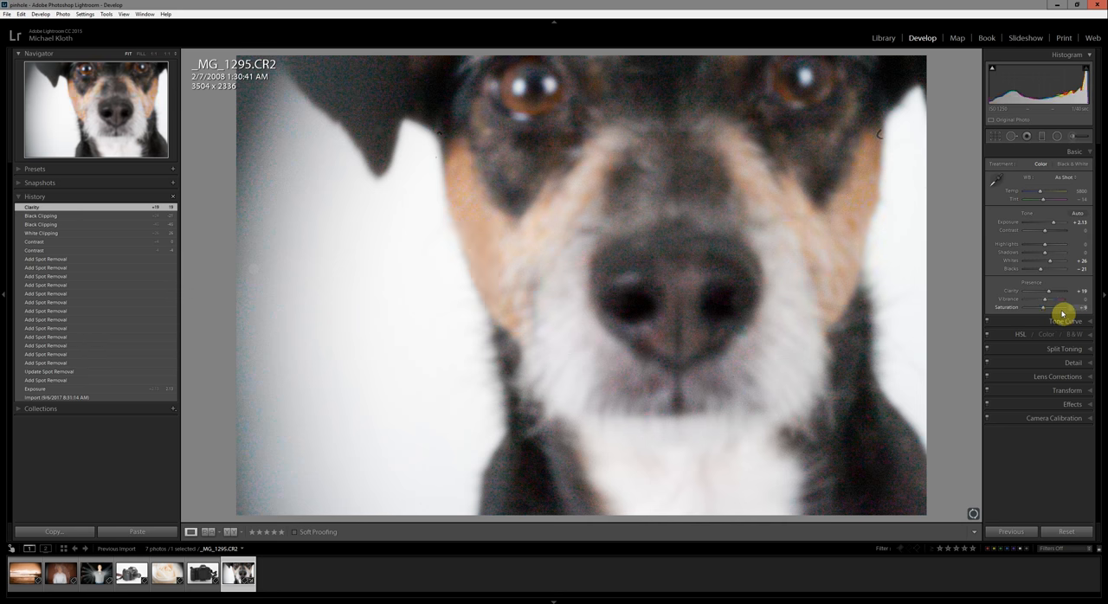
{"action": "left_click_drag", "start_coordinate": [1043, 308], "coordinate": [1069, 309]}
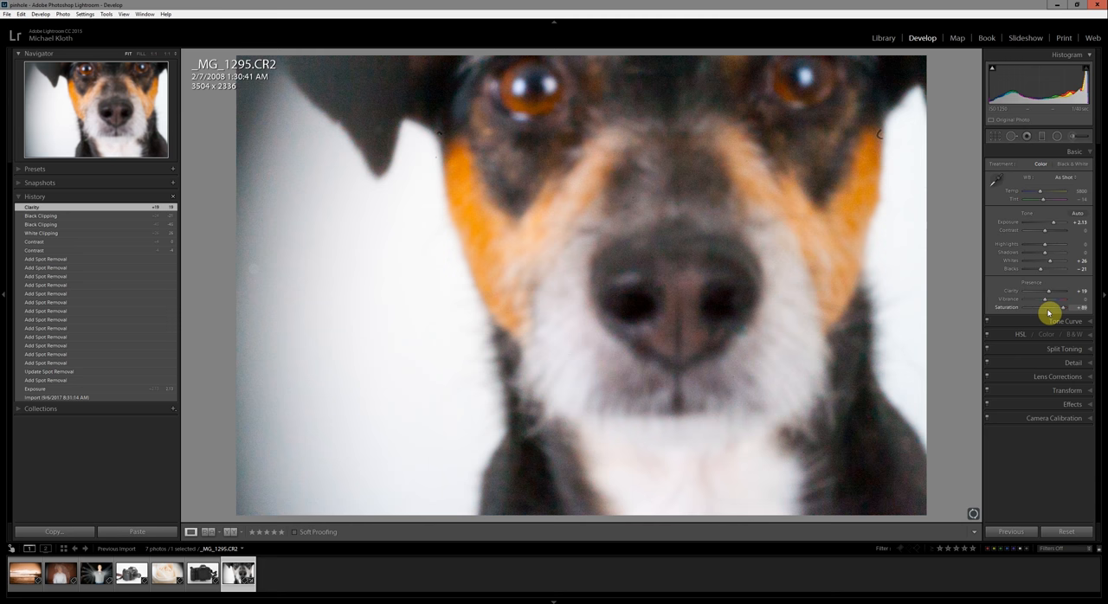
{"action": "left_click_drag", "start_coordinate": [1047, 312], "coordinate": [1047, 308]}
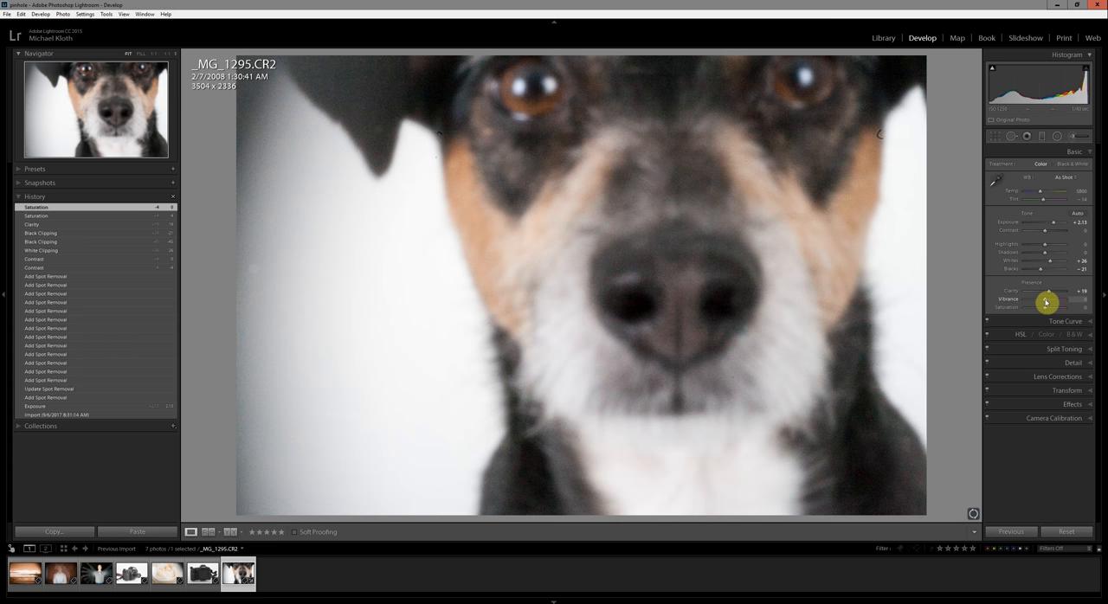
Step: Settle Vibrance at about +28 after trying +91 and +57
{"action": "left_click_drag", "start_coordinate": [1040, 299], "coordinate": [1051, 299]}
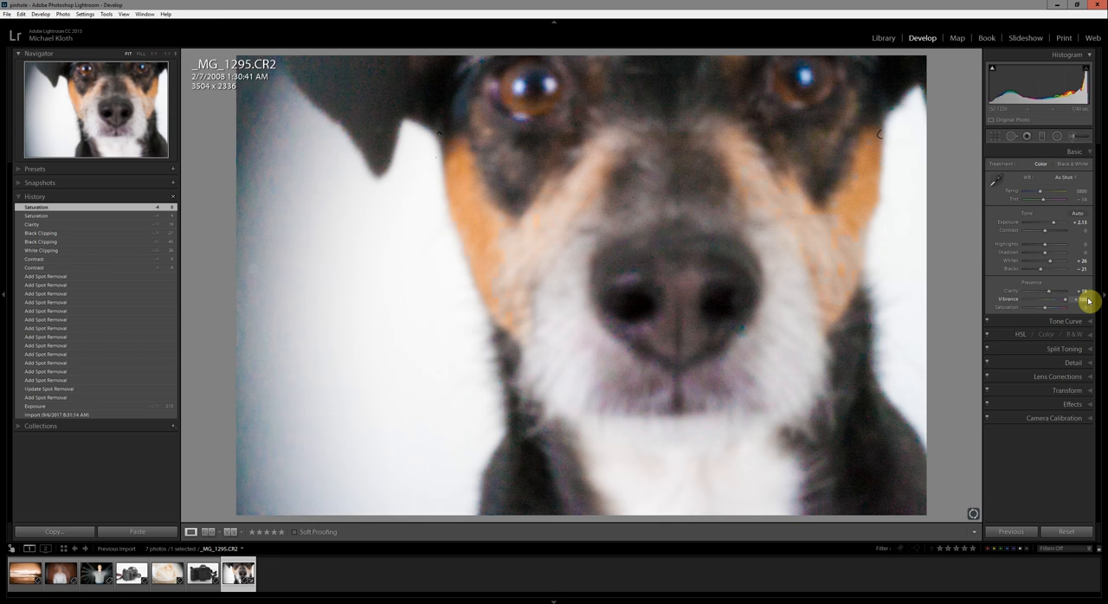
{"action": "left_click_drag", "start_coordinate": [1089, 301], "coordinate": [1047, 299]}
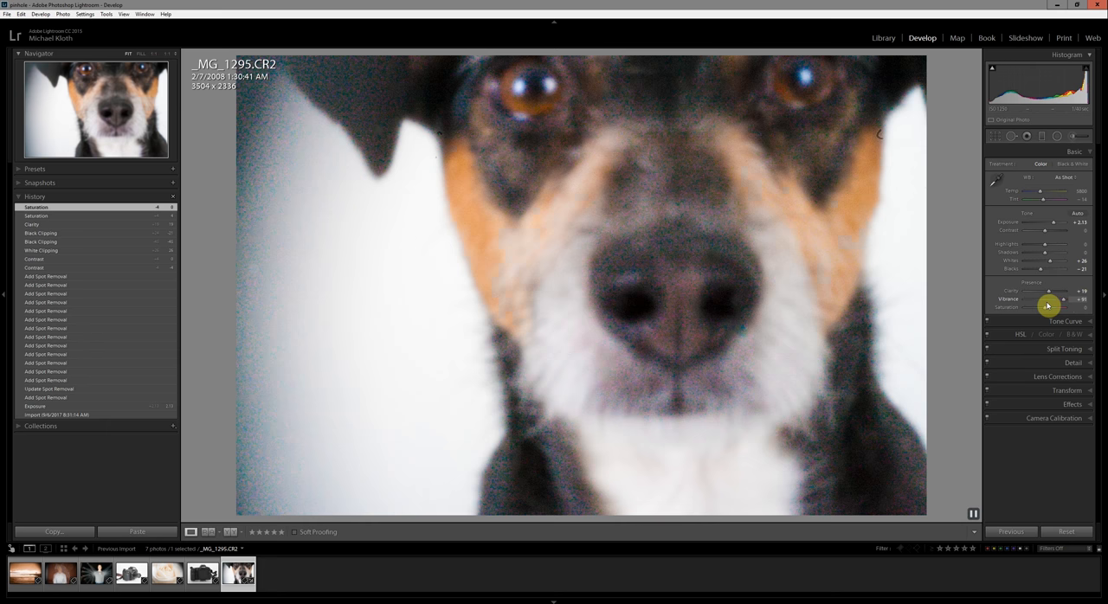
{"action": "left_click_drag", "start_coordinate": [1064, 300], "coordinate": [1047, 300]}
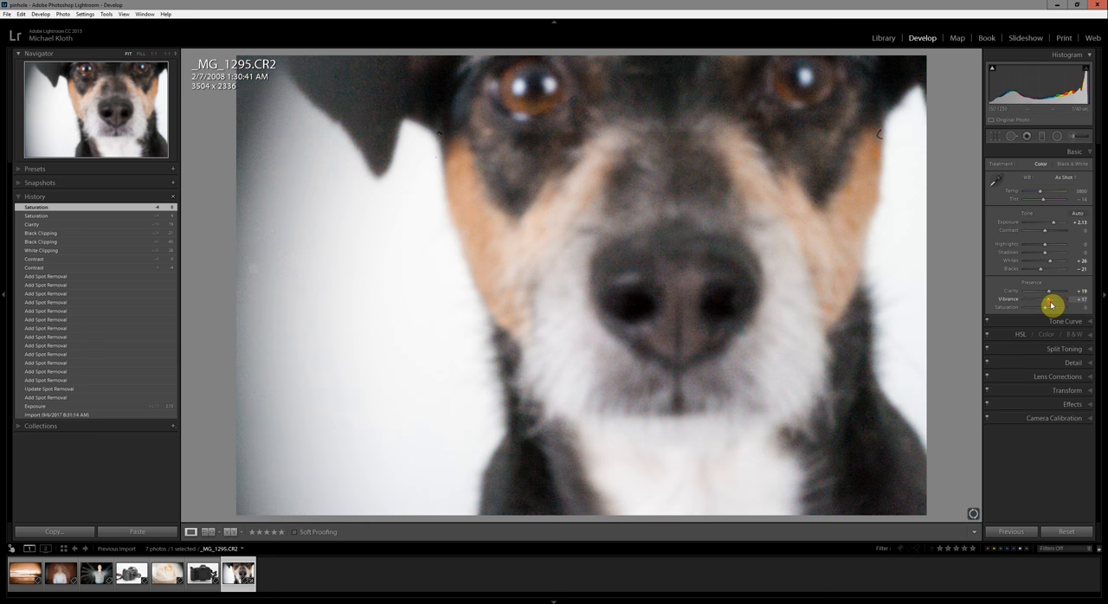
{"action": "left_click_drag", "start_coordinate": [1047, 305], "coordinate": [1061, 299]}
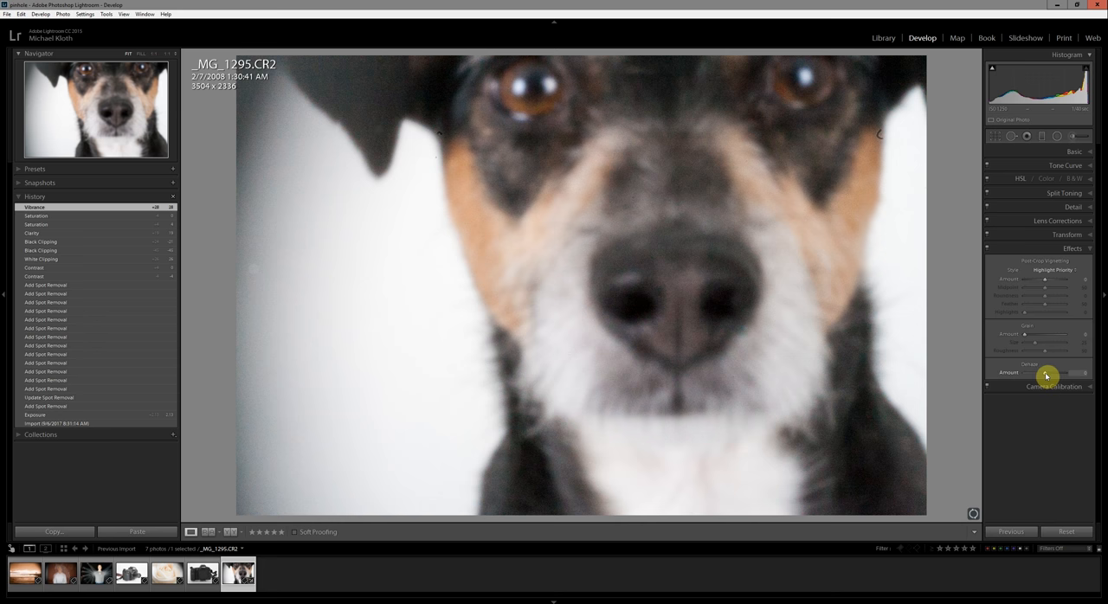
Step: Set the dog photo's Dehaze Amount to +30 and return to the Basic panel
{"action": "left_click_drag", "start_coordinate": [1045, 373], "coordinate": [1077, 373]}
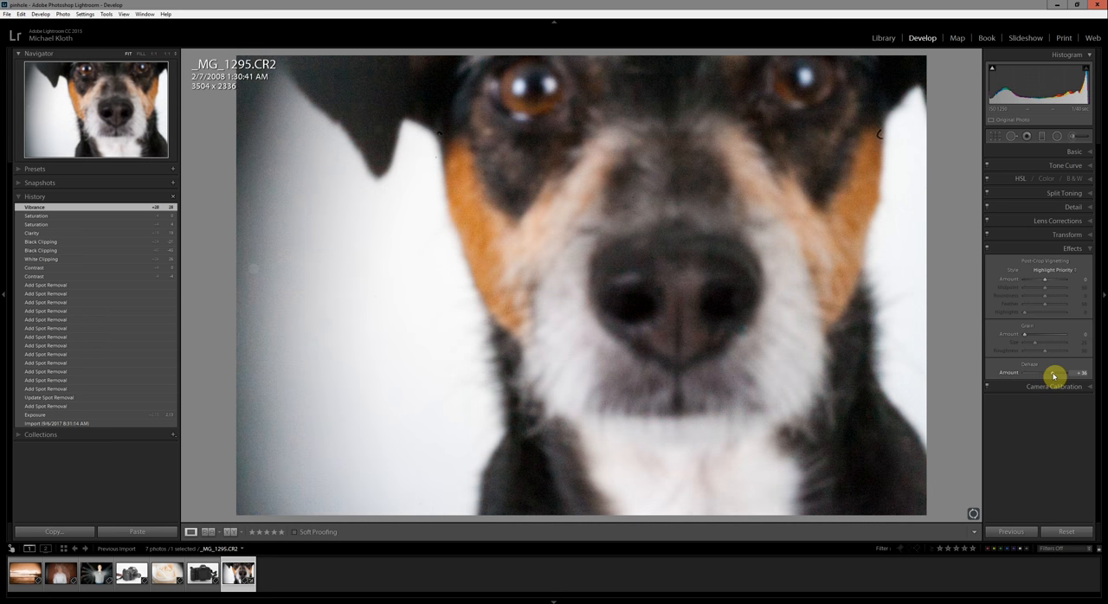
{"action": "left_click_drag", "start_coordinate": [1056, 372], "coordinate": [1039, 372]}
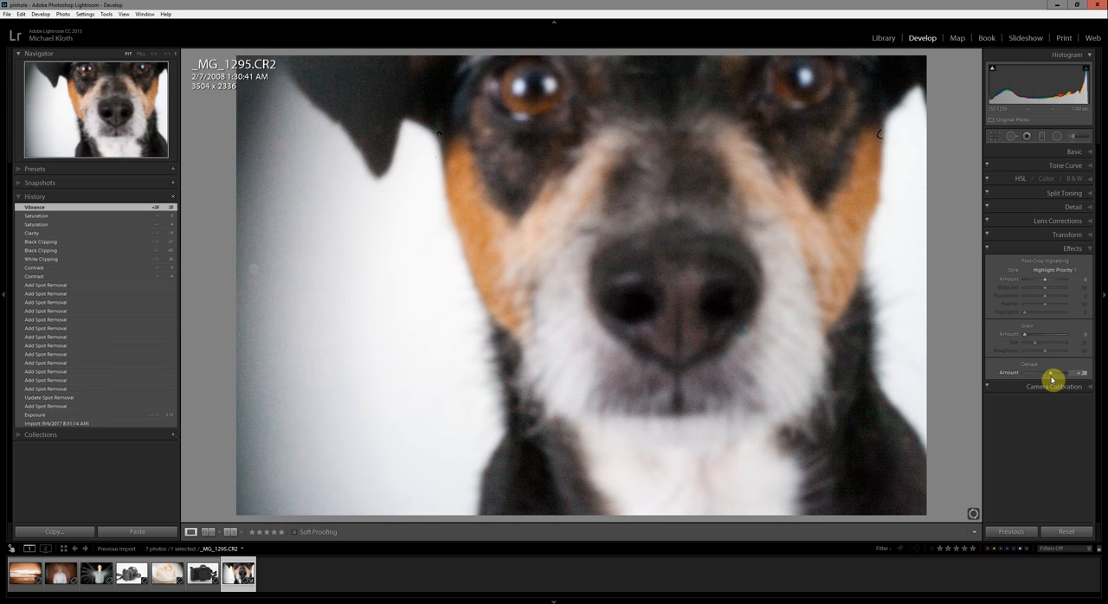
{"action": "left_click_drag", "start_coordinate": [1045, 373], "coordinate": [1051, 373]}
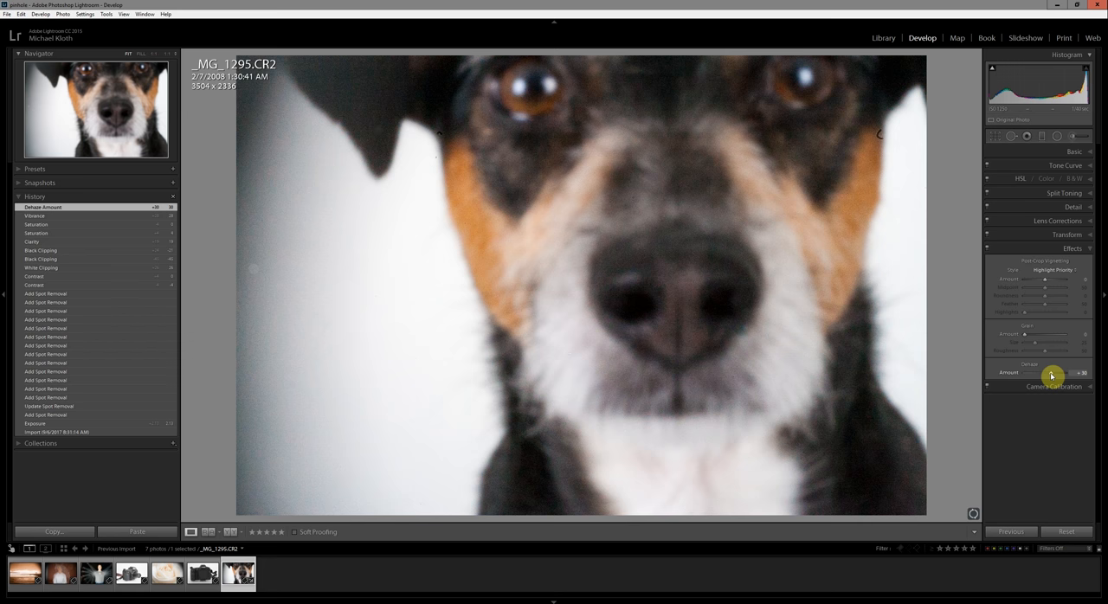
{"action": "left_click", "coordinate": [1073, 152]}
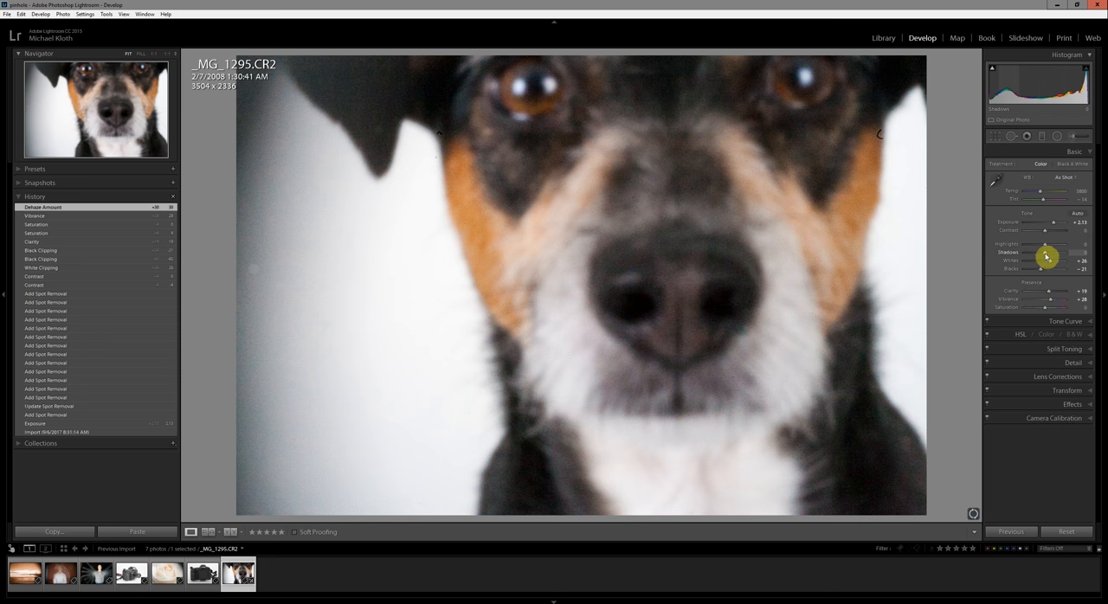
Step: Lift Shadows to +32 and test the Highlights slider
{"action": "left_click_drag", "start_coordinate": [1046, 253], "coordinate": [1056, 253]}
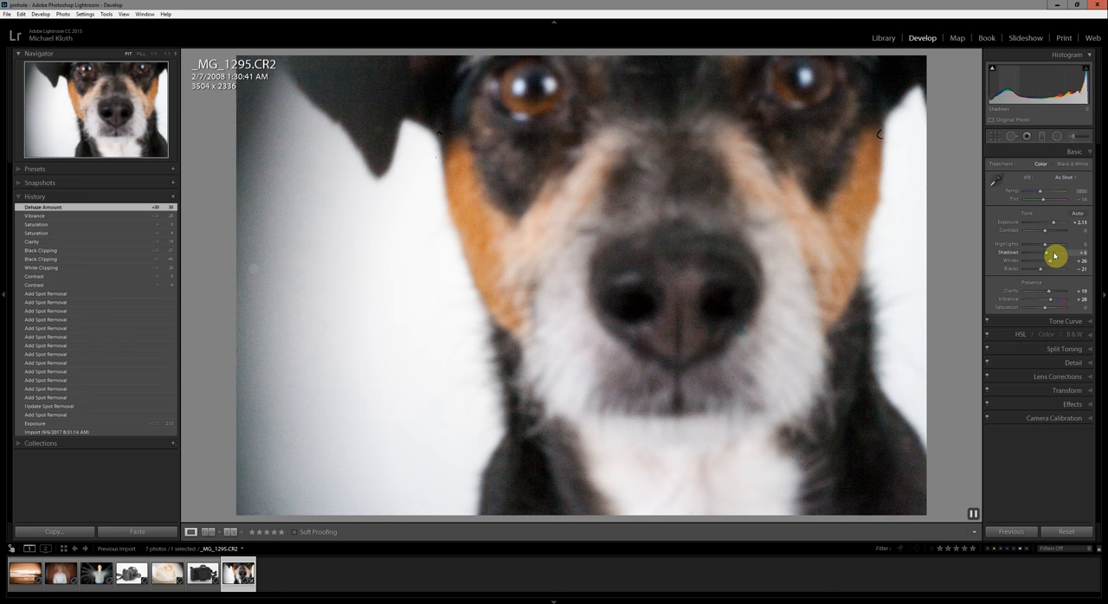
{"action": "left_click_drag", "start_coordinate": [1055, 256], "coordinate": [1042, 250]}
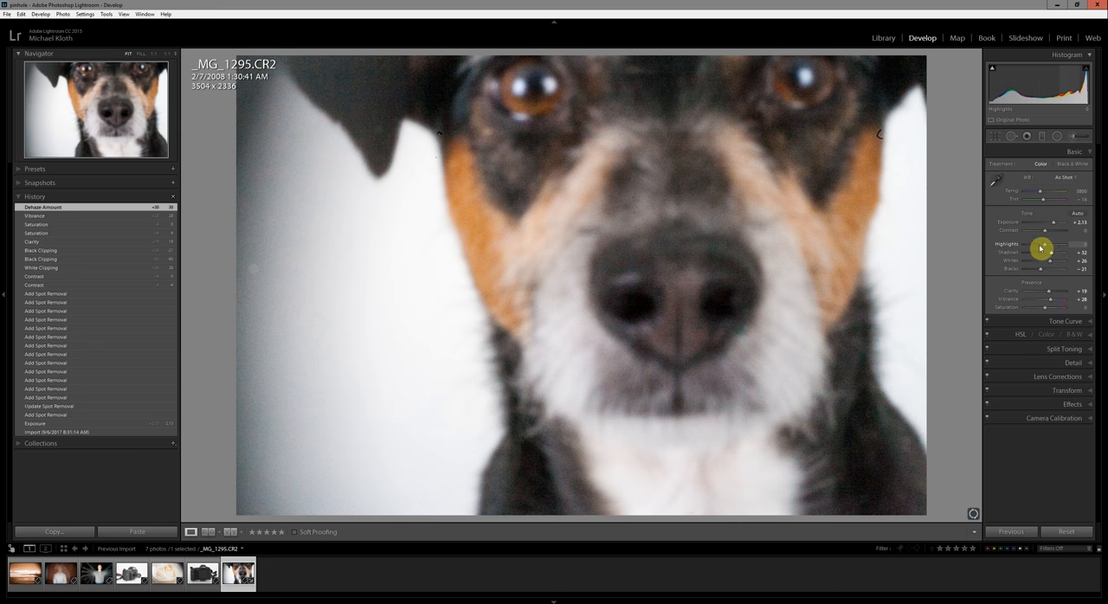
{"action": "left_click_drag", "start_coordinate": [1064, 250], "coordinate": [1047, 250]}
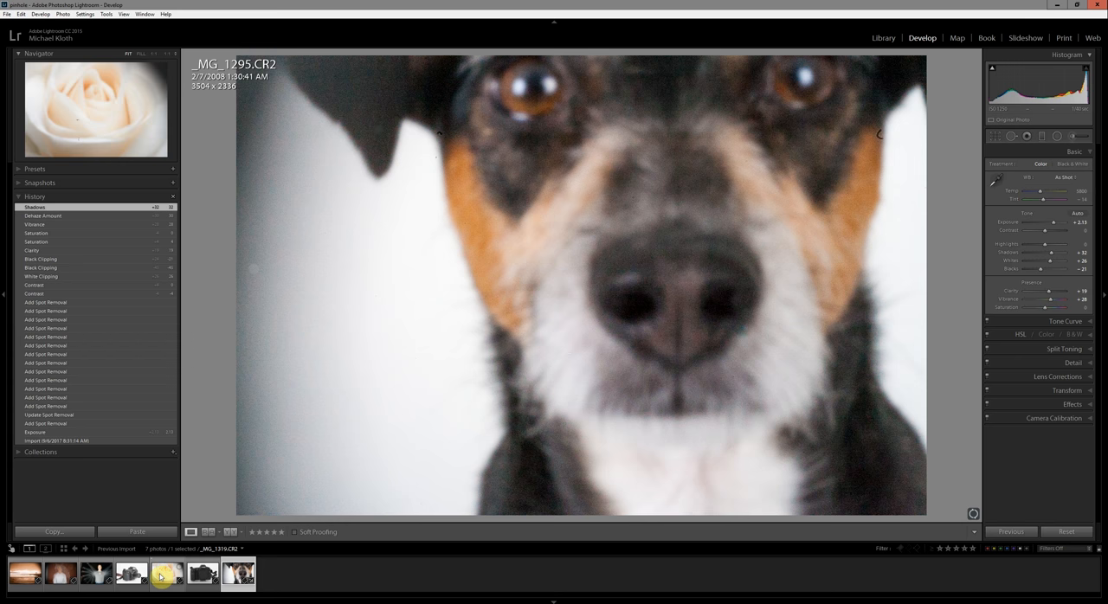
{"action": "mouse_move", "coordinate": [164, 573]}
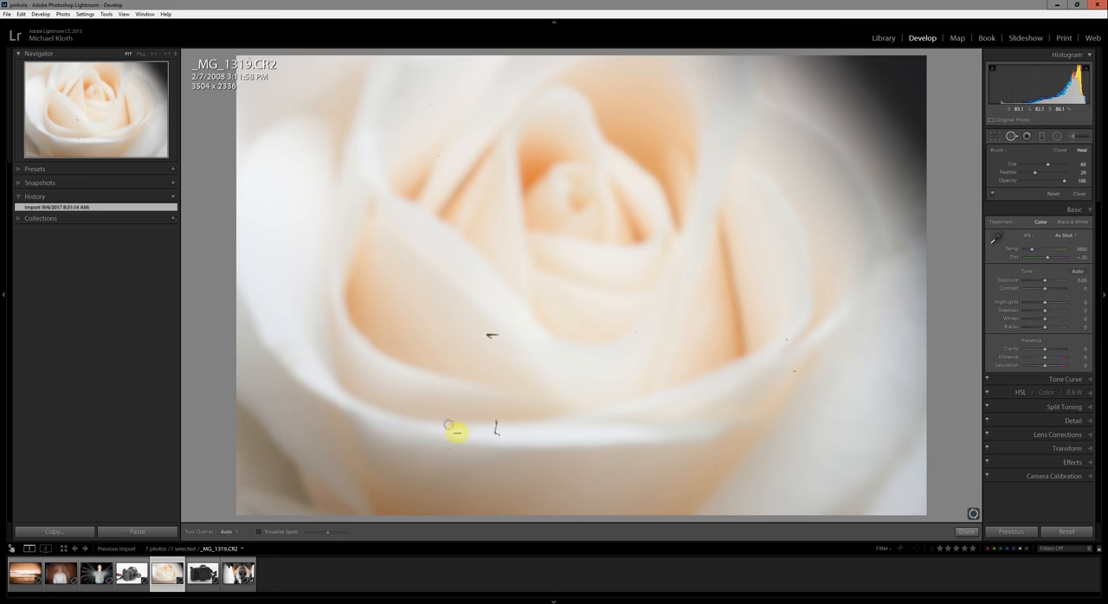
Step: Heal a dust spot on the rose and raise its Shadows and Blacks
{"action": "left_click", "coordinate": [450, 430]}
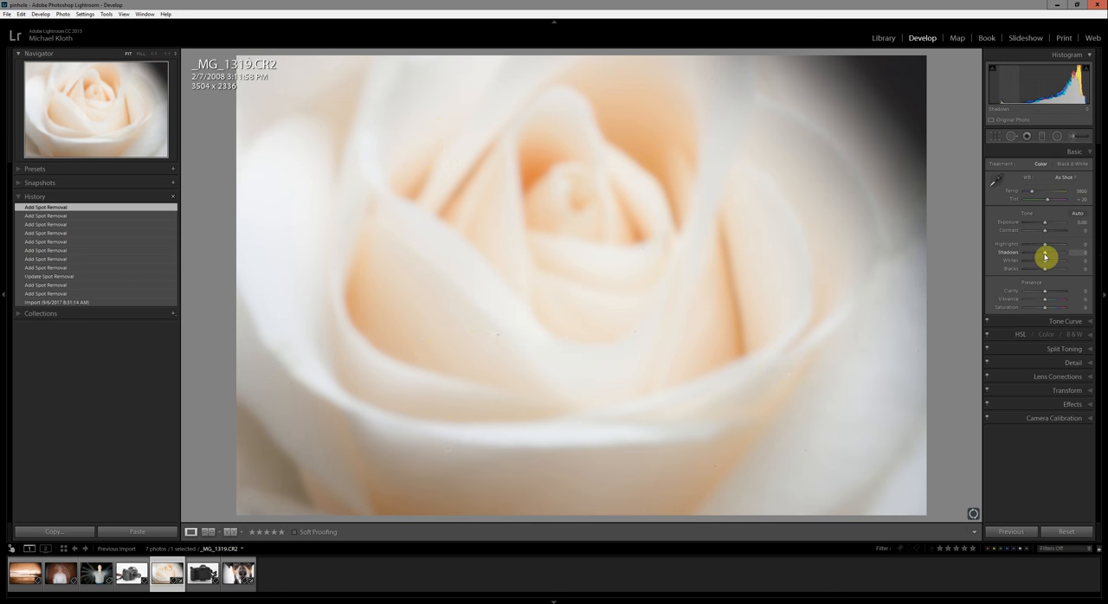
{"action": "left_click_drag", "start_coordinate": [1045, 252], "coordinate": [1057, 252]}
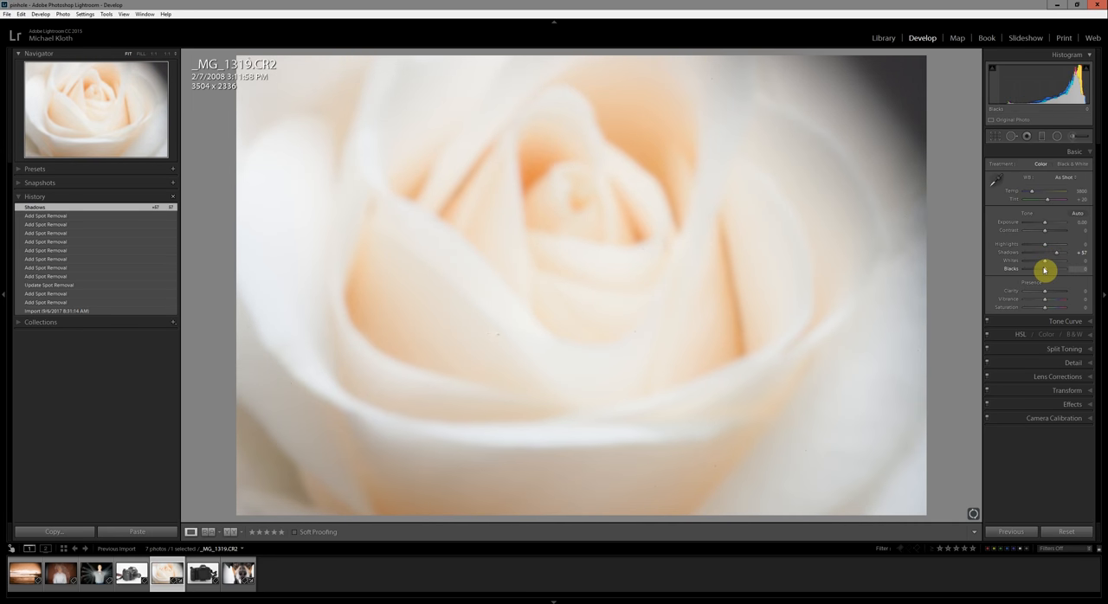
{"action": "left_click_drag", "start_coordinate": [1044, 268], "coordinate": [1036, 268]}
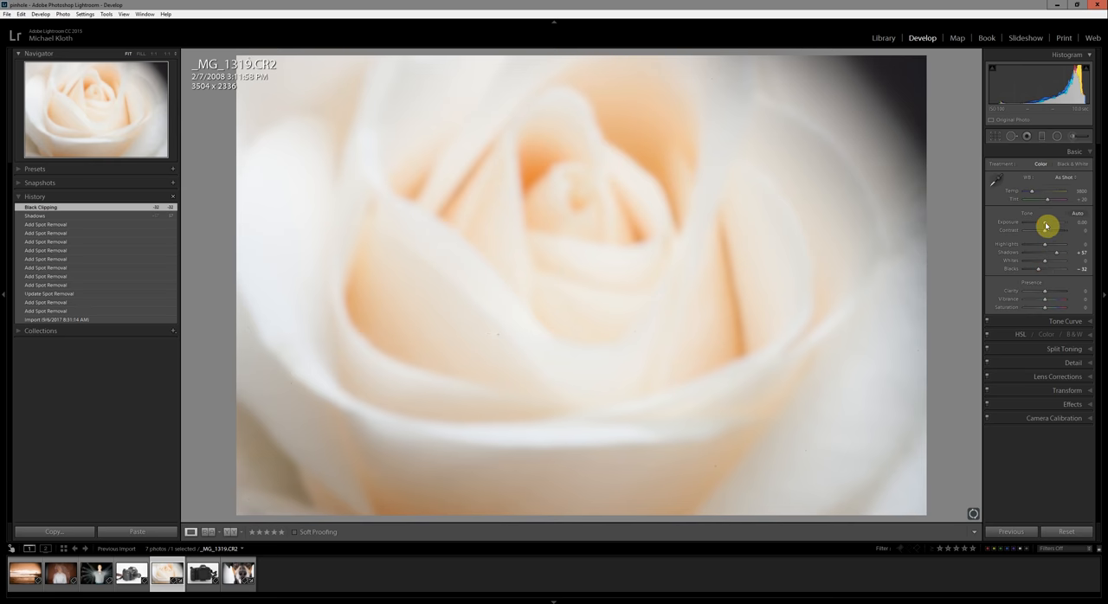
Step: Raise the rose's exposure, clarity and vibrance, and set Dehaze to about +21
{"action": "left_click_drag", "start_coordinate": [1043, 231], "coordinate": [1051, 231]}
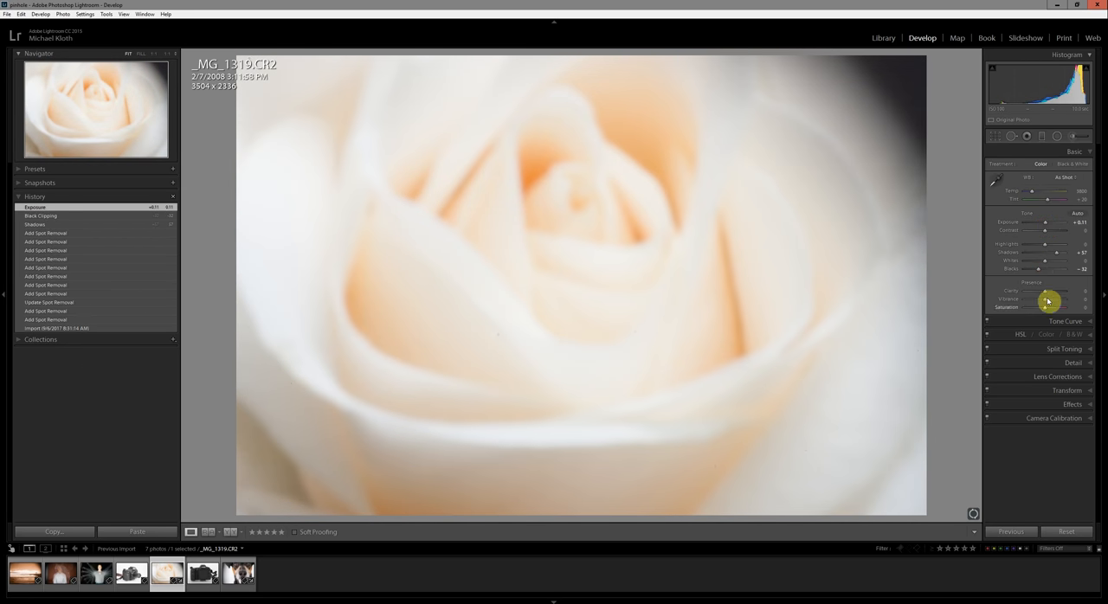
{"action": "left_click_drag", "start_coordinate": [1037, 292], "coordinate": [1076, 291]}
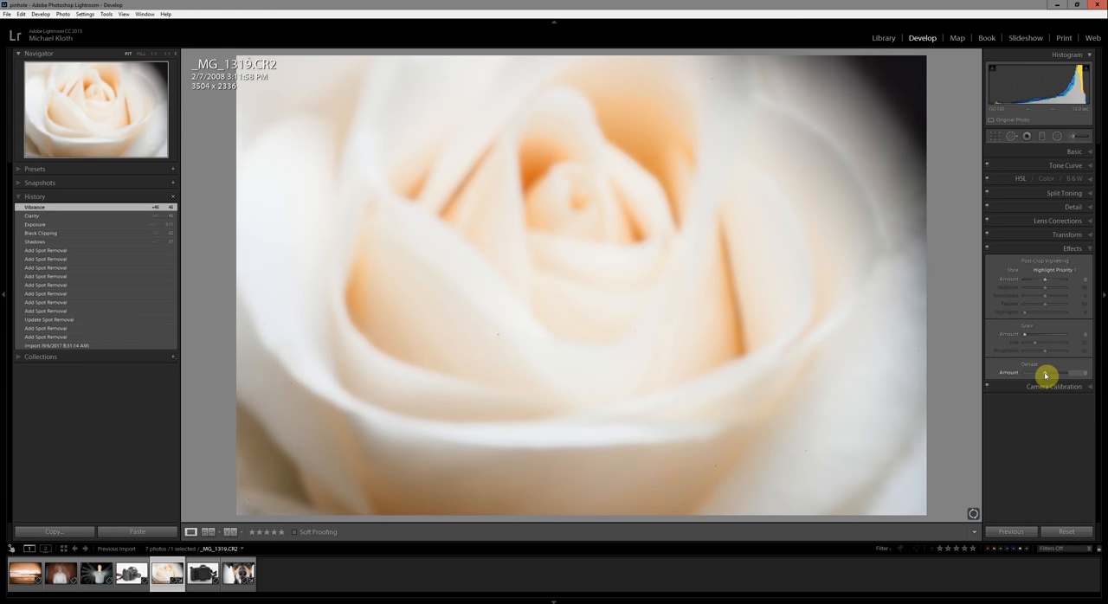
{"action": "left_click_drag", "start_coordinate": [1045, 372], "coordinate": [1077, 372]}
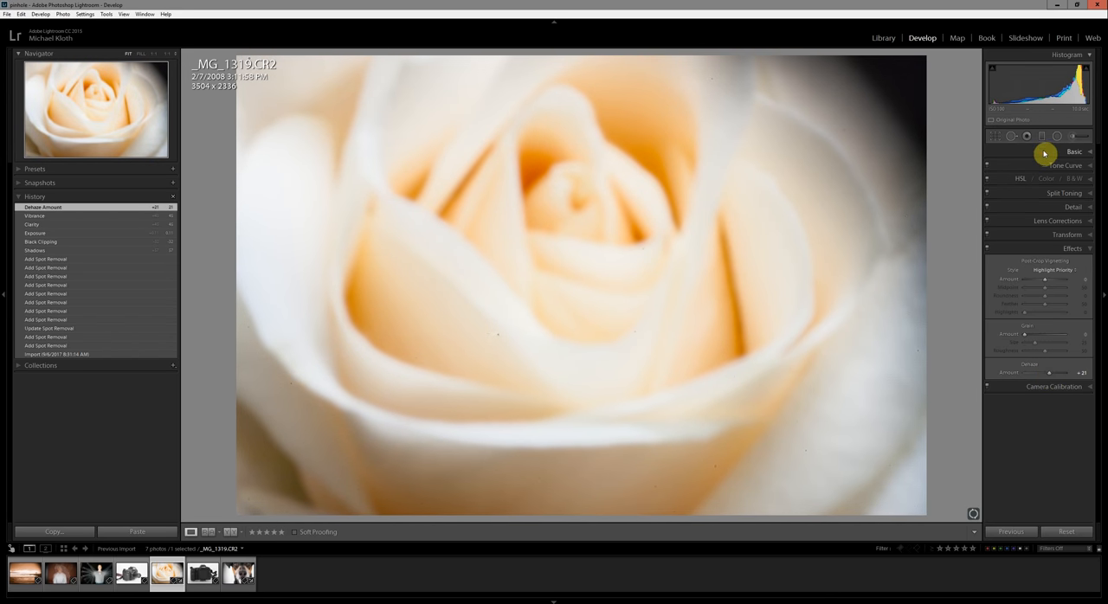
{"action": "left_click", "coordinate": [95, 573]}
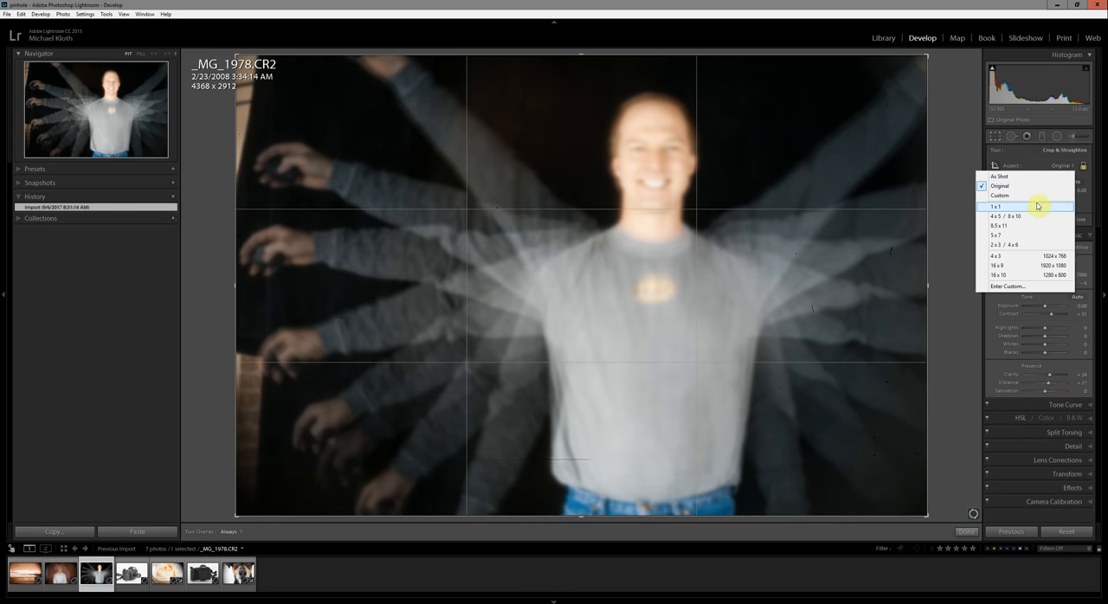
Step: Crop the portrait to a 1x1 square and adjust its highlights, dehaze and vibrance
{"action": "left_click", "coordinate": [997, 206]}
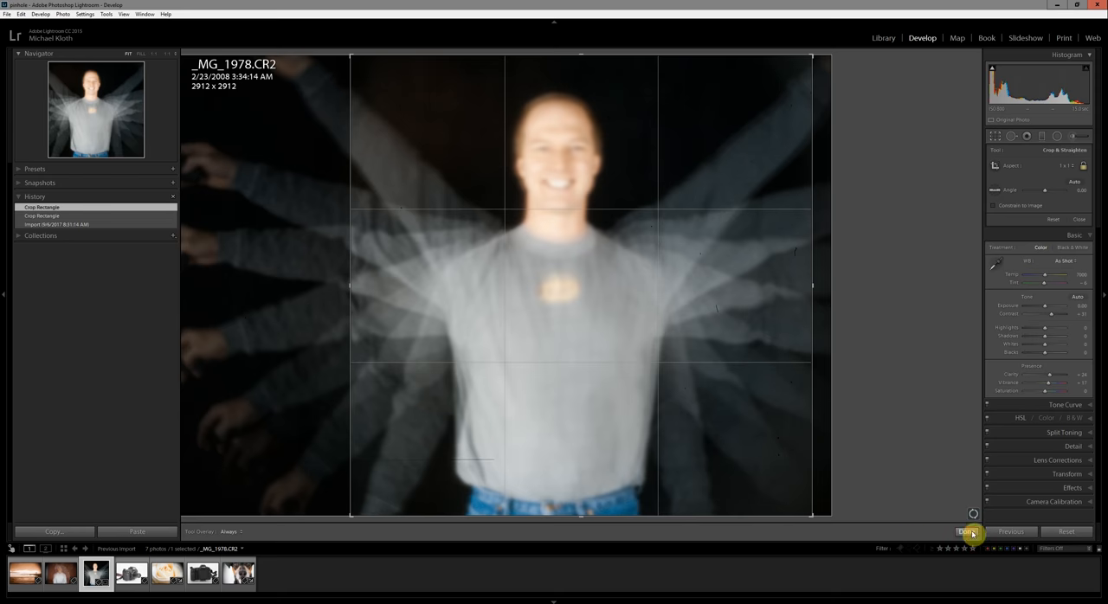
{"action": "left_click", "coordinate": [967, 532]}
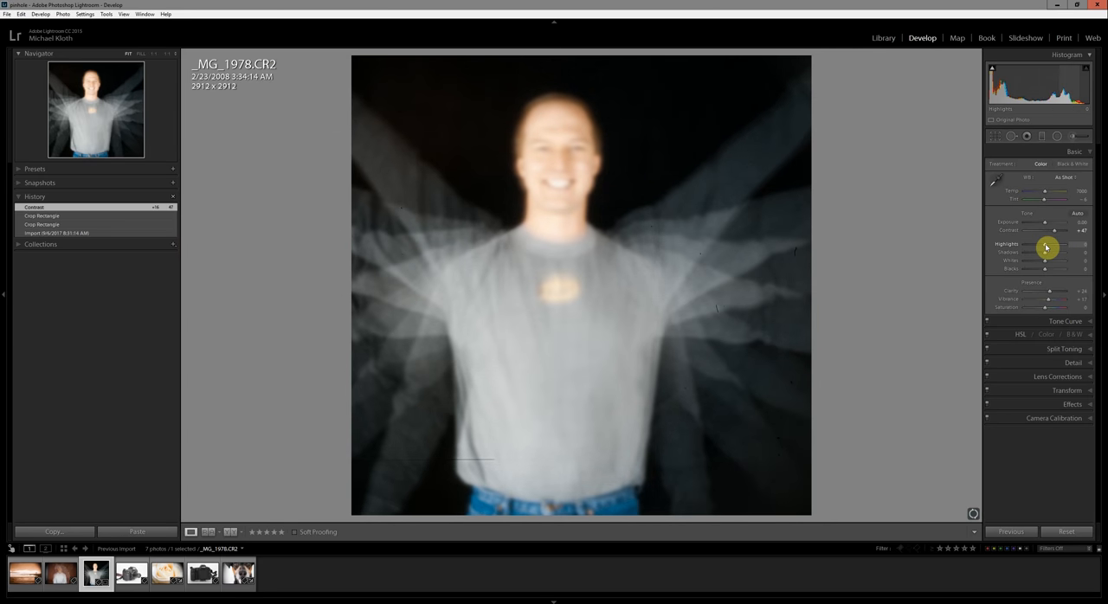
{"action": "left_click_drag", "start_coordinate": [1046, 248], "coordinate": [1049, 249]}
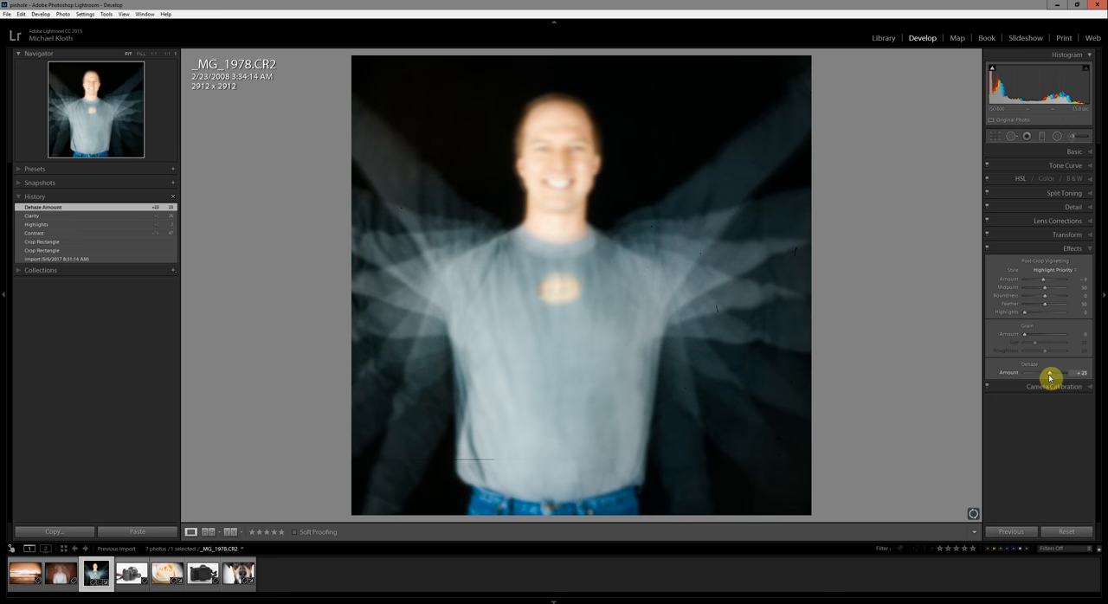
{"action": "left_click_drag", "start_coordinate": [1047, 373], "coordinate": [1034, 372]}
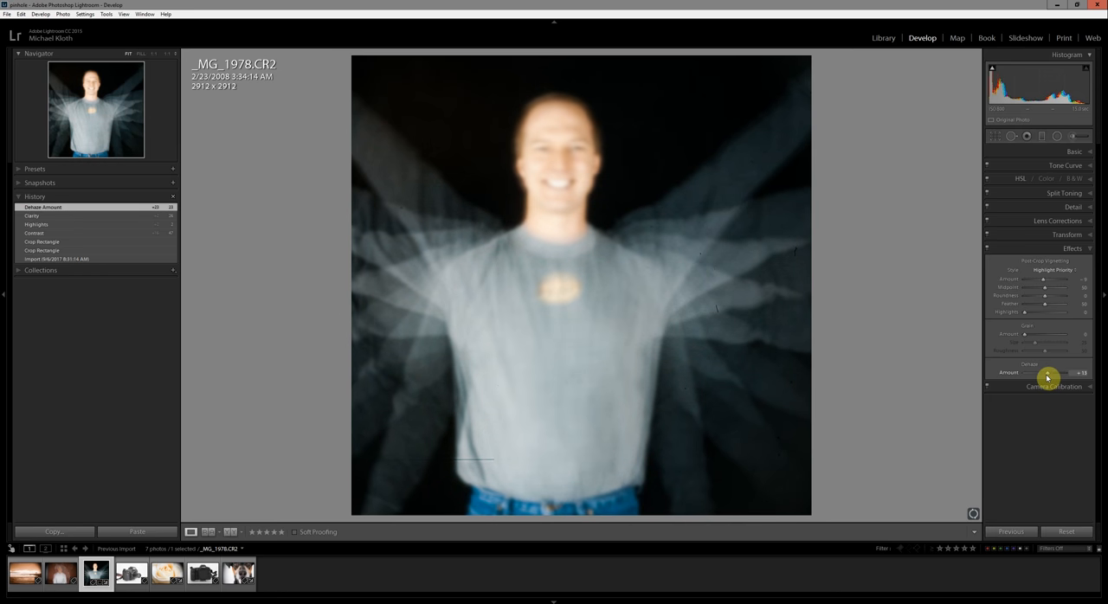
{"action": "left_click_drag", "start_coordinate": [1035, 372], "coordinate": [1052, 372]}
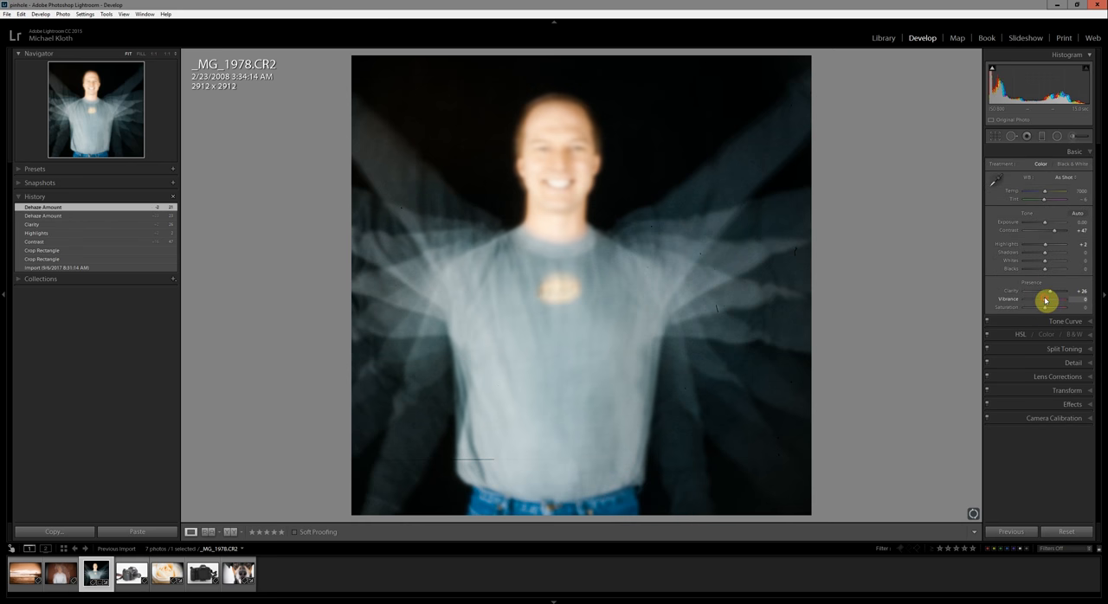
{"action": "left_click_drag", "start_coordinate": [1056, 308], "coordinate": [1042, 307]}
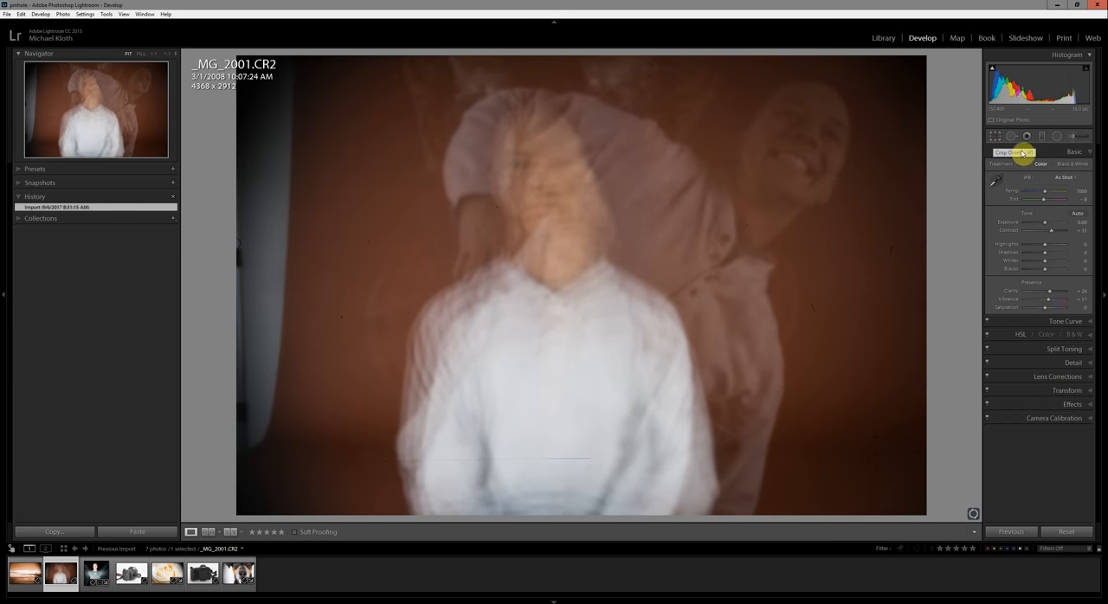
Step: Trim the sides of _MG_2001 and raise its exposure to about +0.64
{"action": "left_click", "coordinate": [1026, 136]}
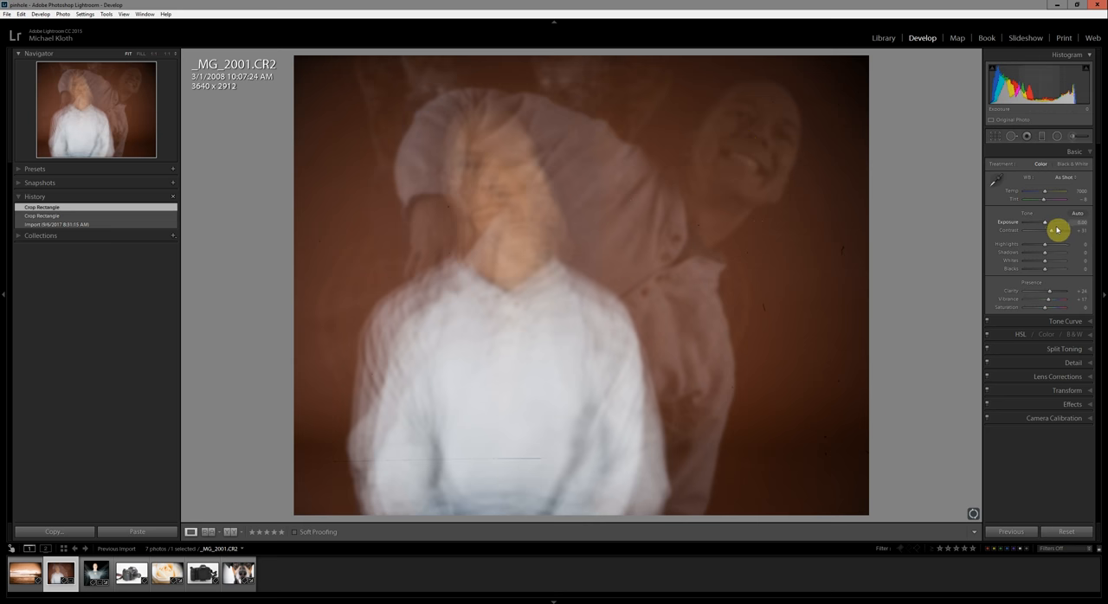
{"action": "left_click_drag", "start_coordinate": [1058, 229], "coordinate": [1047, 226]}
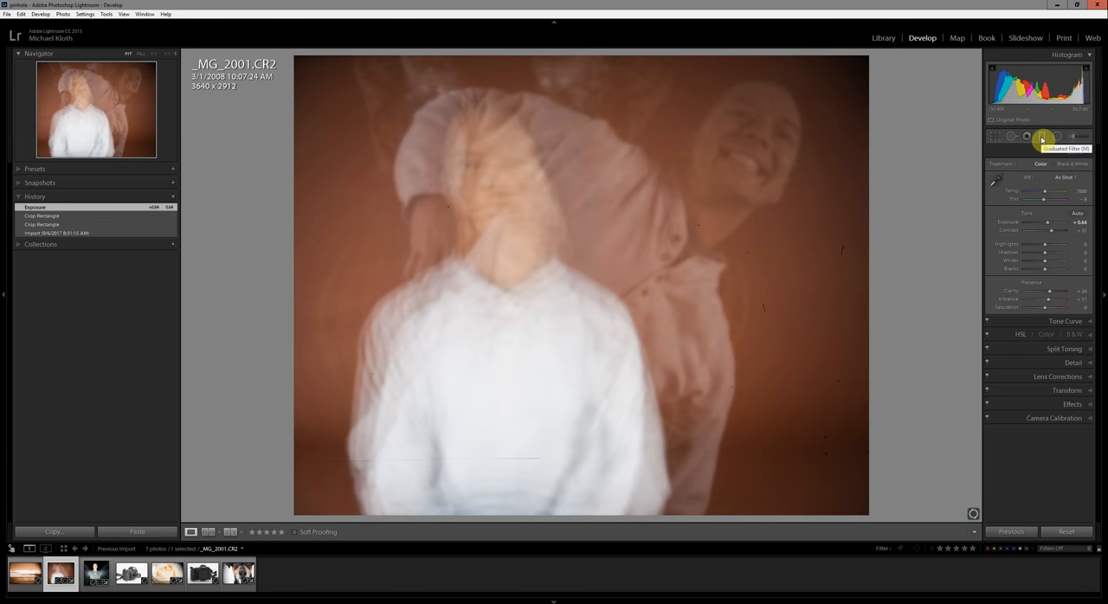
Step: Apply an Exposure-effect graduated filter, then raise its exposure and lift its shadows
{"action": "left_click", "coordinate": [1042, 136]}
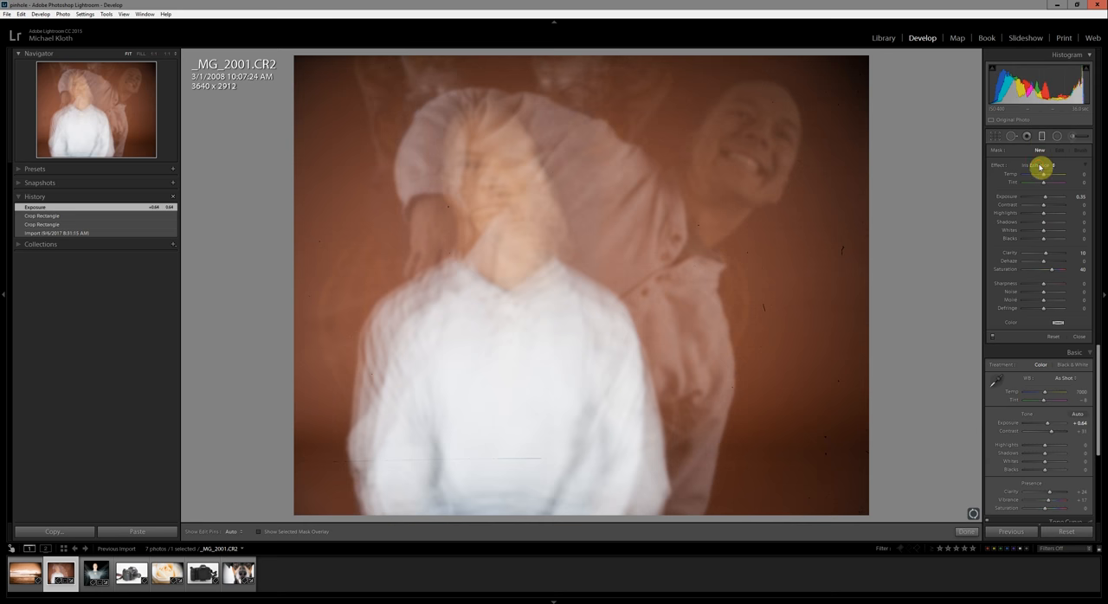
{"action": "left_click", "coordinate": [1038, 165]}
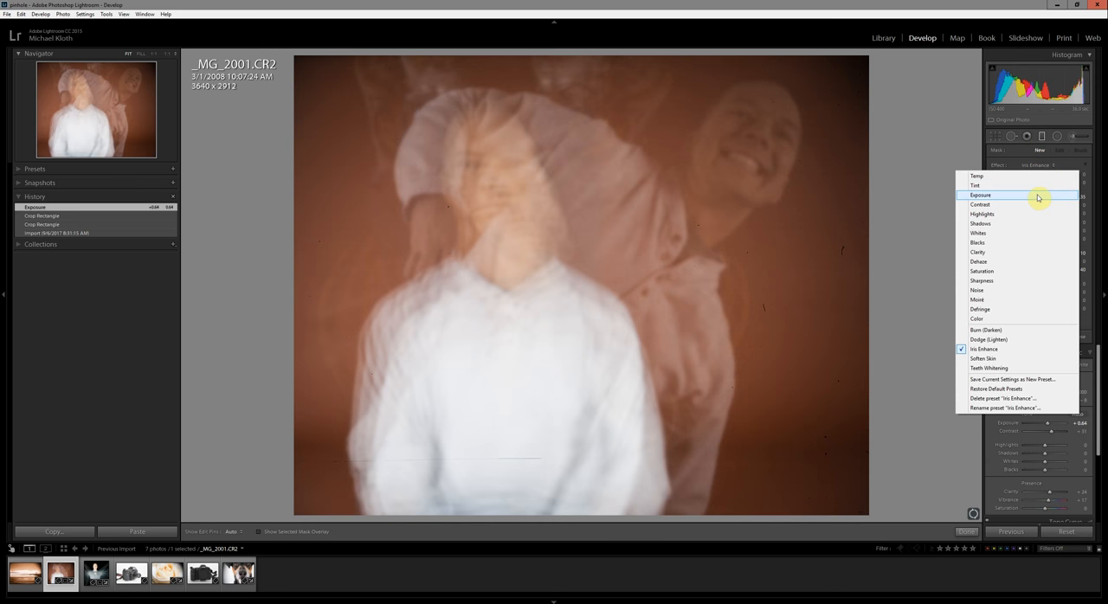
{"action": "left_click", "coordinate": [981, 194]}
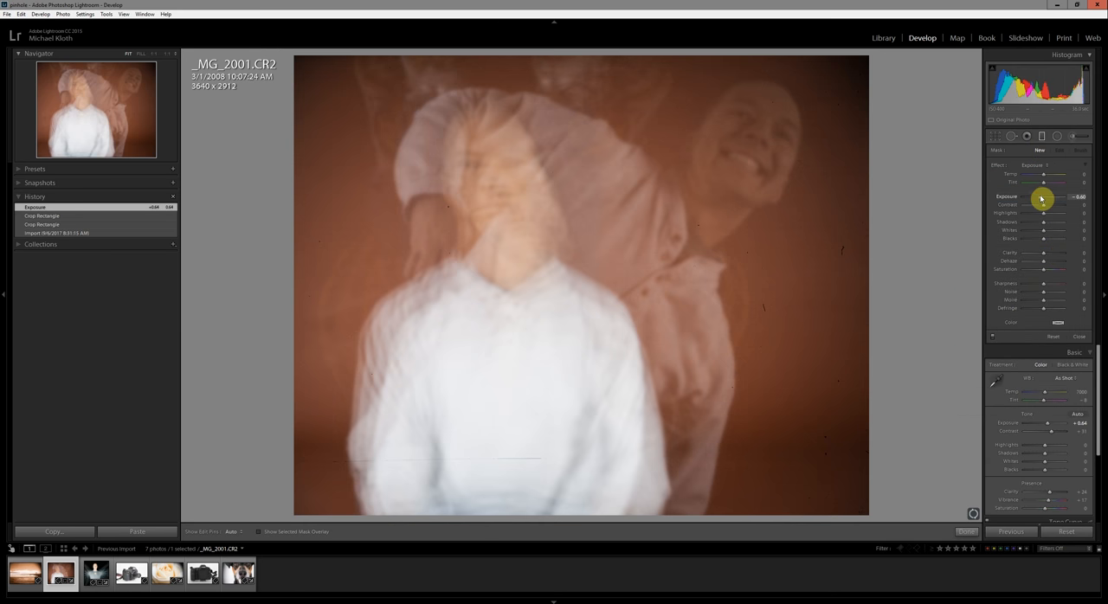
{"action": "left_click_drag", "start_coordinate": [1045, 197], "coordinate": [1043, 197]}
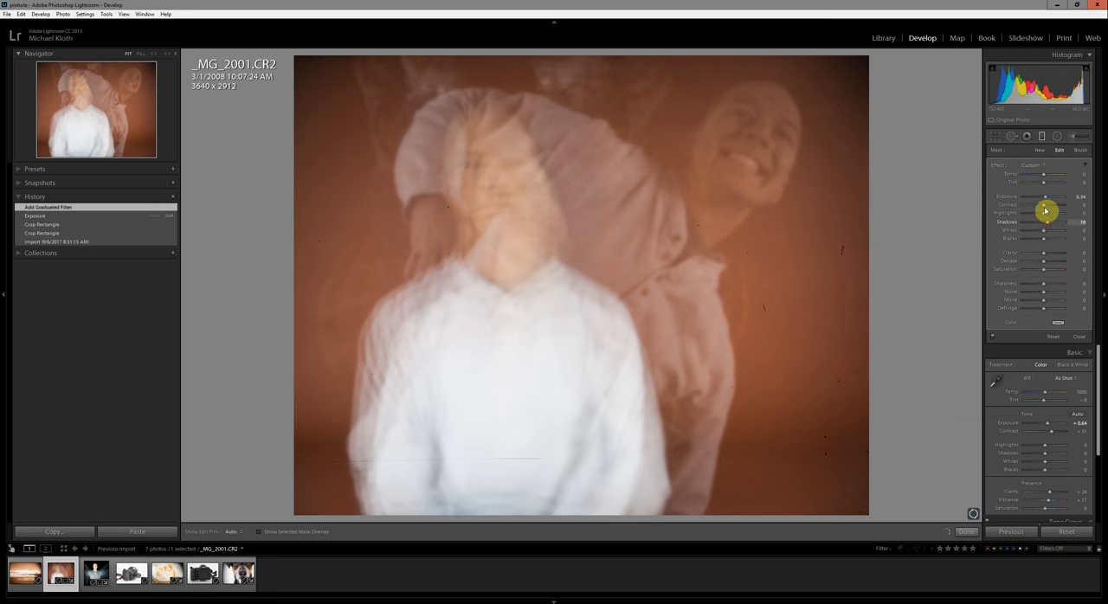
{"action": "left_click_drag", "start_coordinate": [1045, 200], "coordinate": [1056, 200]}
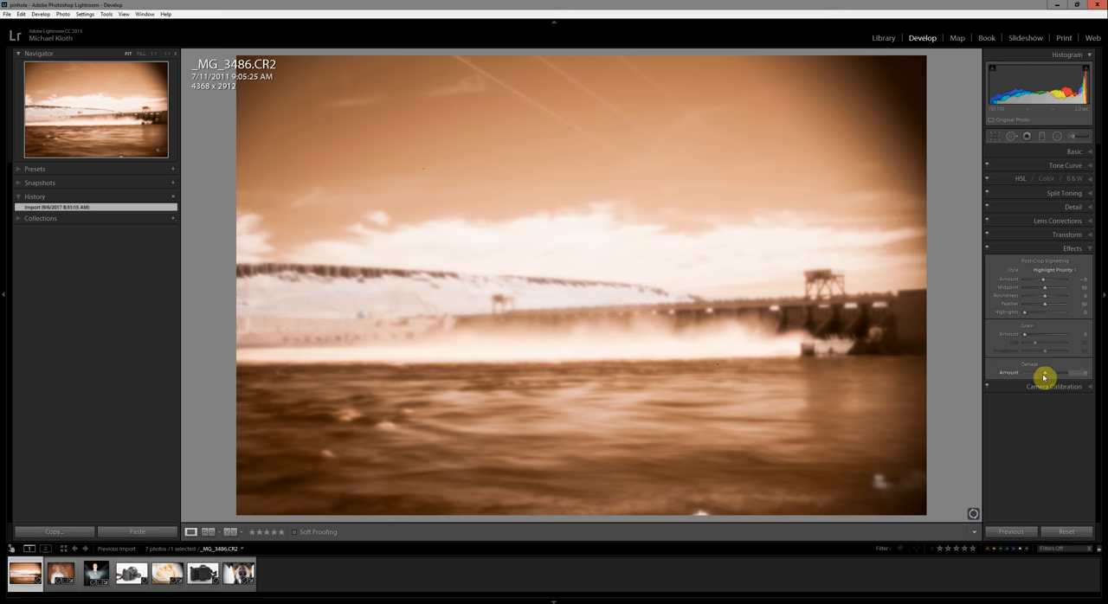
Step: Add Dehaze to _MG_3486, heal a sky dust spot, and raise Blacks to about +51
{"action": "left_click_drag", "start_coordinate": [1021, 372], "coordinate": [1047, 373]}
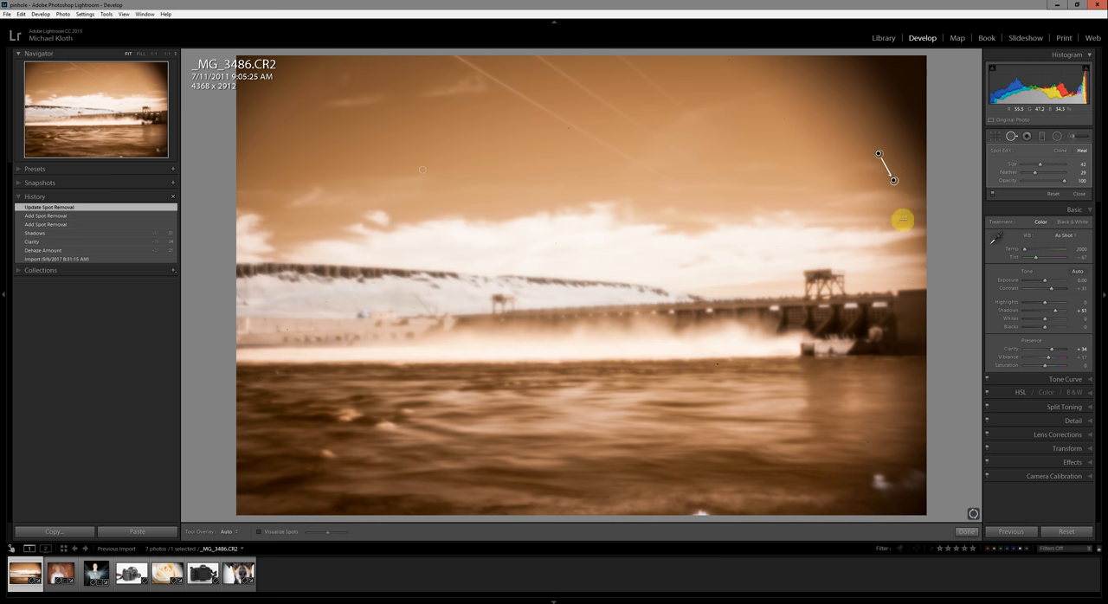
{"action": "left_click", "coordinate": [966, 531]}
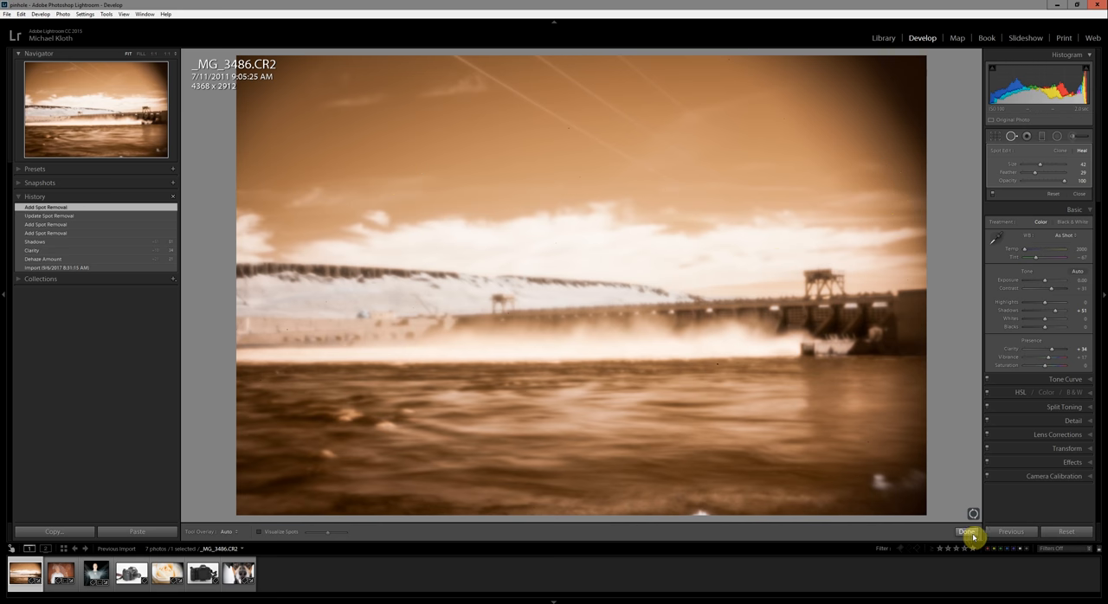
{"action": "left_click", "coordinate": [965, 531]}
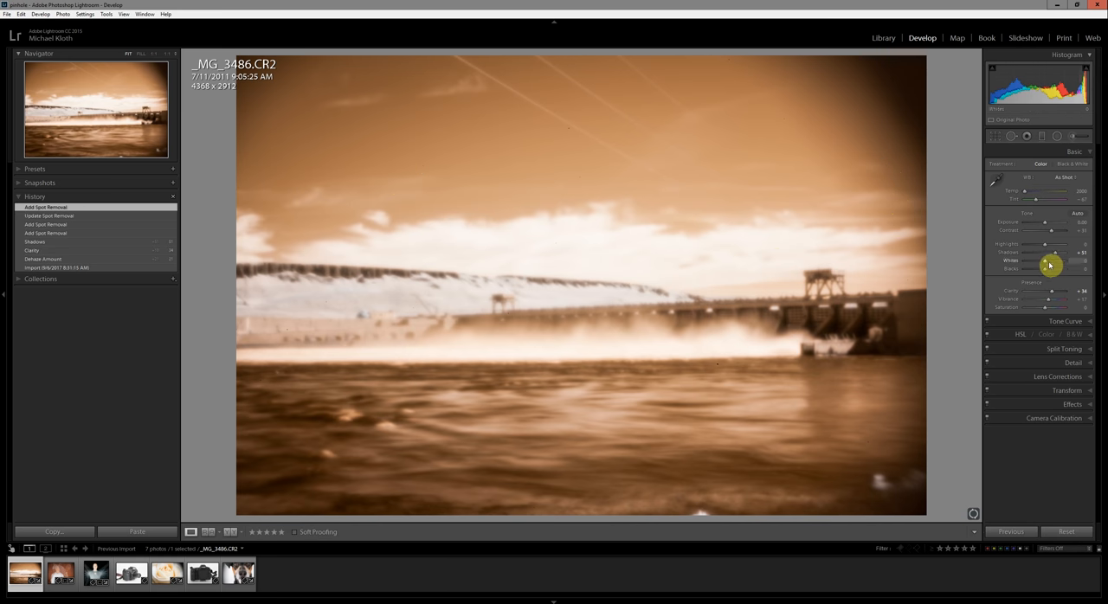
{"action": "left_click_drag", "start_coordinate": [1045, 268], "coordinate": [1054, 268]}
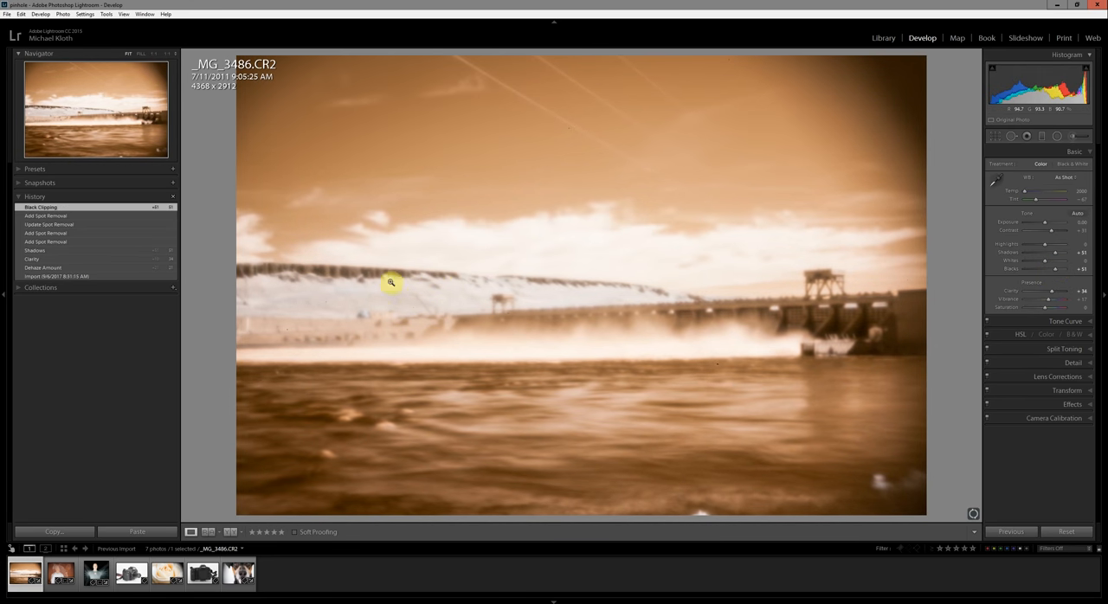
{"action": "mouse_move", "coordinate": [546, 171]}
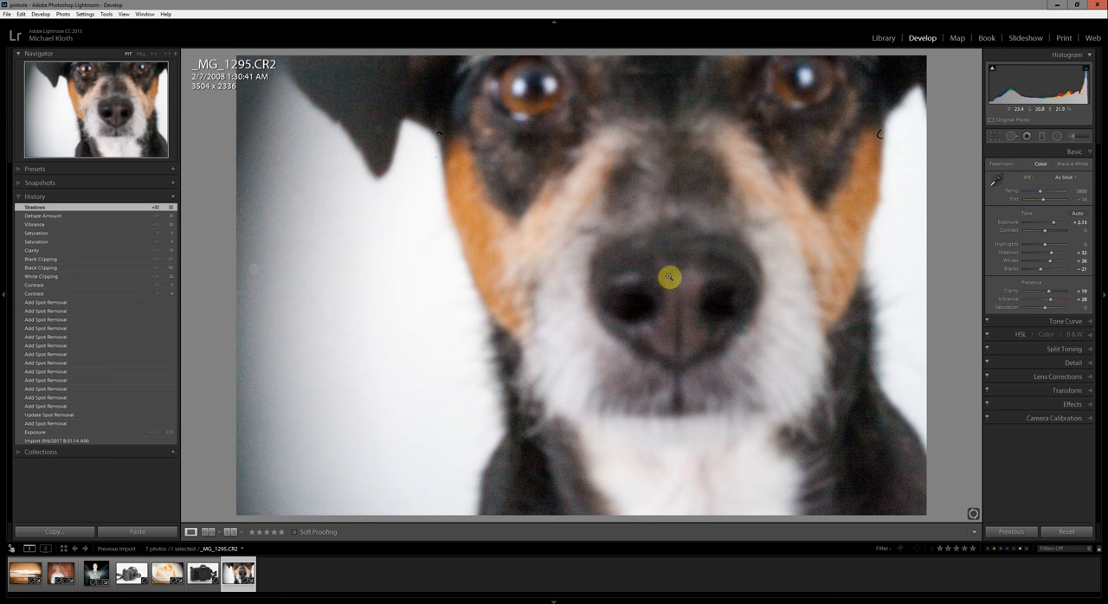
{"action": "mouse_move", "coordinate": [606, 195]}
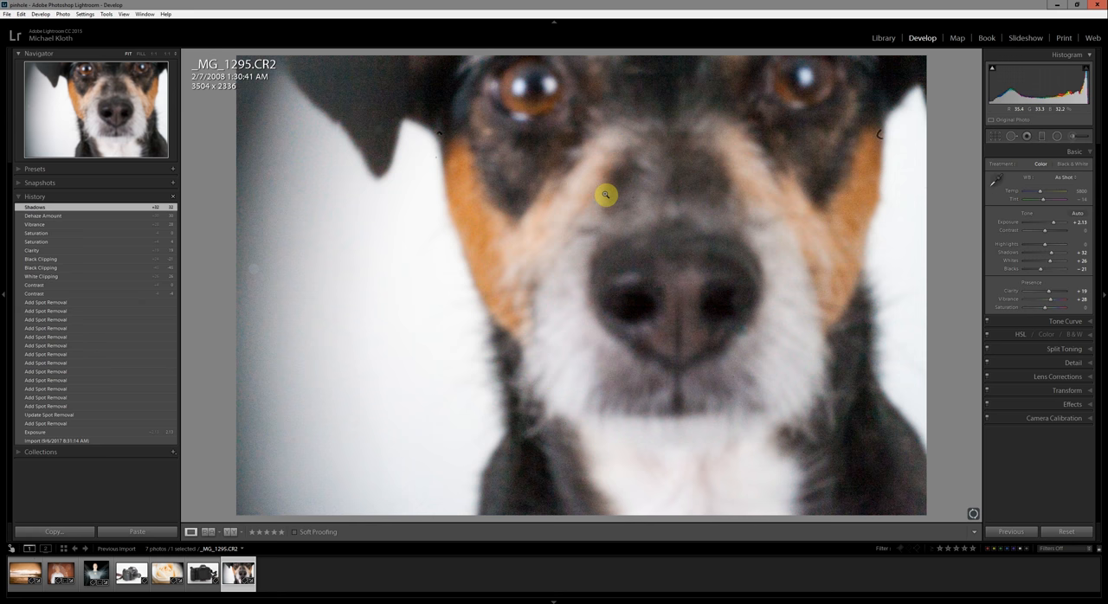
Step: Bring up the context menu on the dog photo to reach Edit In options
{"action": "right_click", "coordinate": [606, 194]}
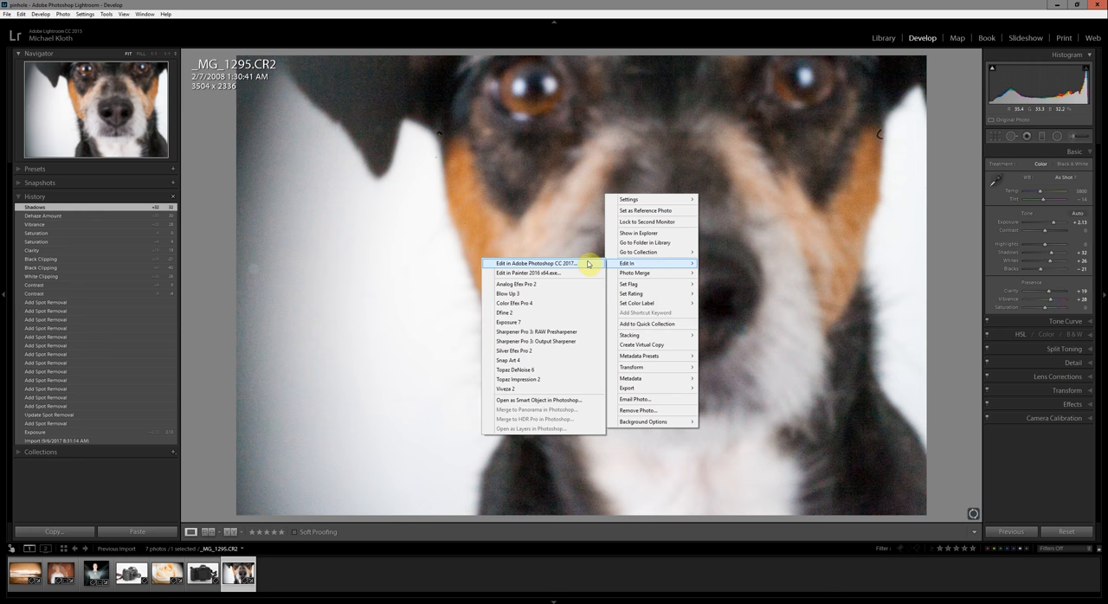
{"action": "mouse_move", "coordinate": [592, 389]}
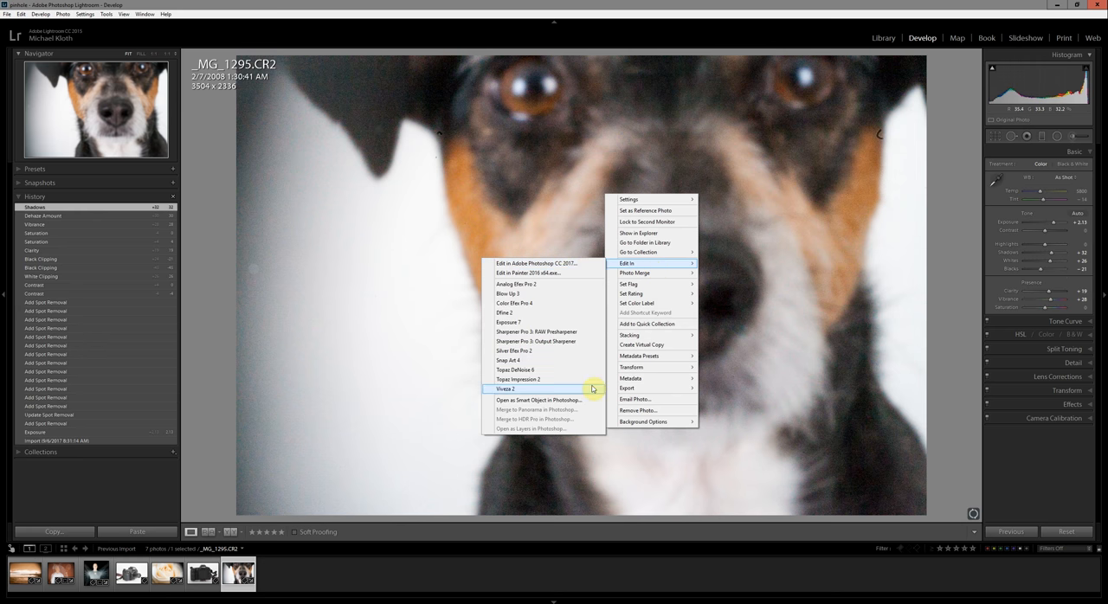
{"action": "mouse_move", "coordinate": [539, 400]}
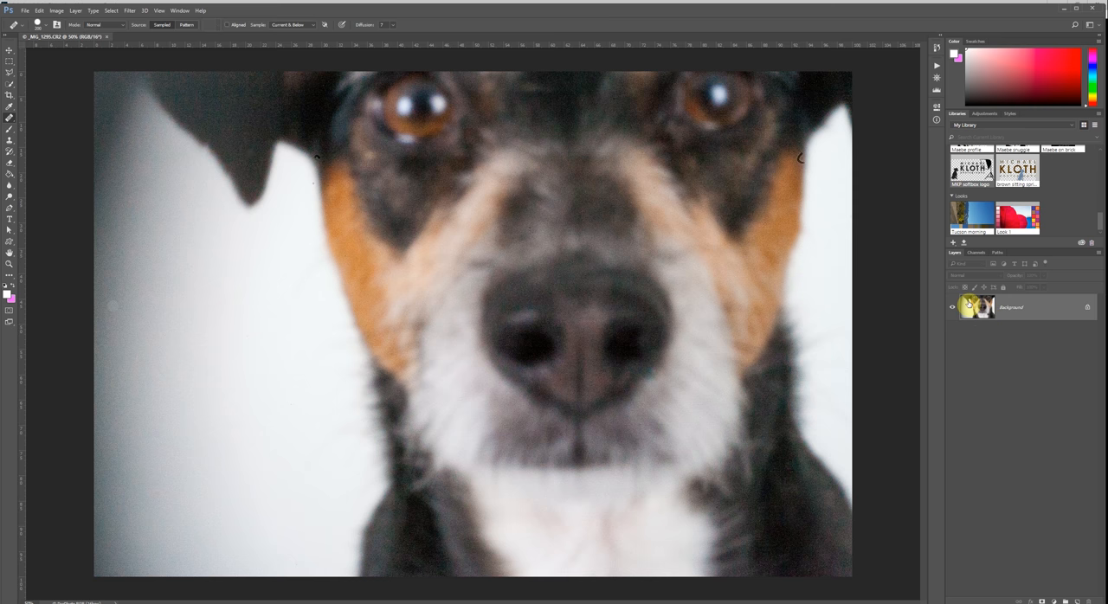
{"action": "mouse_move", "coordinate": [978, 308]}
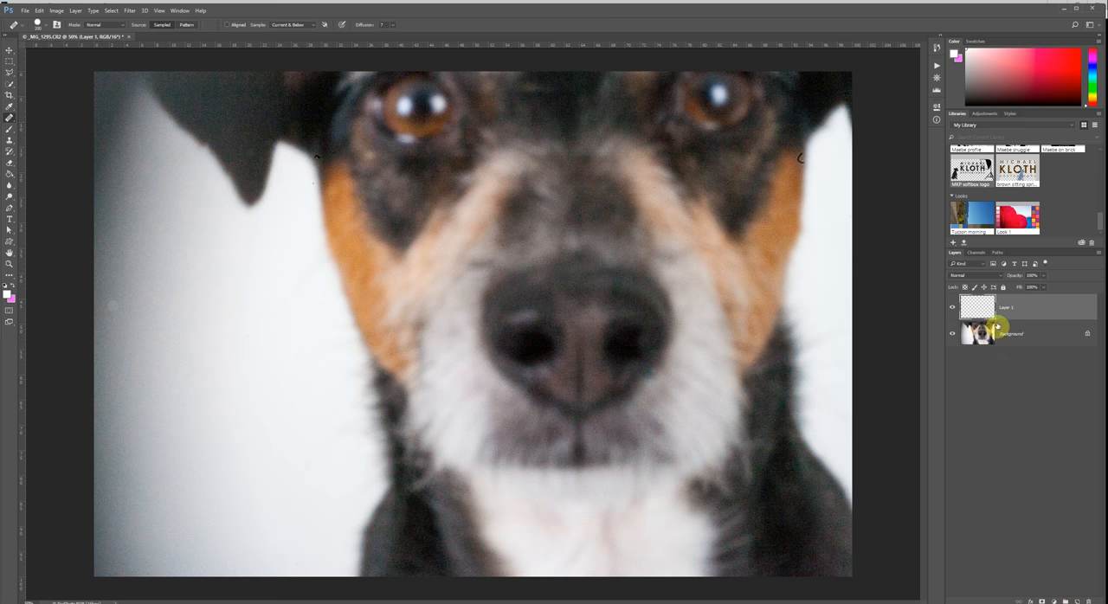
Step: Select the Spot Healing Brush from Photoshop's toolbar
{"action": "left_click", "coordinate": [10, 117]}
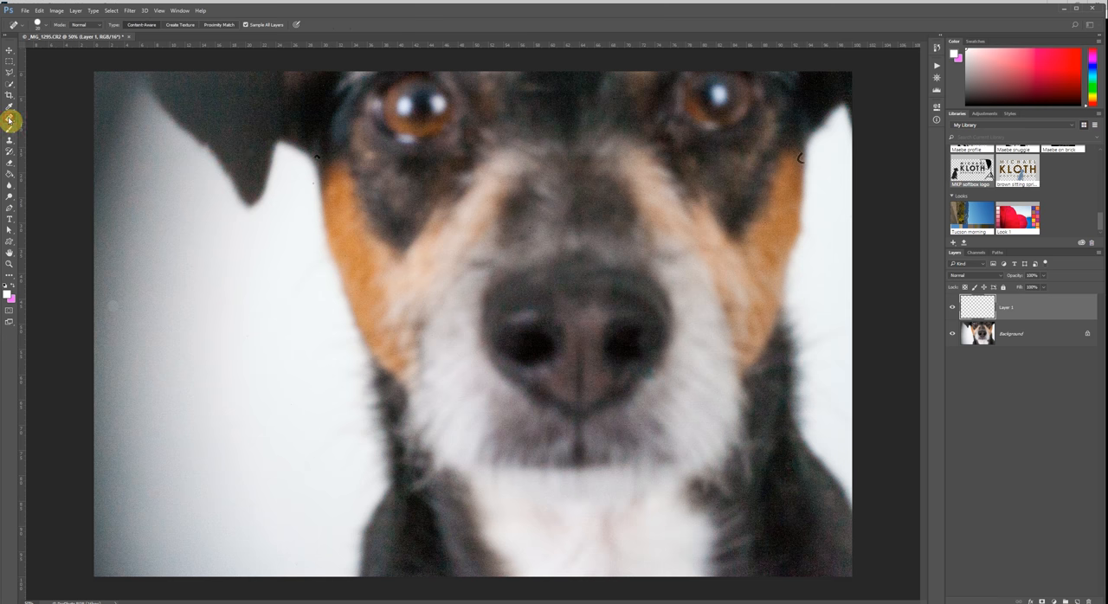
{"action": "left_click", "coordinate": [9, 122]}
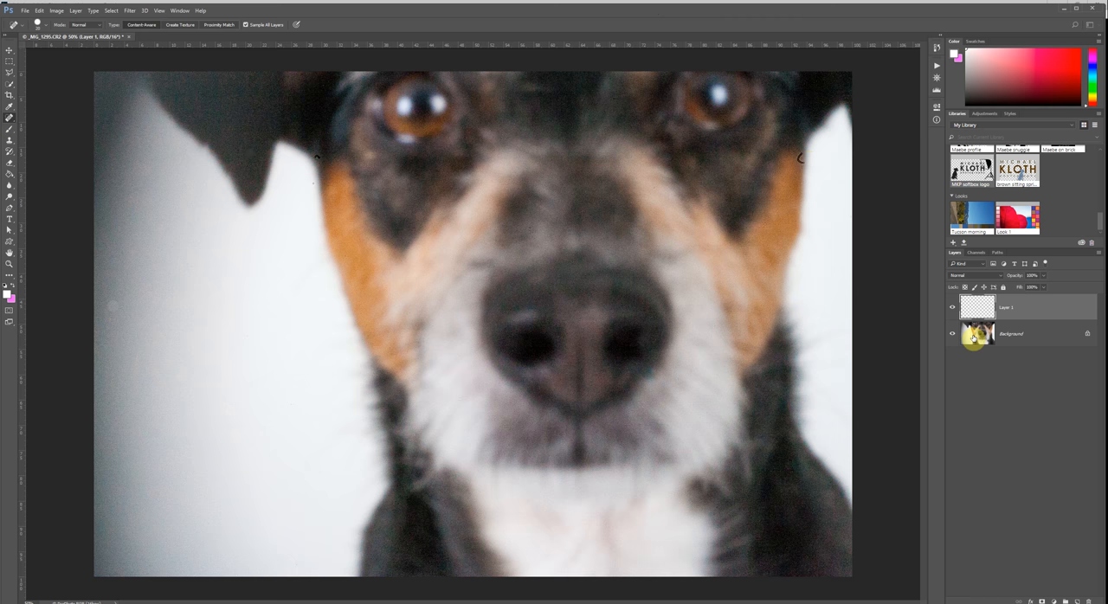
{"action": "mouse_move", "coordinate": [975, 336]}
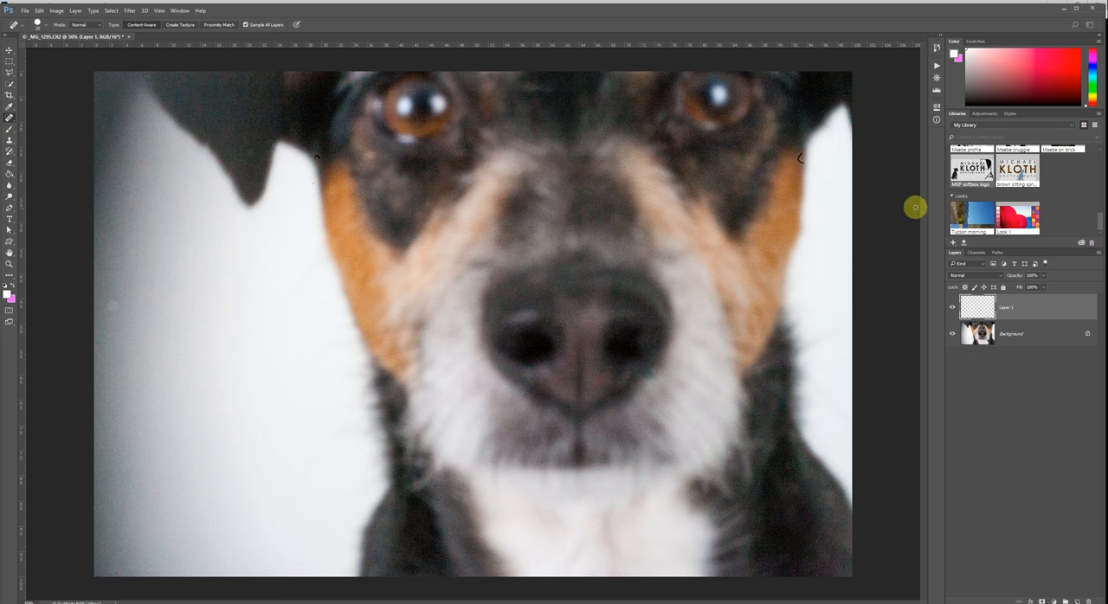
{"action": "mouse_move", "coordinate": [812, 181]}
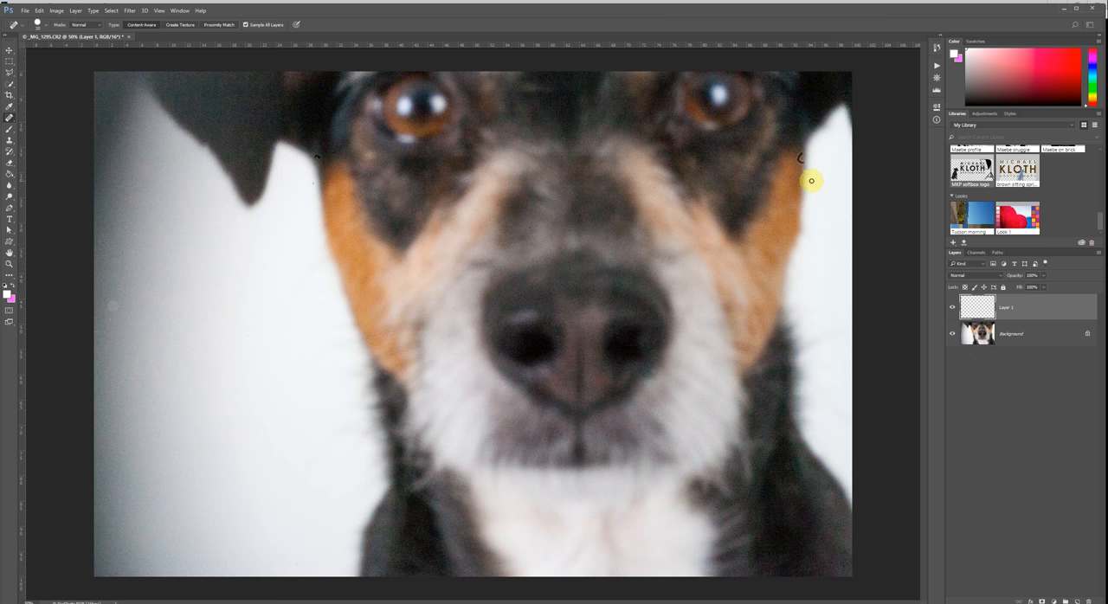
{"action": "mouse_move", "coordinate": [801, 162]}
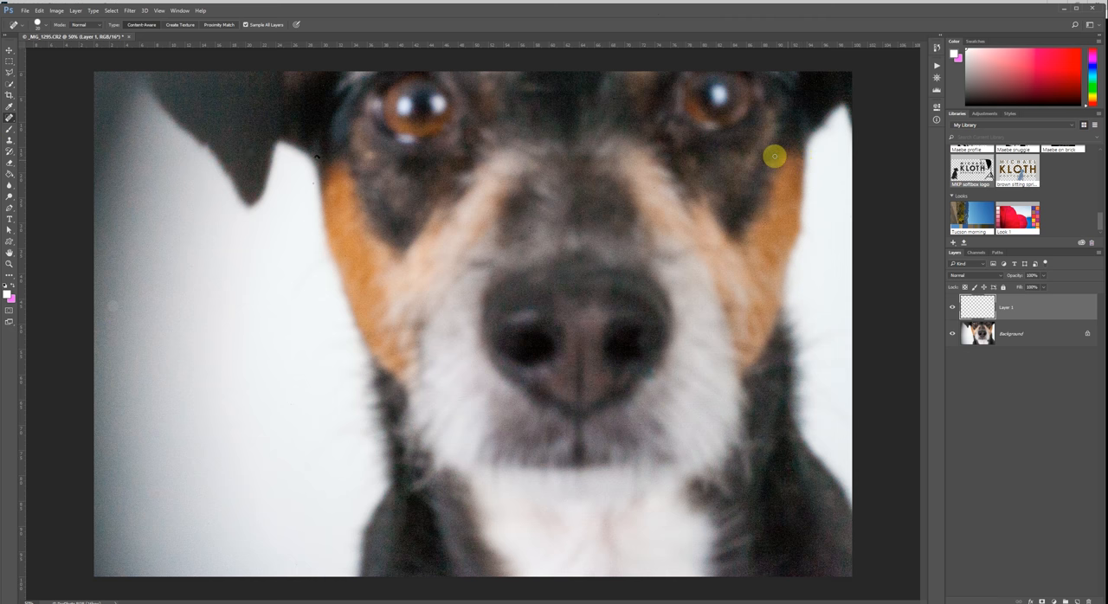
{"action": "mouse_move", "coordinate": [316, 159]}
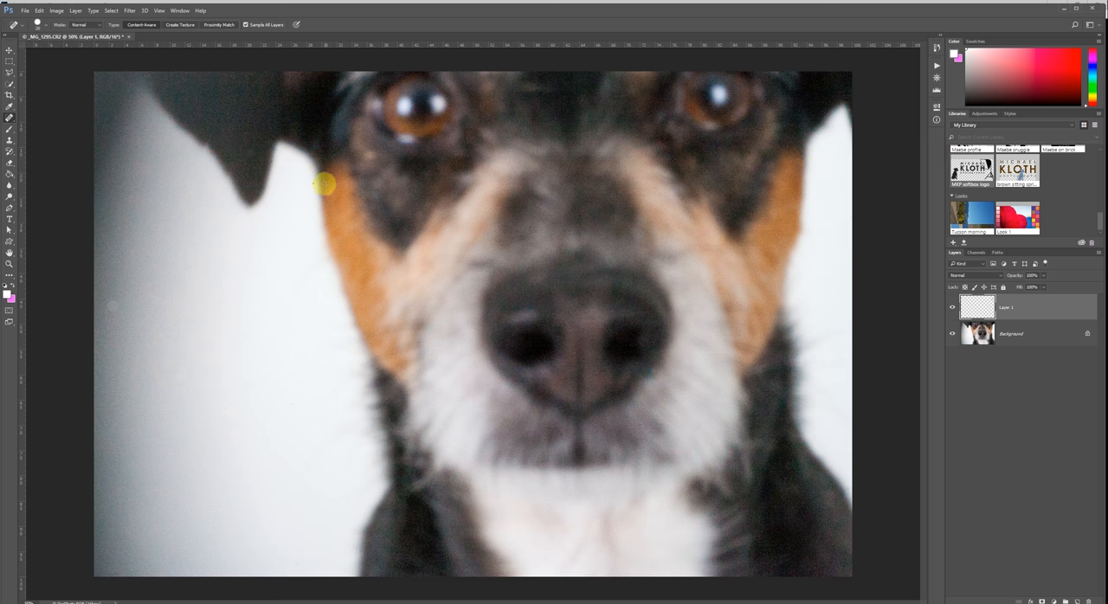
{"action": "mouse_move", "coordinate": [314, 183]}
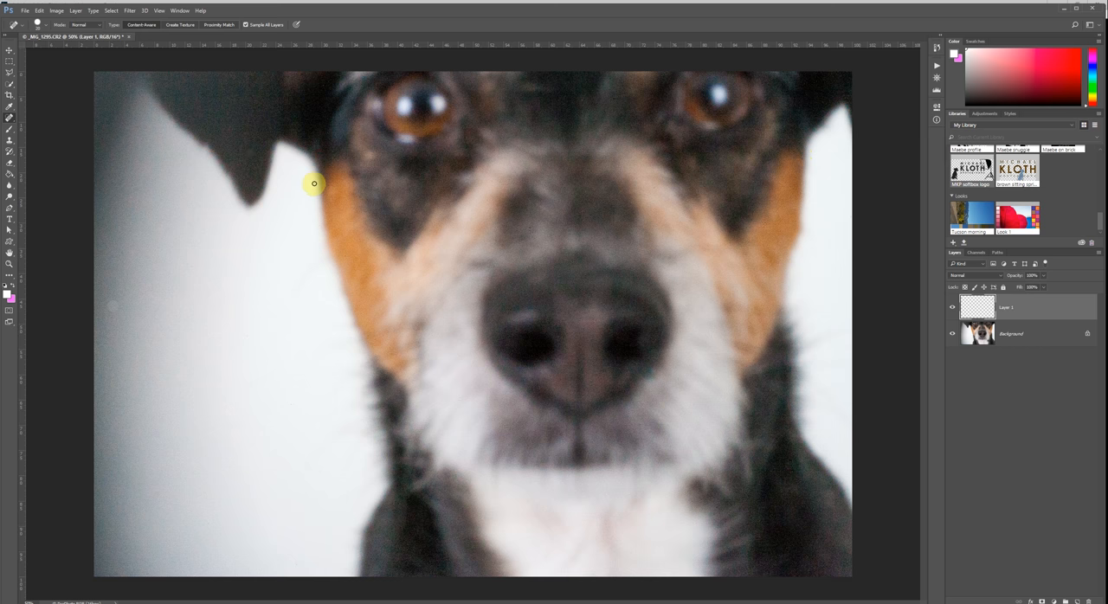
{"action": "mouse_move", "coordinate": [97, 398]}
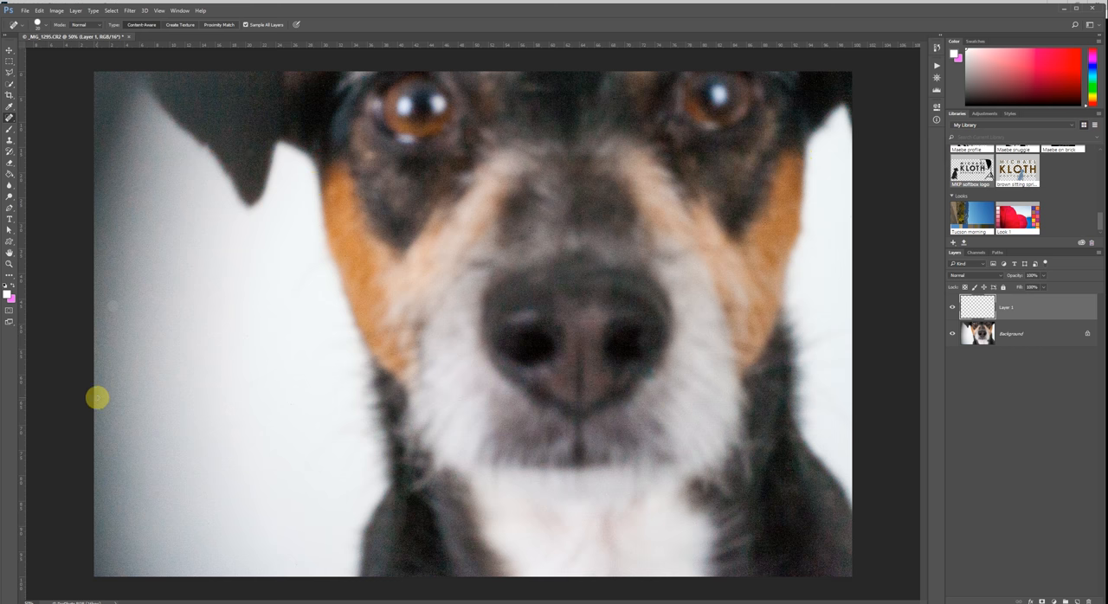
{"action": "mouse_move", "coordinate": [131, 324]}
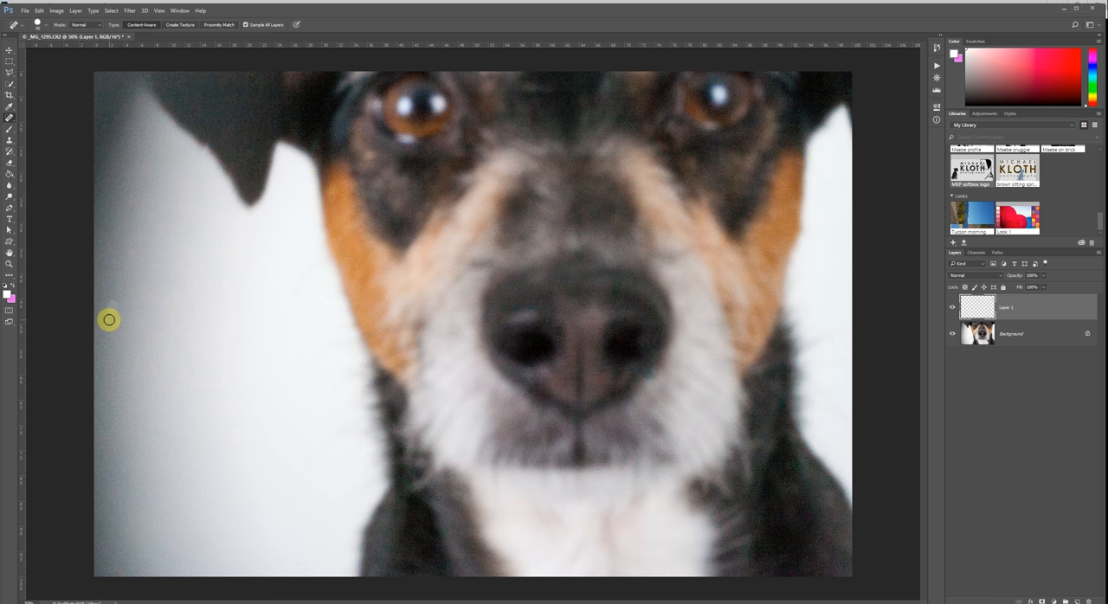
{"action": "mouse_move", "coordinate": [251, 346]}
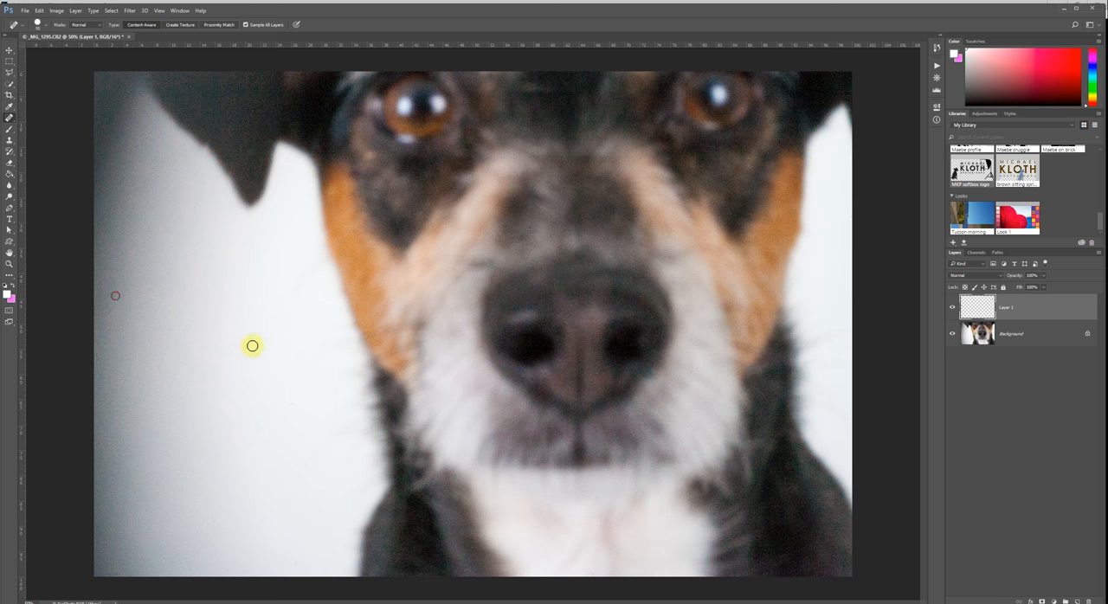
{"action": "mouse_move", "coordinate": [247, 393]}
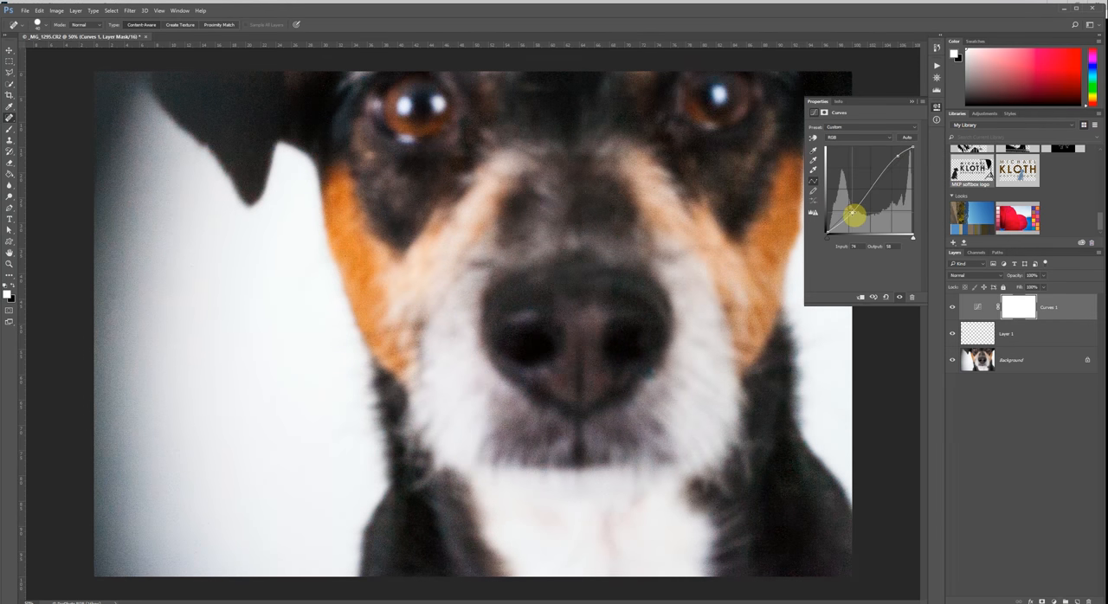
Step: Reshape the curve, then compare Auto Color Correction algorithms, including per-channel and brightness-contrast enhancement
{"action": "left_click_drag", "start_coordinate": [853, 216], "coordinate": [895, 165]}
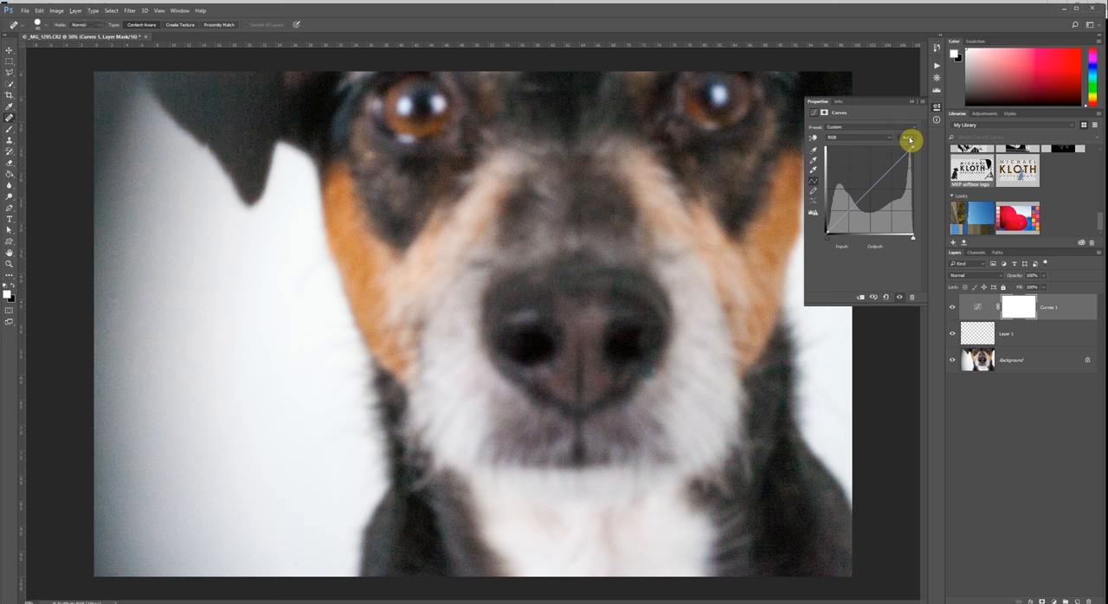
{"action": "left_click", "coordinate": [909, 140]}
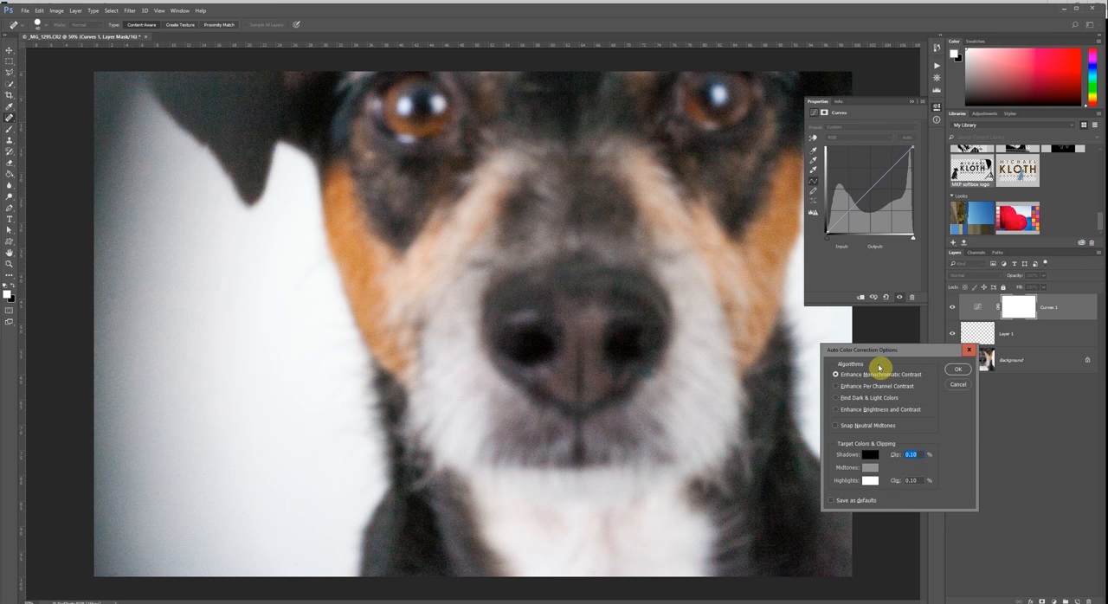
{"action": "mouse_move", "coordinate": [843, 423]}
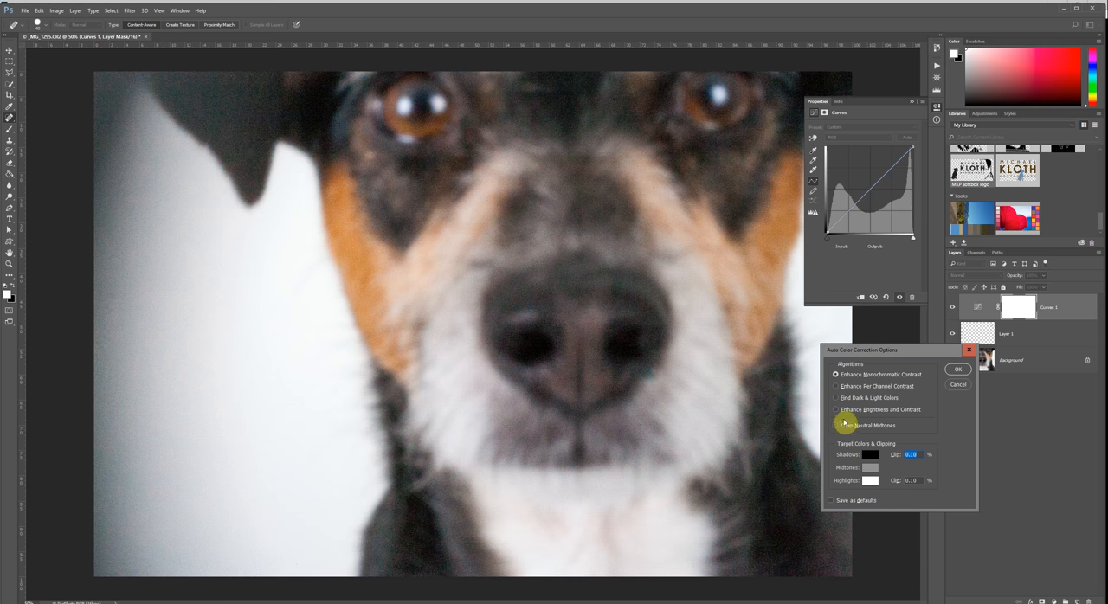
{"action": "left_click", "coordinate": [835, 425]}
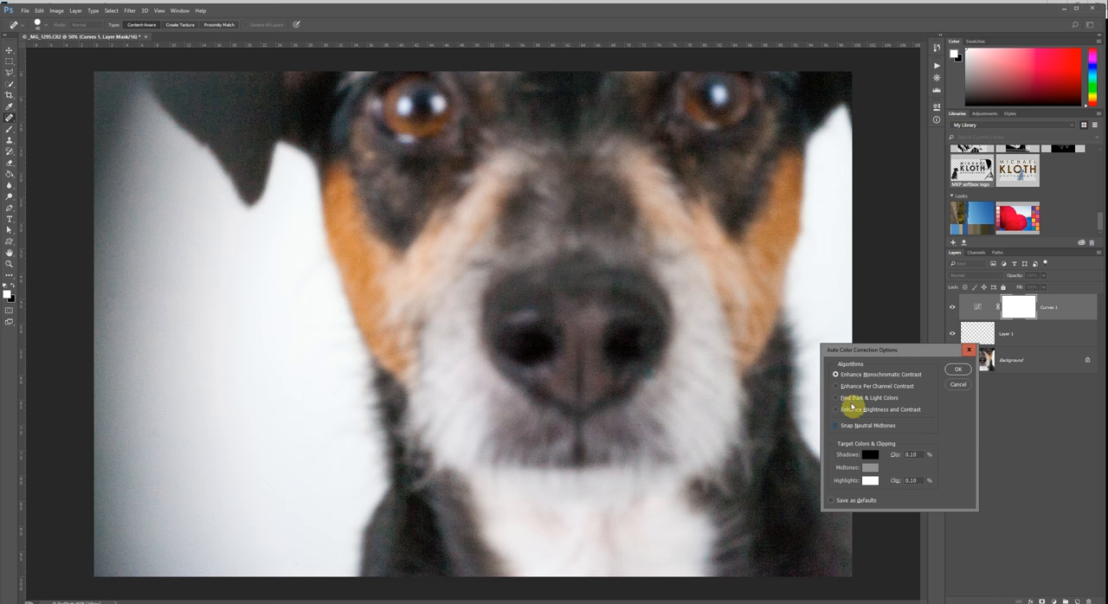
{"action": "left_click", "coordinate": [835, 386]}
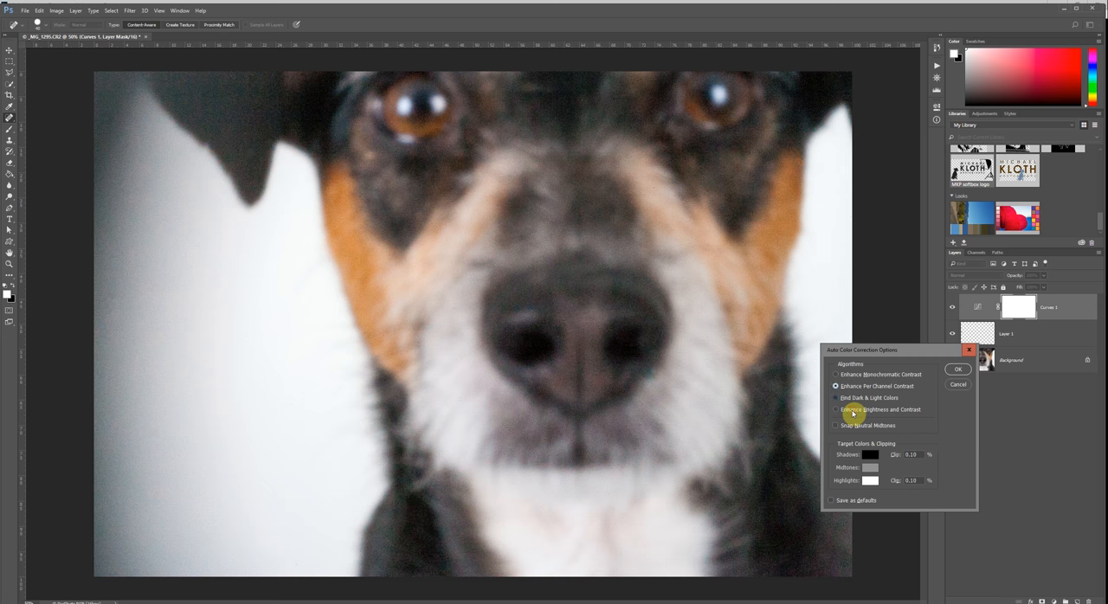
{"action": "left_click", "coordinate": [835, 373]}
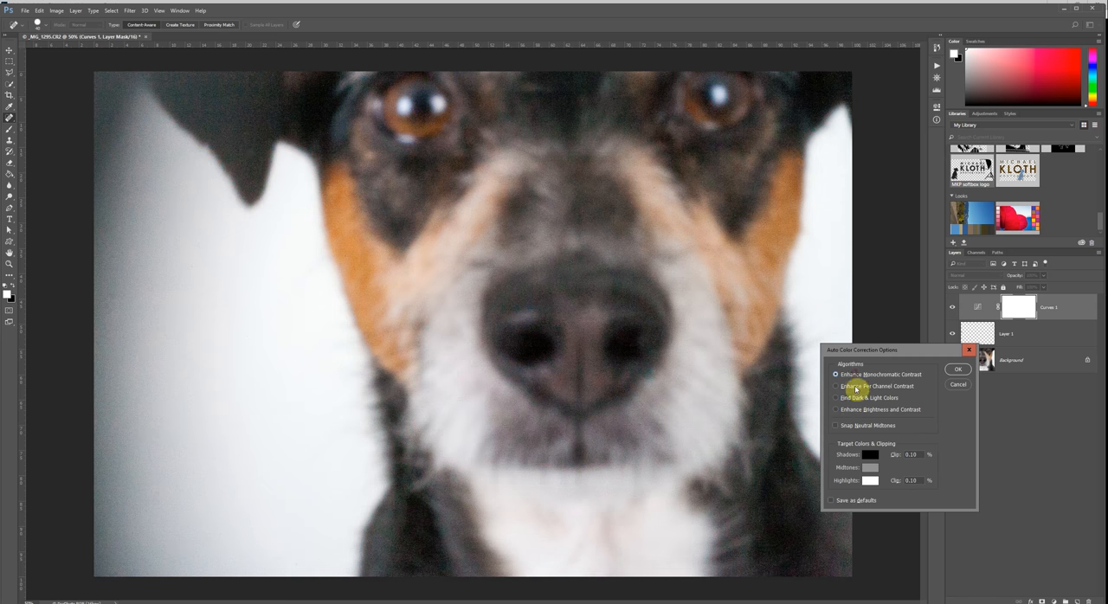
{"action": "left_click", "coordinate": [836, 410]}
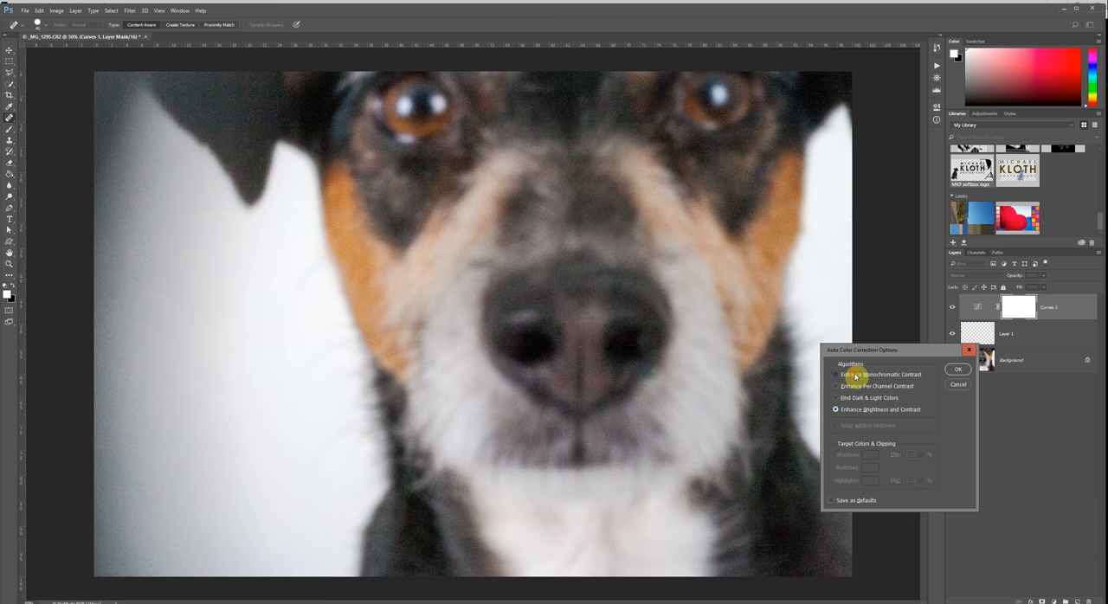
{"action": "left_click", "coordinate": [957, 369]}
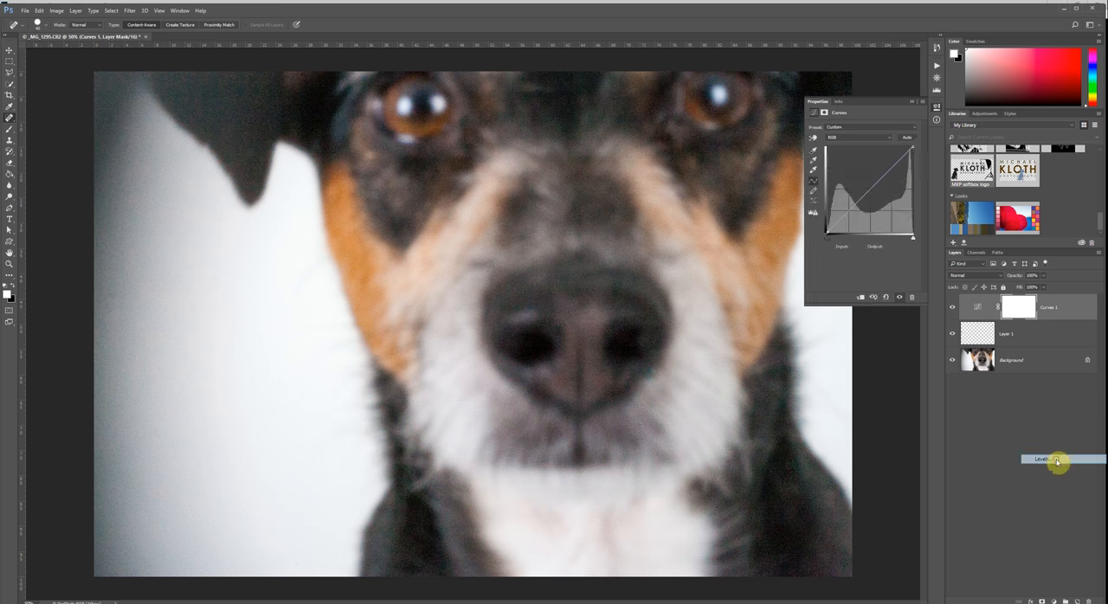
Step: Add a Levels adjustment layer, then open and close its Auto Color Correction Options
{"action": "left_click", "coordinate": [1041, 459]}
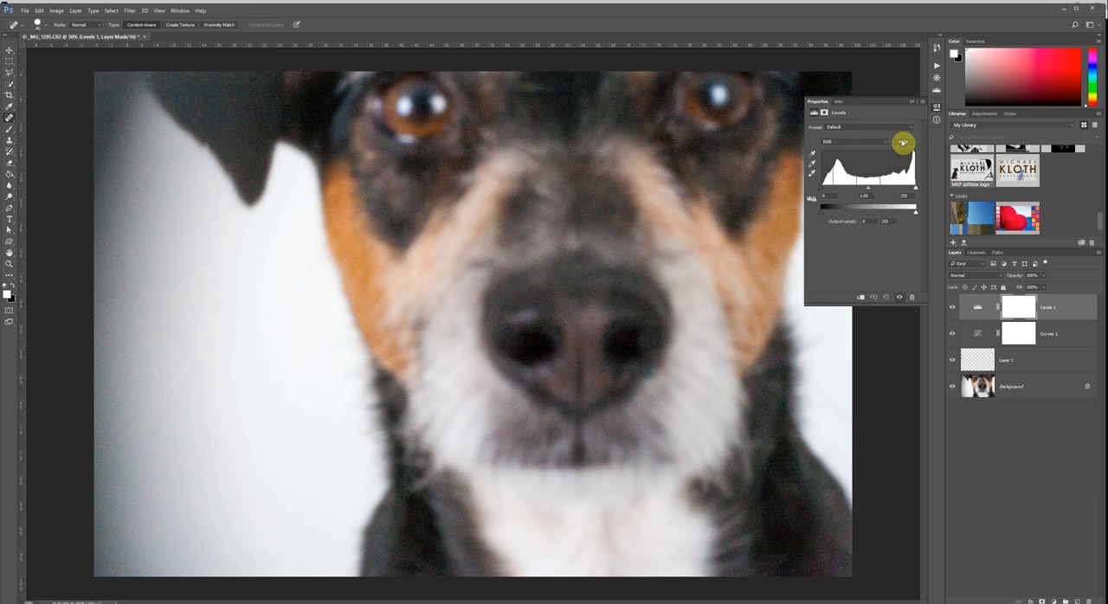
{"action": "left_click", "coordinate": [902, 142]}
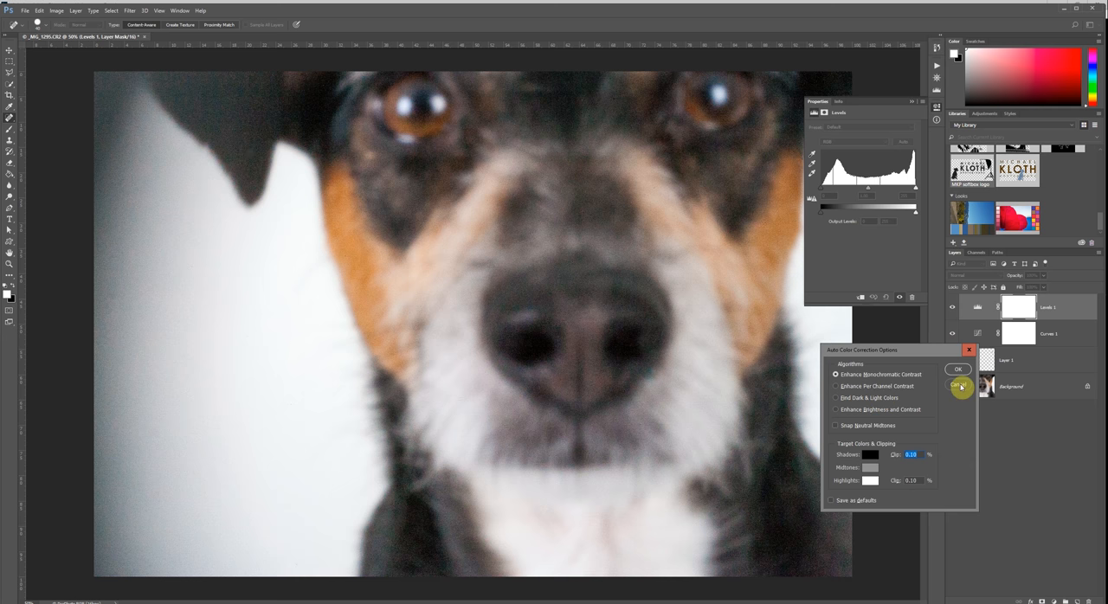
{"action": "left_click", "coordinate": [960, 370]}
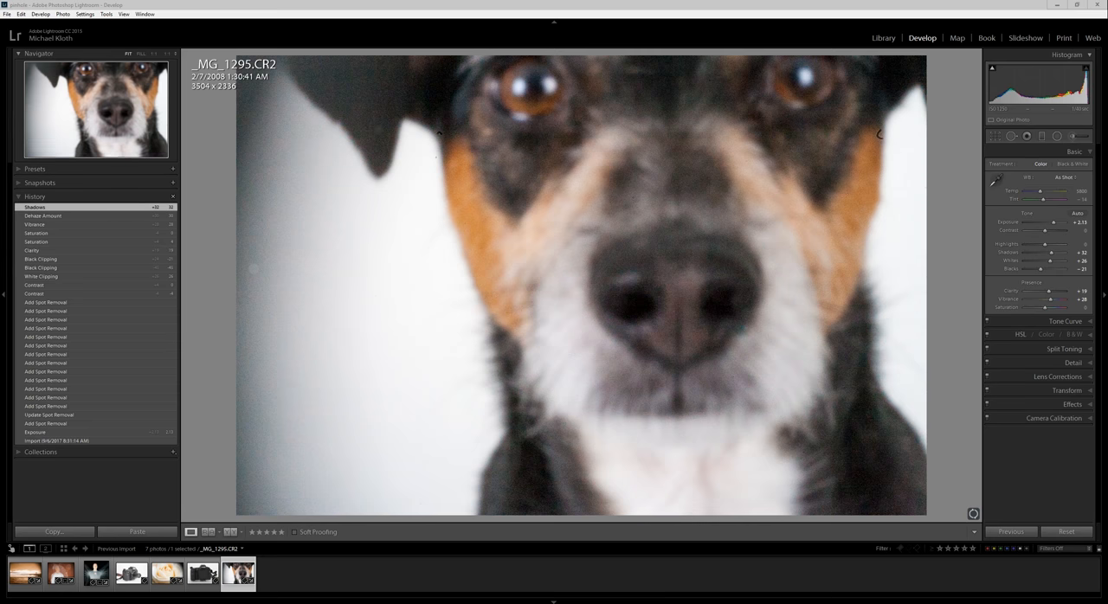
{"action": "left_click", "coordinate": [57, 441]}
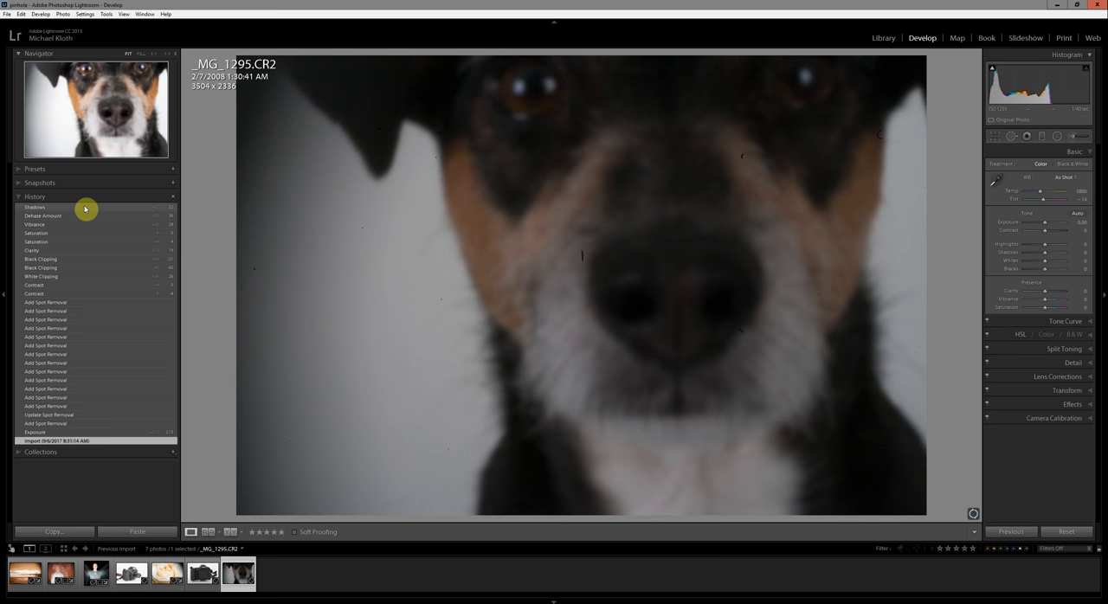
{"action": "left_click", "coordinate": [87, 206]}
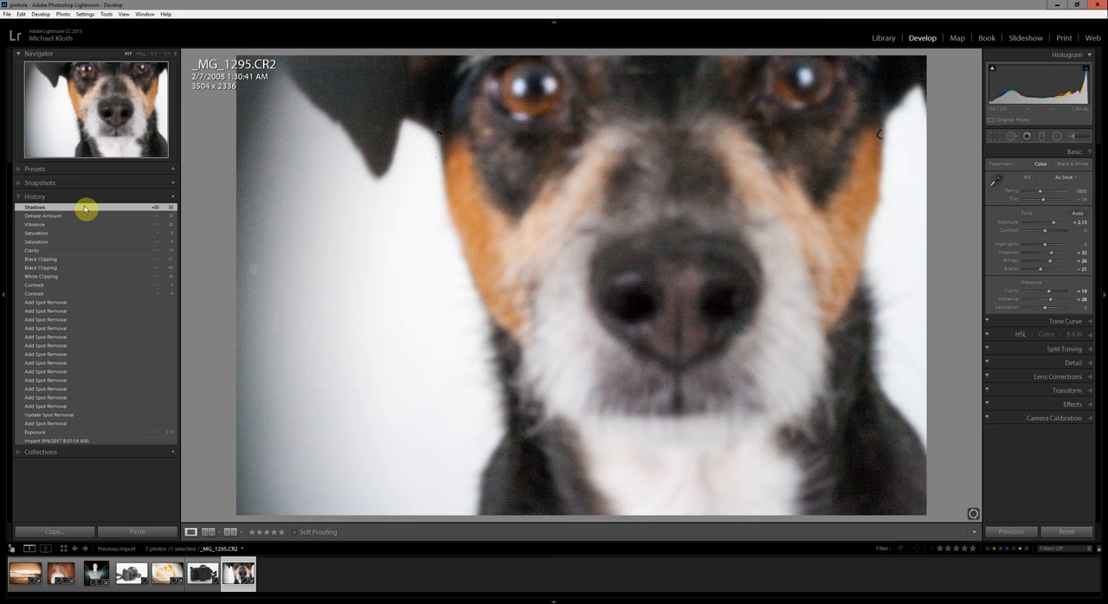
{"action": "mouse_move", "coordinate": [730, 189]}
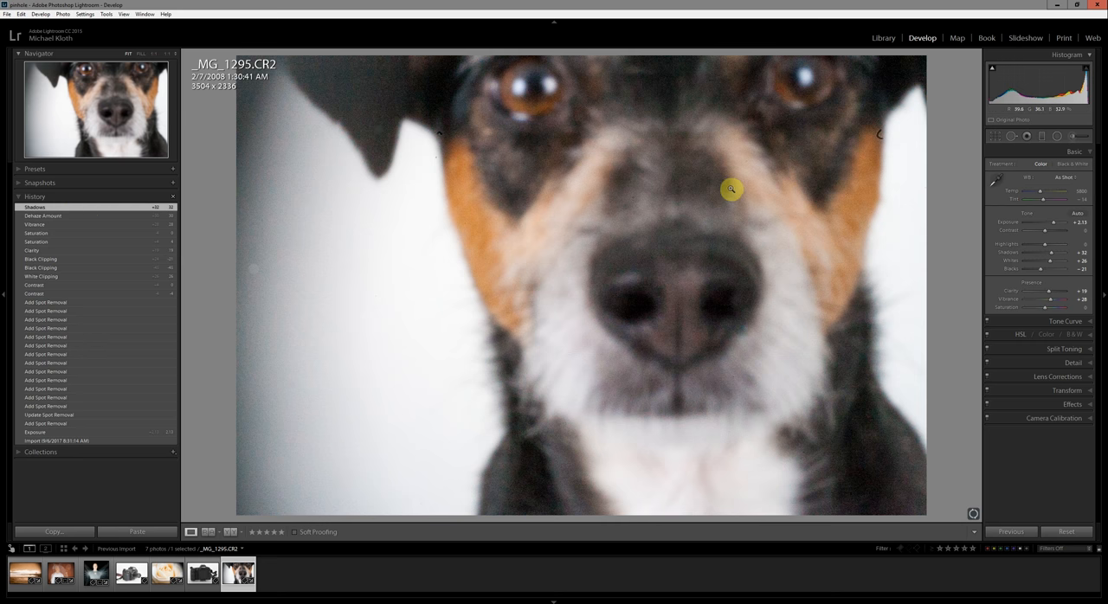